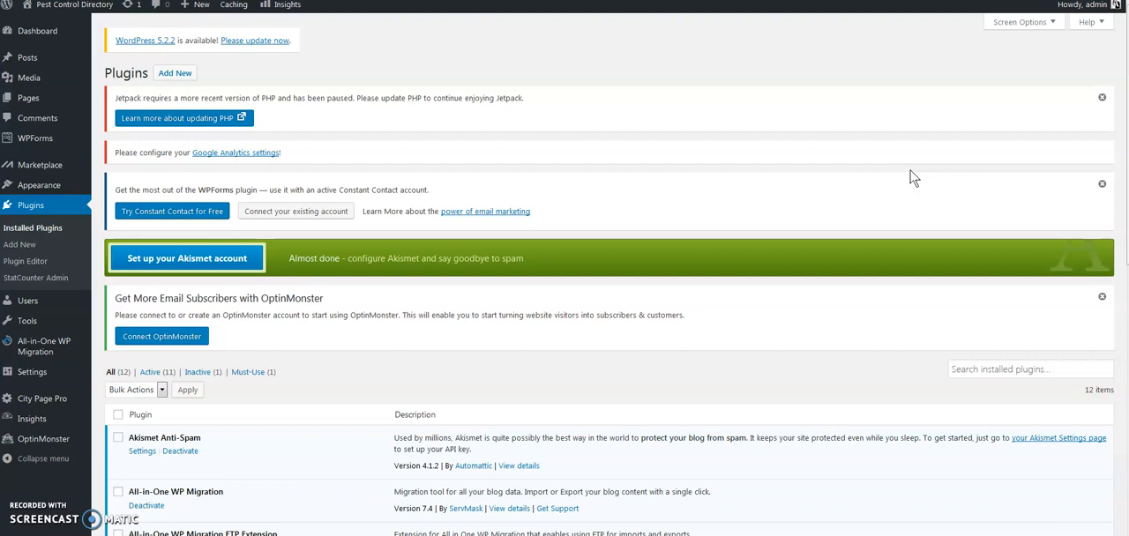
# Scroll the Plugins list down to the All-in-One WP Migration FTP Extension entry
pyautogui.scroll(-3)
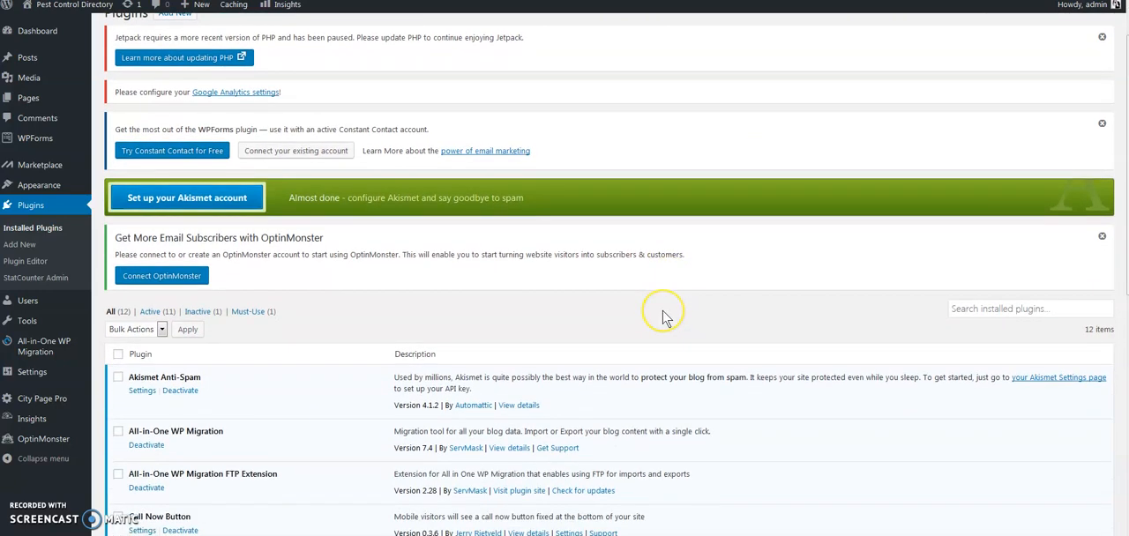
pyautogui.scroll(-3)
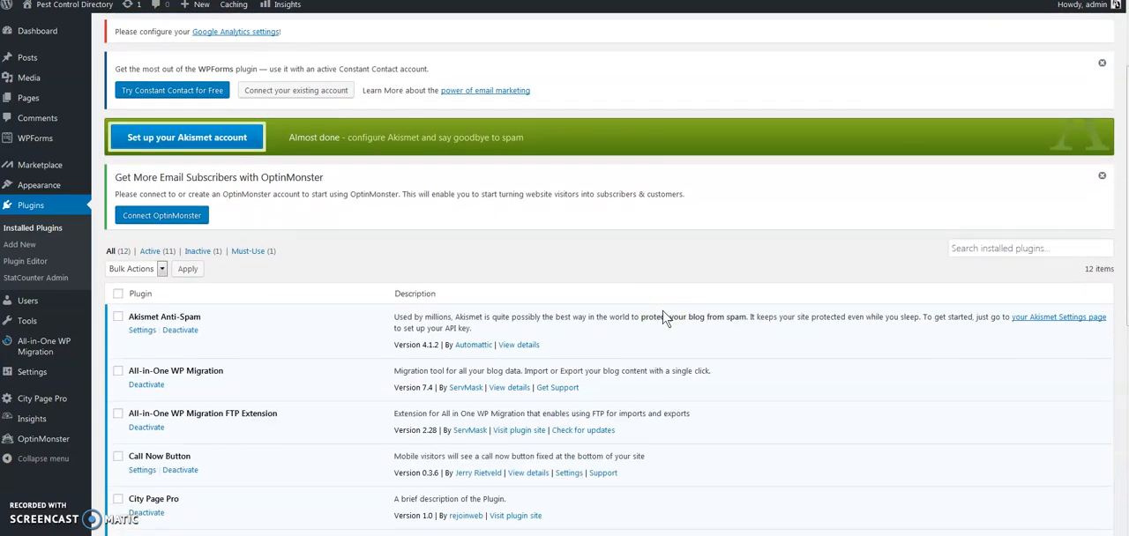
pyautogui.moveTo(232, 380)
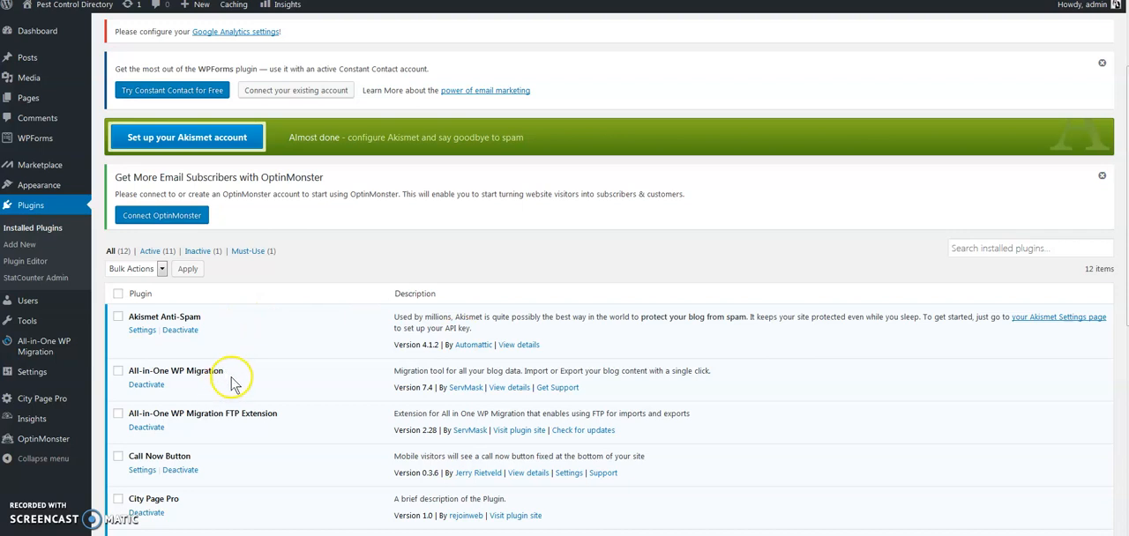
pyautogui.moveTo(205, 370)
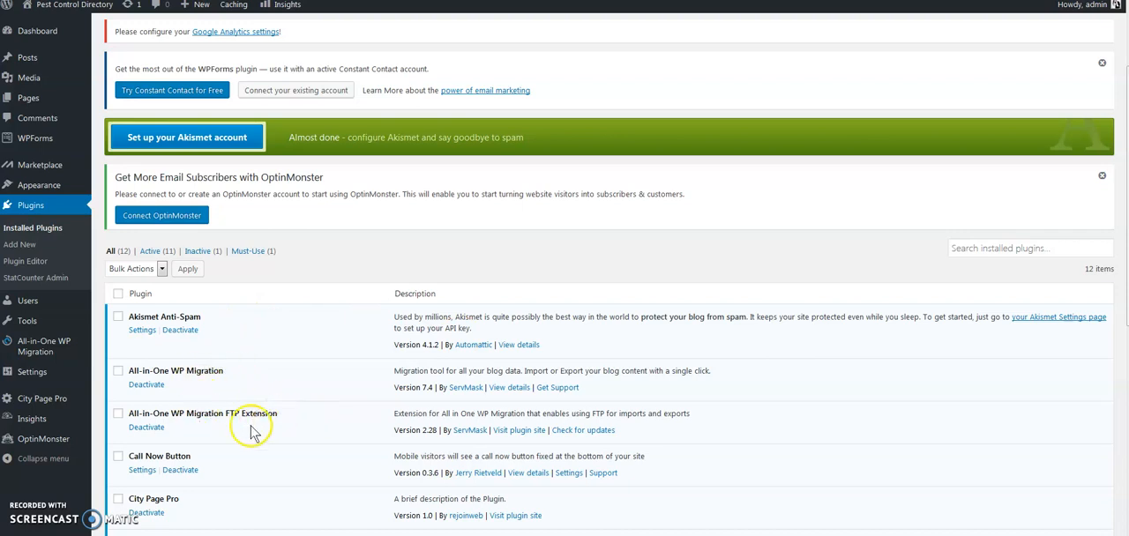
pyautogui.moveTo(307, 423)
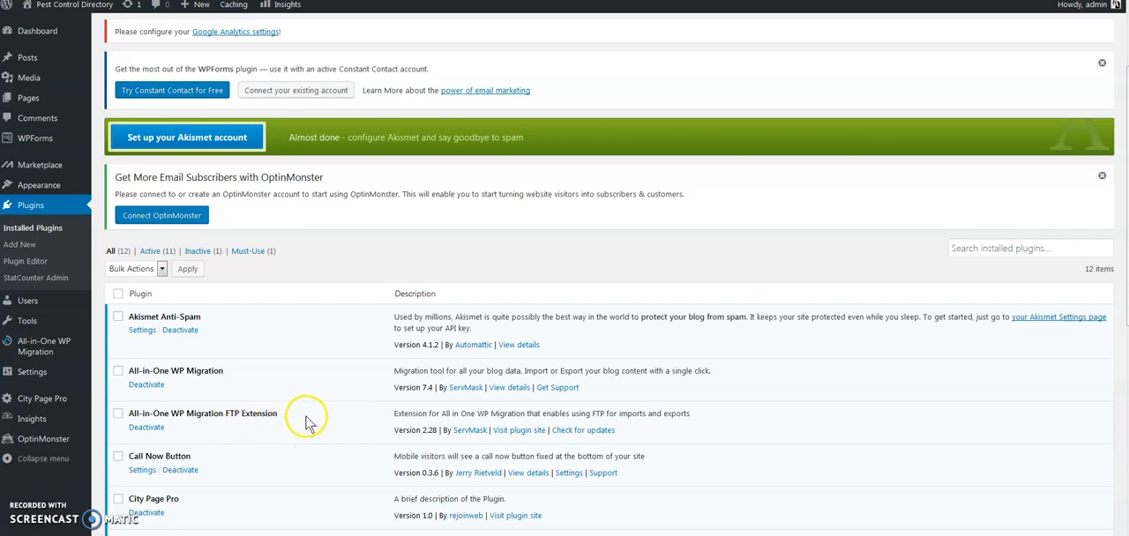
pyautogui.moveTo(343, 423)
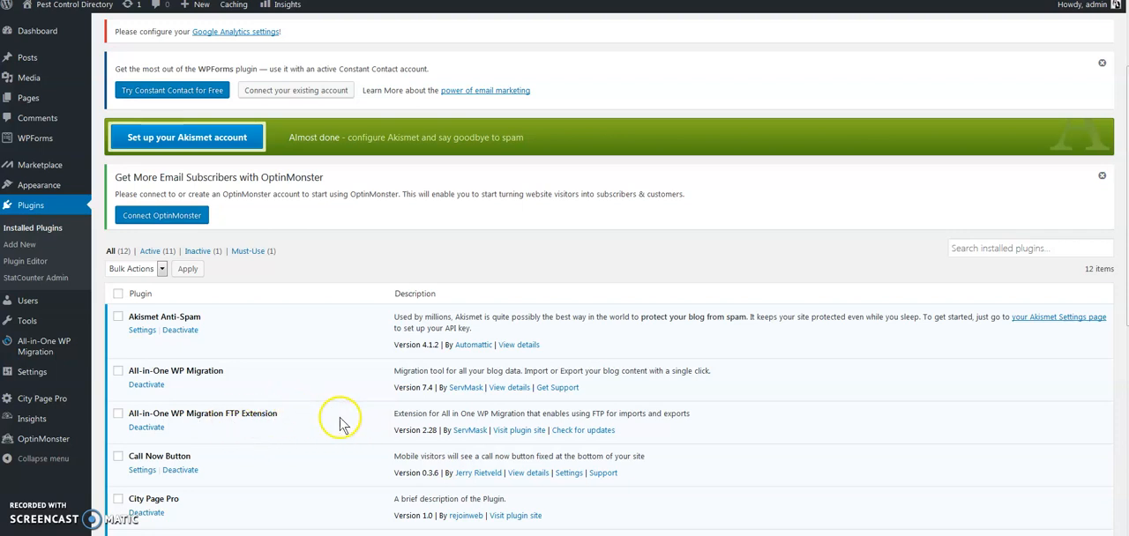
pyautogui.moveTo(580, 437)
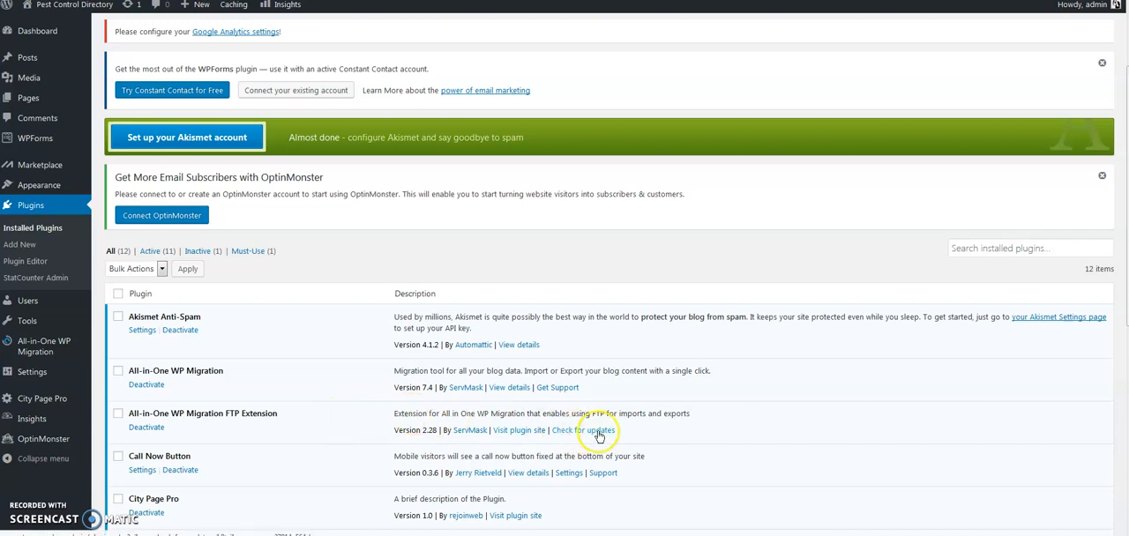
pyautogui.moveTo(582, 430)
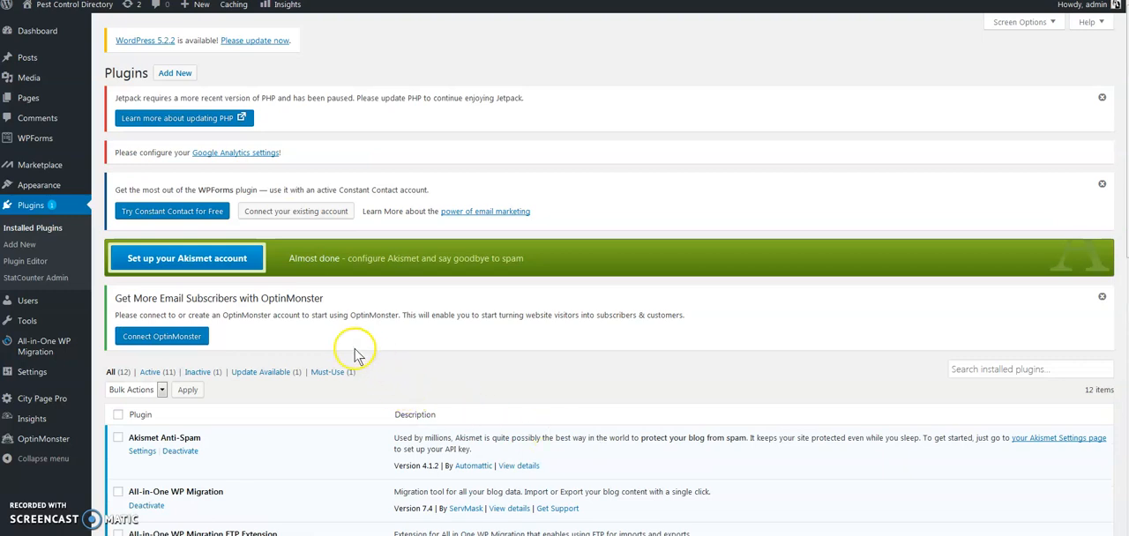
# Install the newer version 2.55 of the All-in-One WP Migration FTP Extension
pyautogui.scroll(-3)
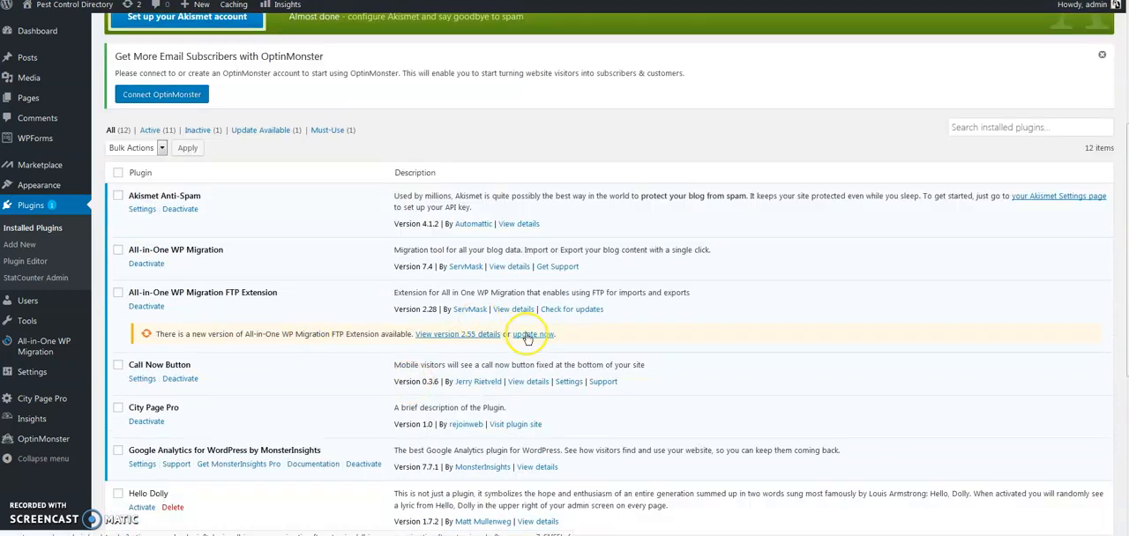
pyautogui.click(529, 334)
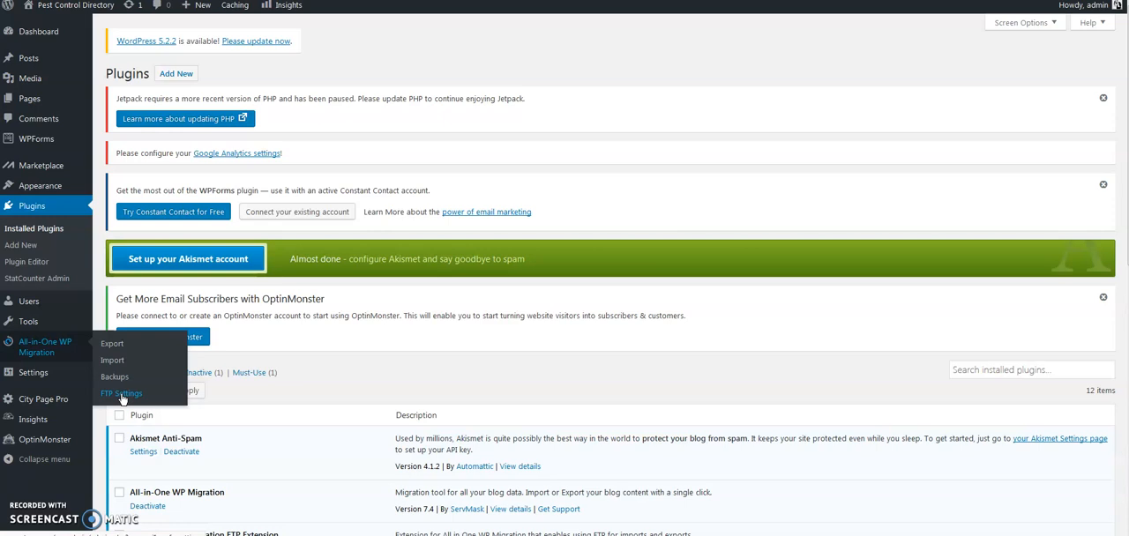
pyautogui.moveTo(173, 393)
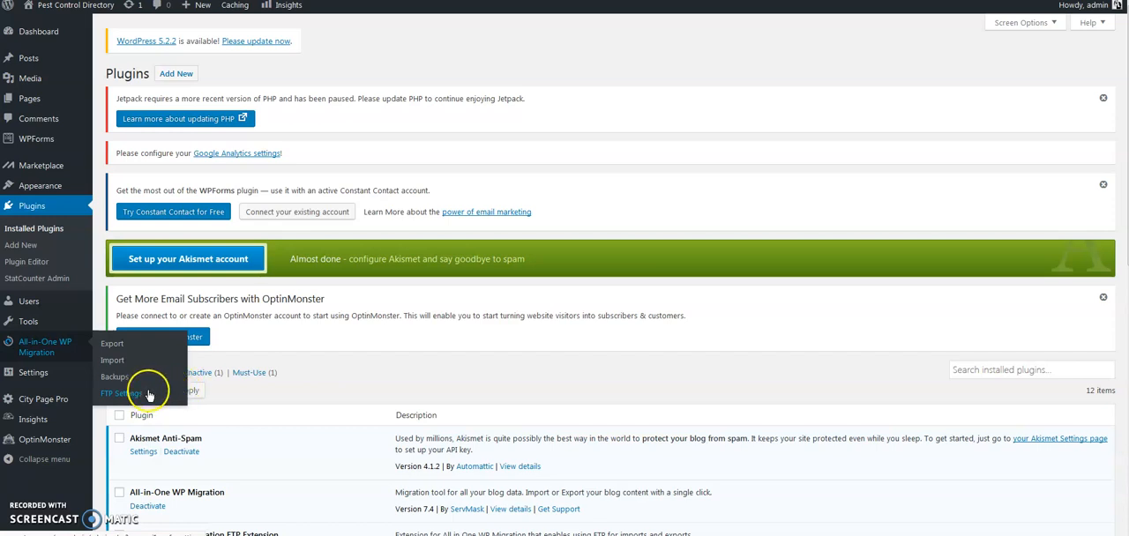
pyautogui.moveTo(144, 393)
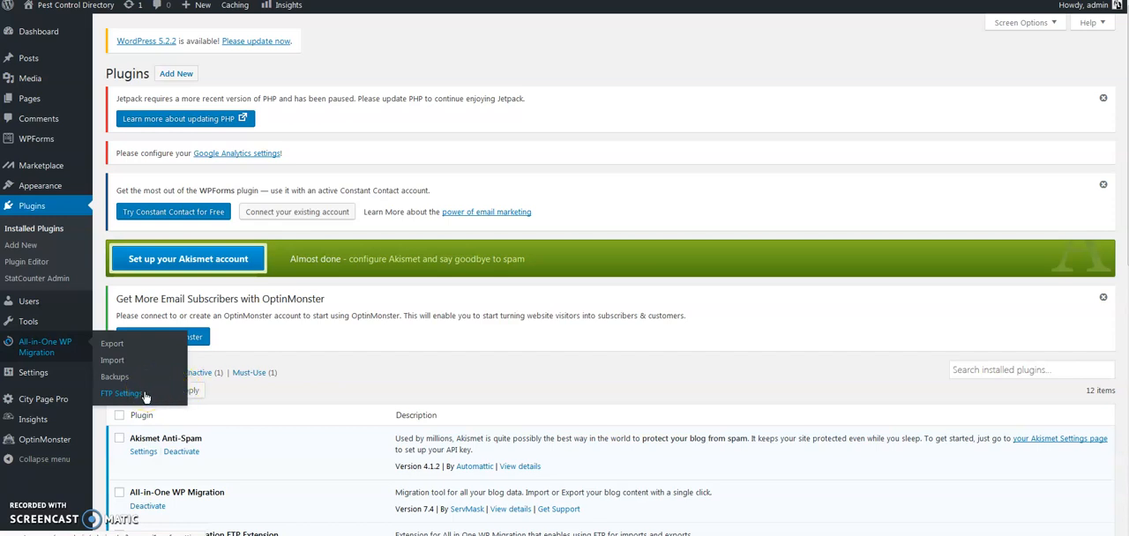
pyautogui.moveTo(121, 393)
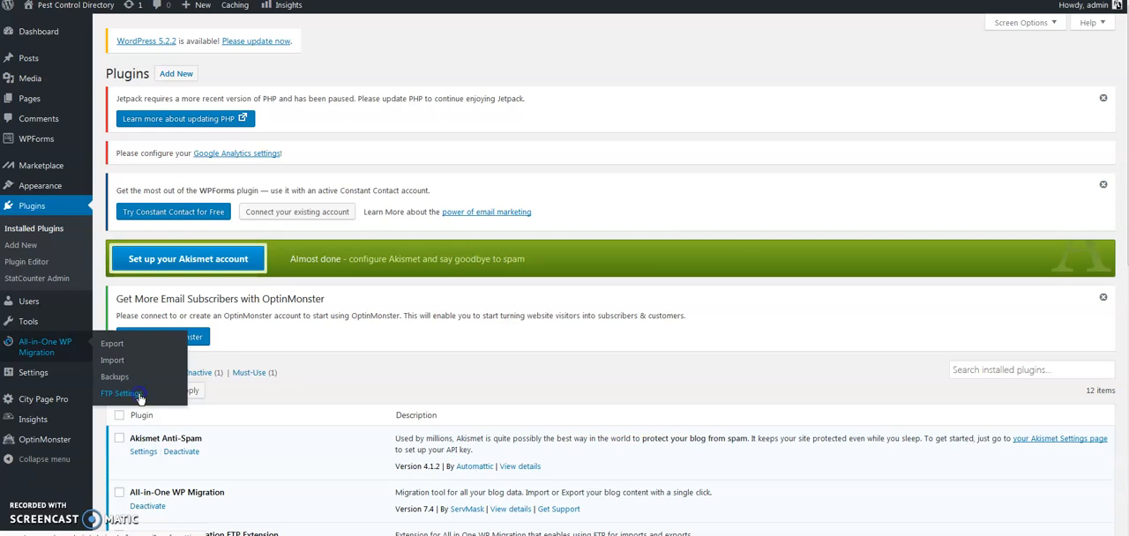
# Enter FTP host 192.185.39.62, username, password and public_html root, then save and test the connection
pyautogui.click(120, 393)
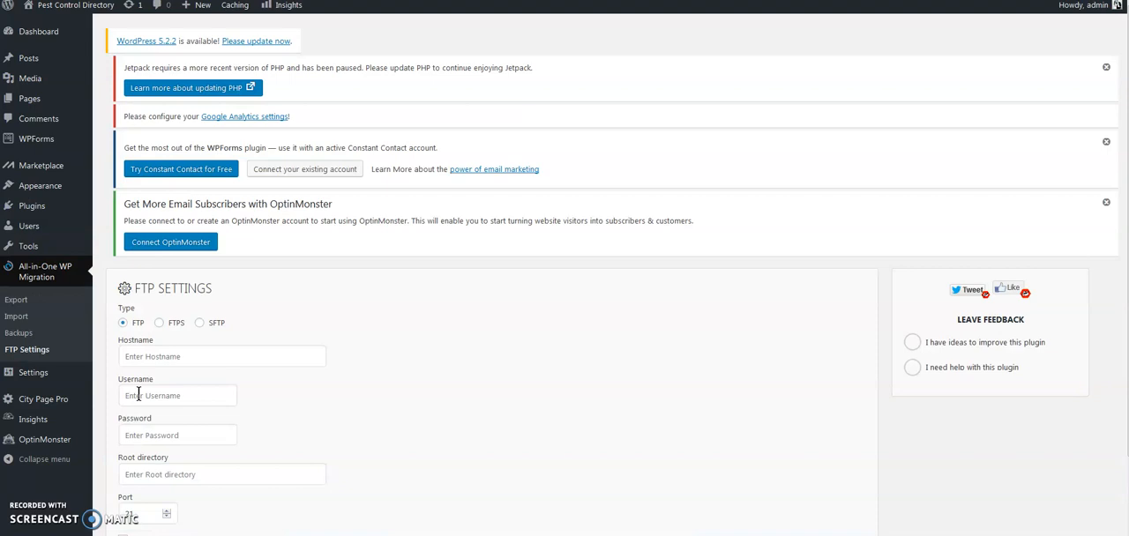
pyautogui.click(222, 357)
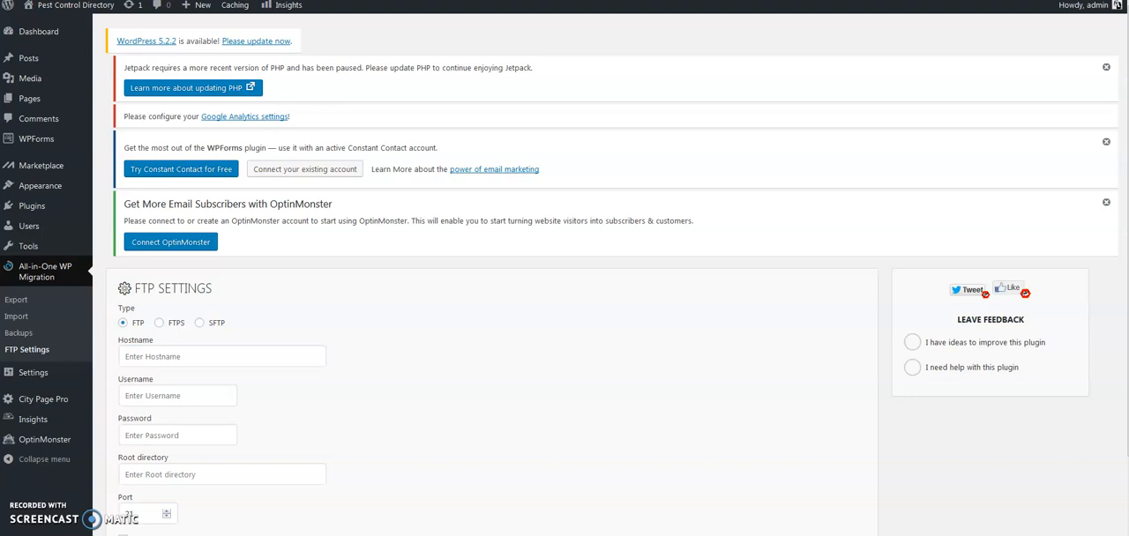
pyautogui.click(223, 356)
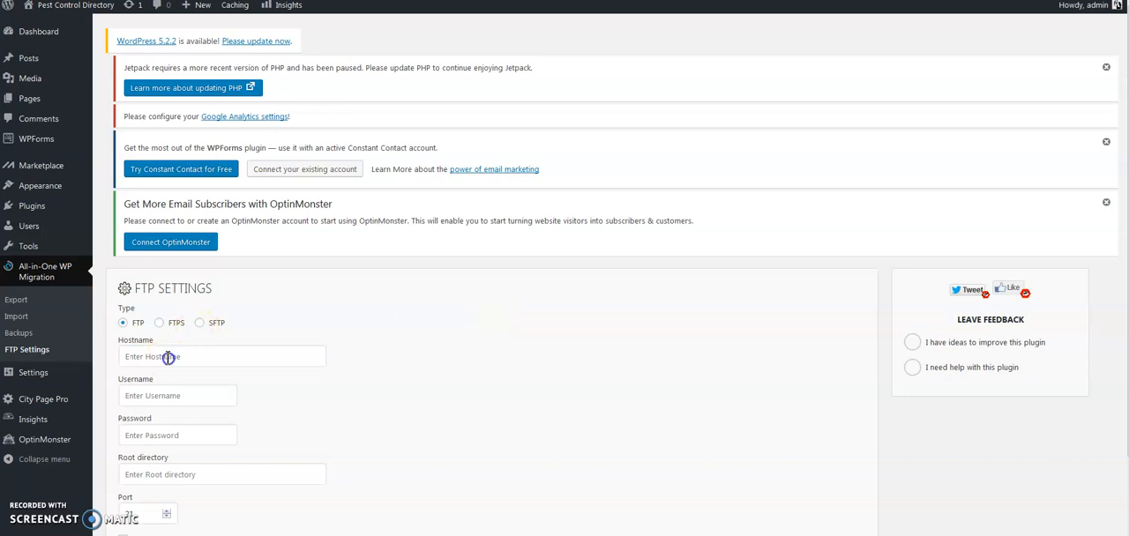
pyautogui.write('192.185.39.62')
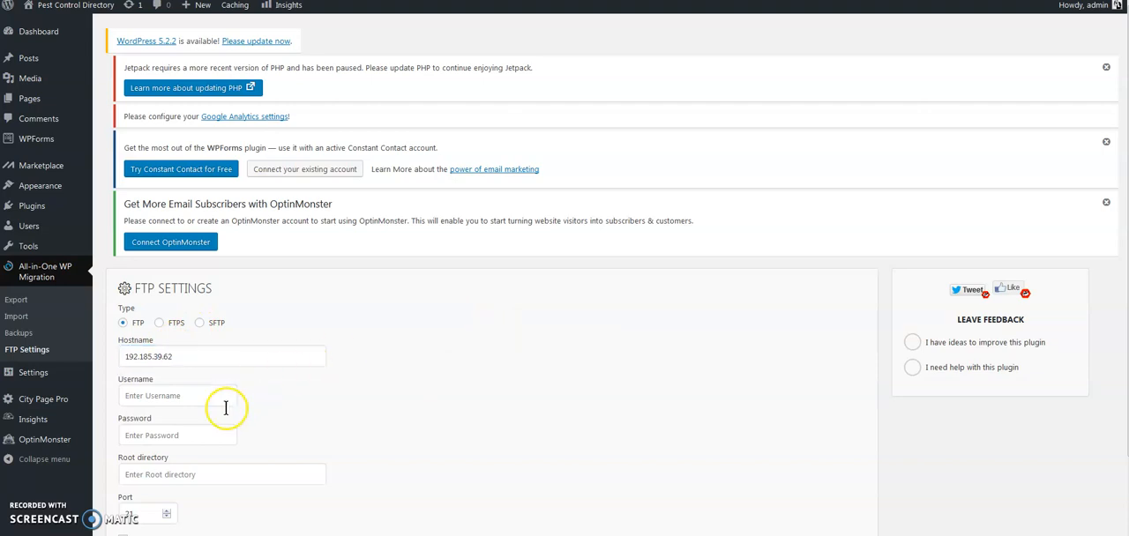
pyautogui.click(176, 434)
pyautogui.write('public_html')
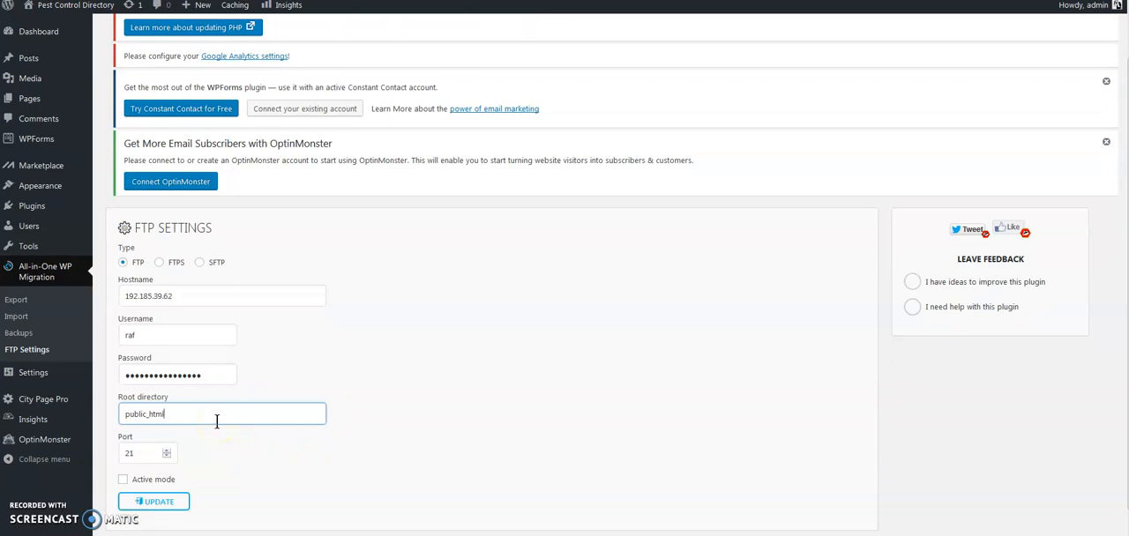
pyautogui.scroll(3)
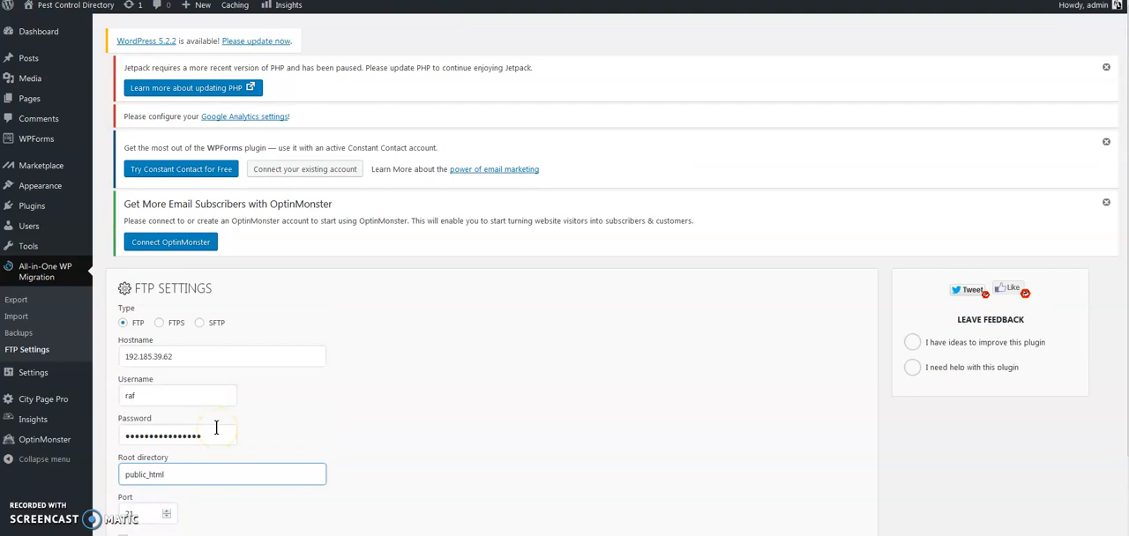
pyautogui.scroll(-3)
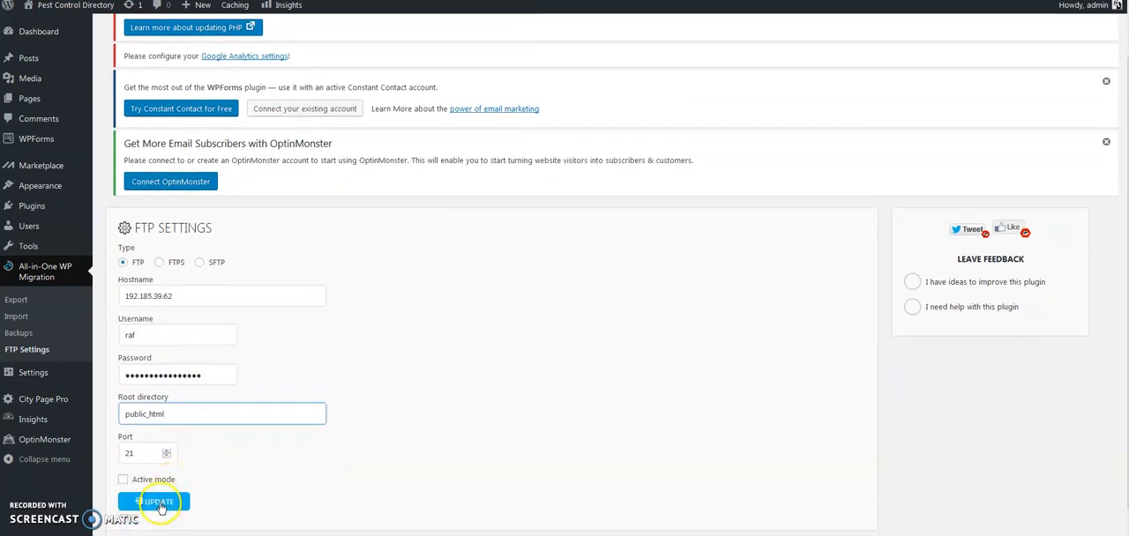
pyautogui.click(153, 501)
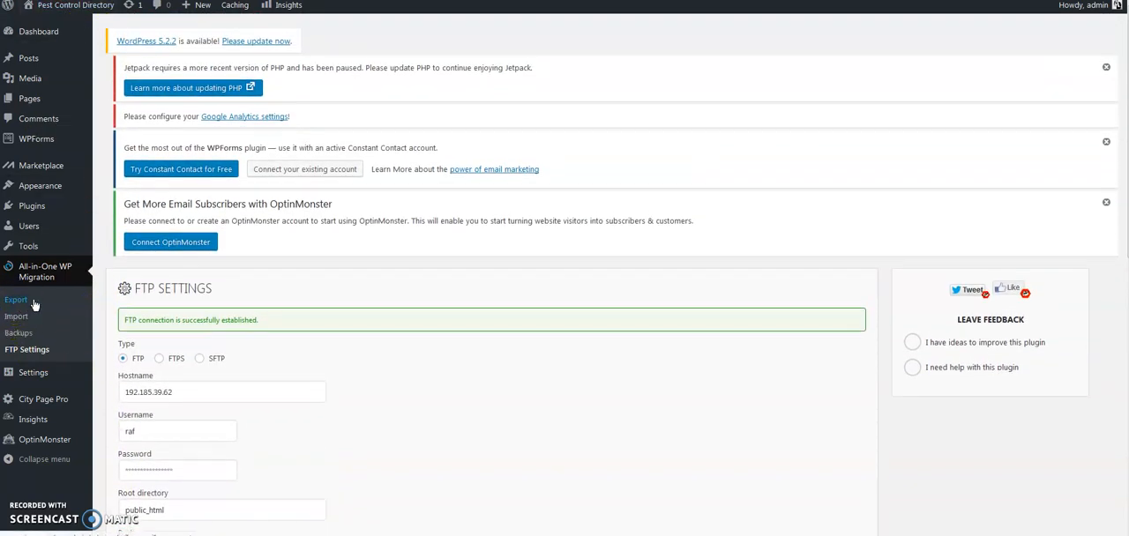
# Start a full site export from the Export page with FTP as the destination
pyautogui.click(16, 299)
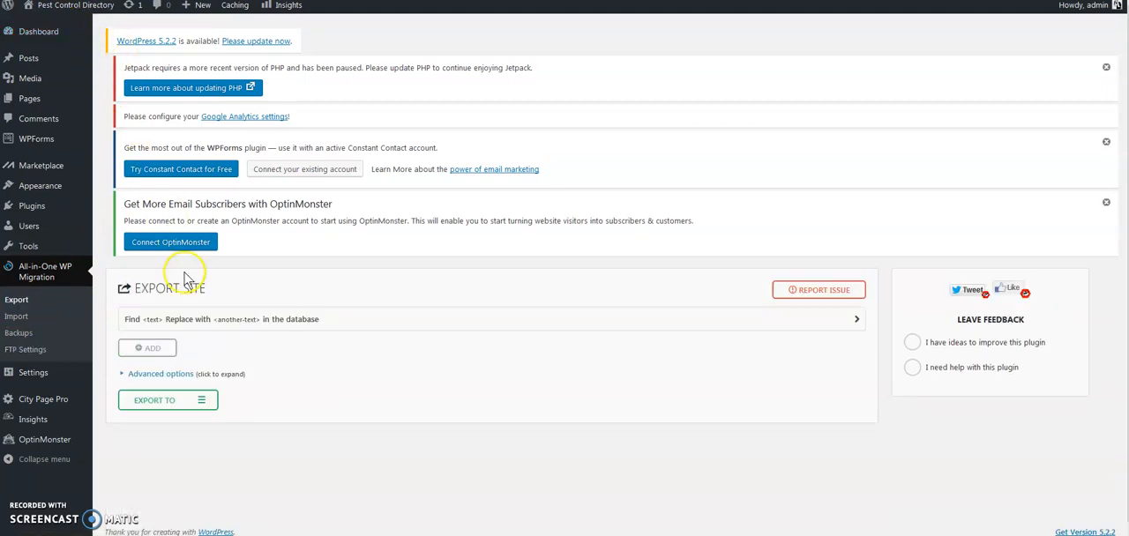
pyautogui.click(153, 399)
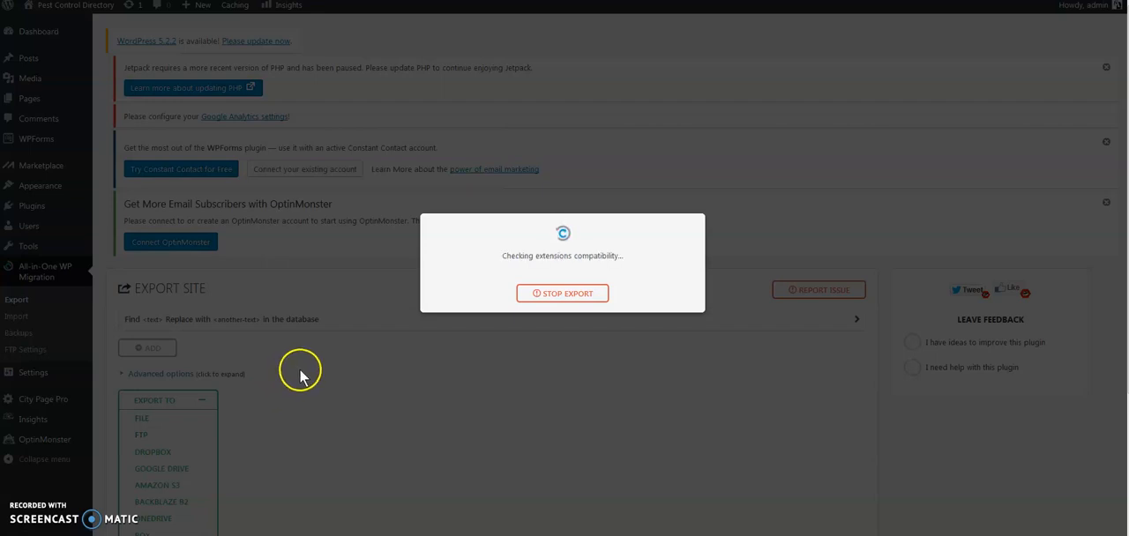
pyautogui.moveTo(344, 354)
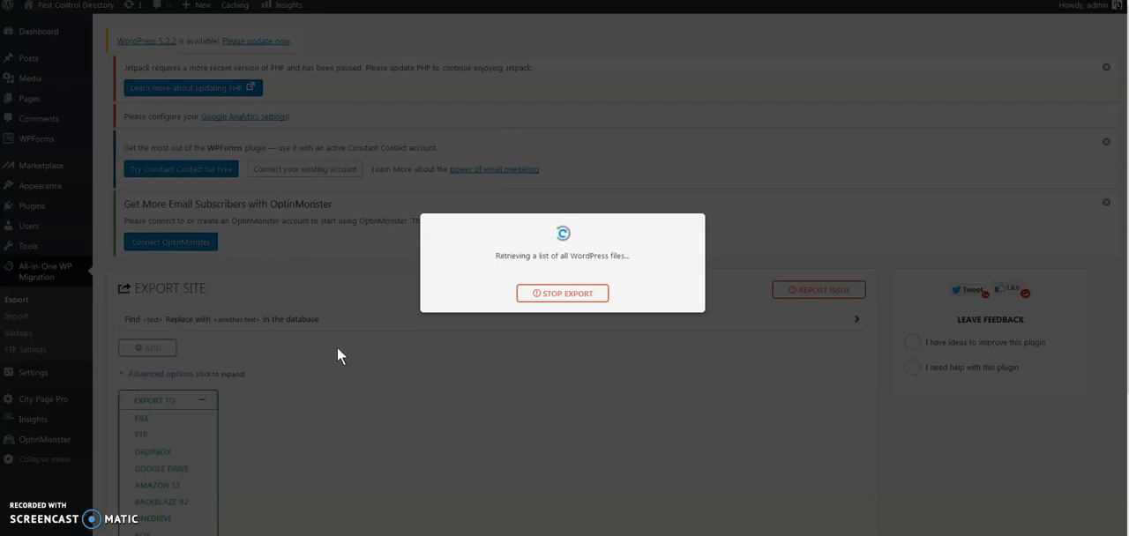
pyautogui.moveTo(148, 44)
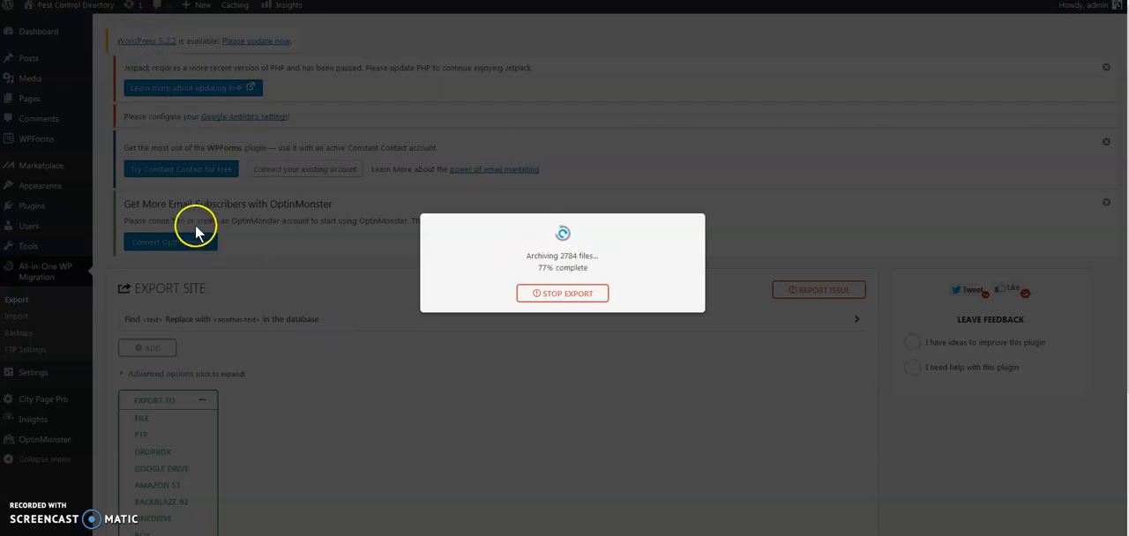
pyautogui.moveTo(180, 21)
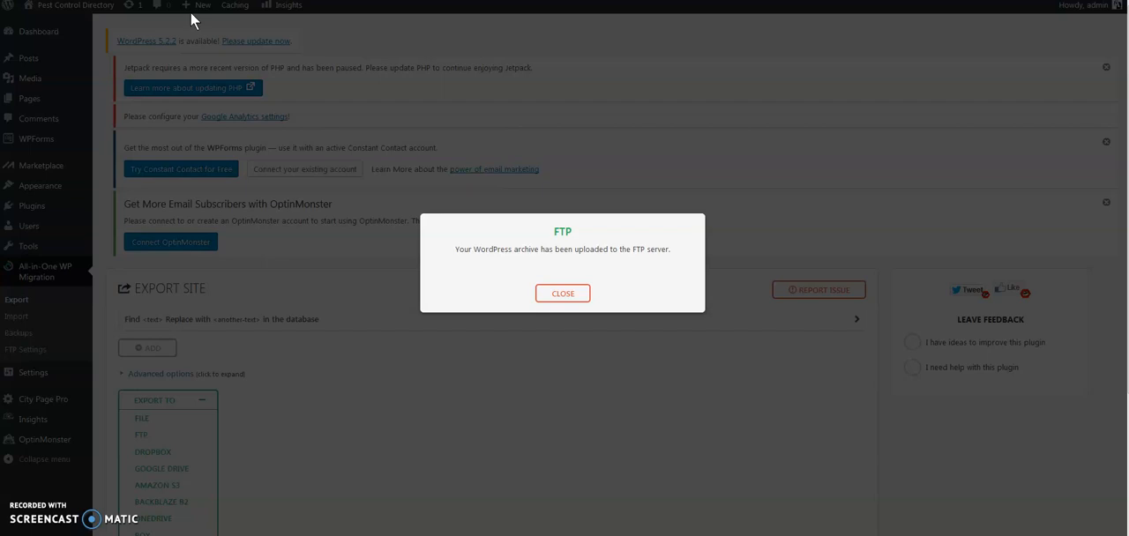
pyautogui.moveTo(70, 85)
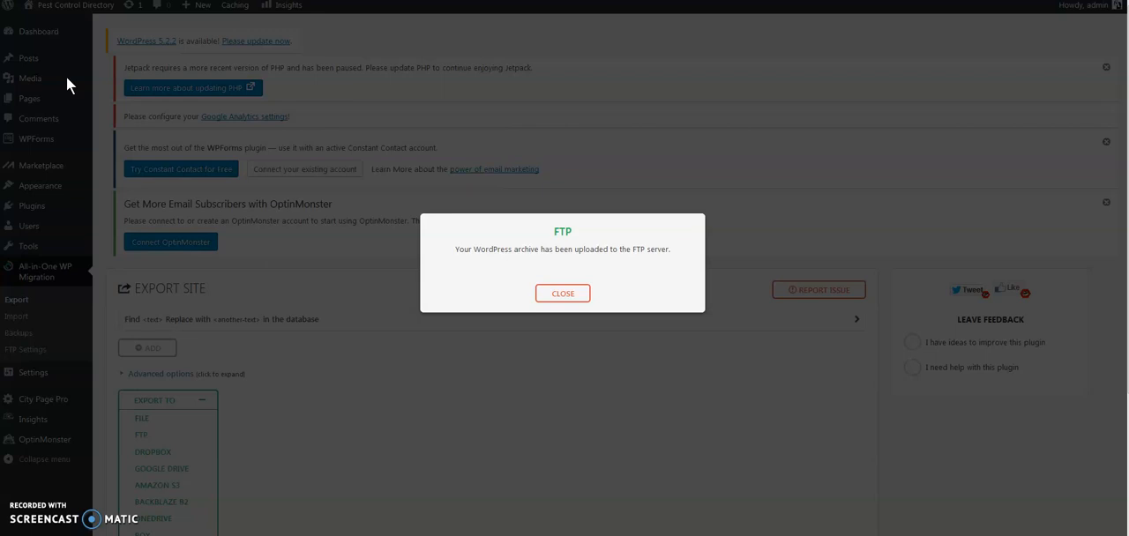
pyautogui.moveTo(562, 293)
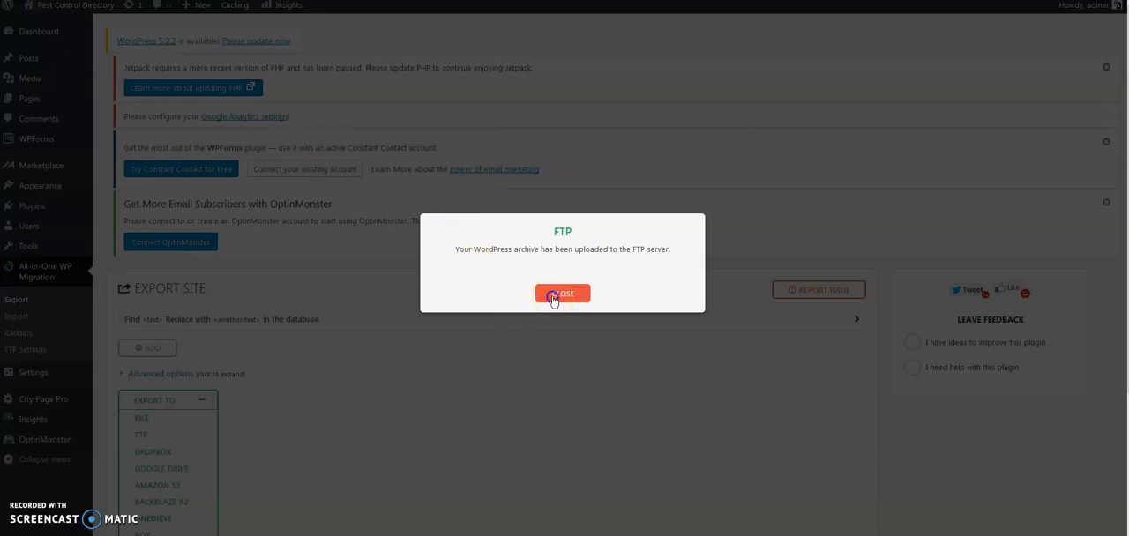
# Dismiss the upload-complete message after the archive reaches the FTP server
pyautogui.click(560, 292)
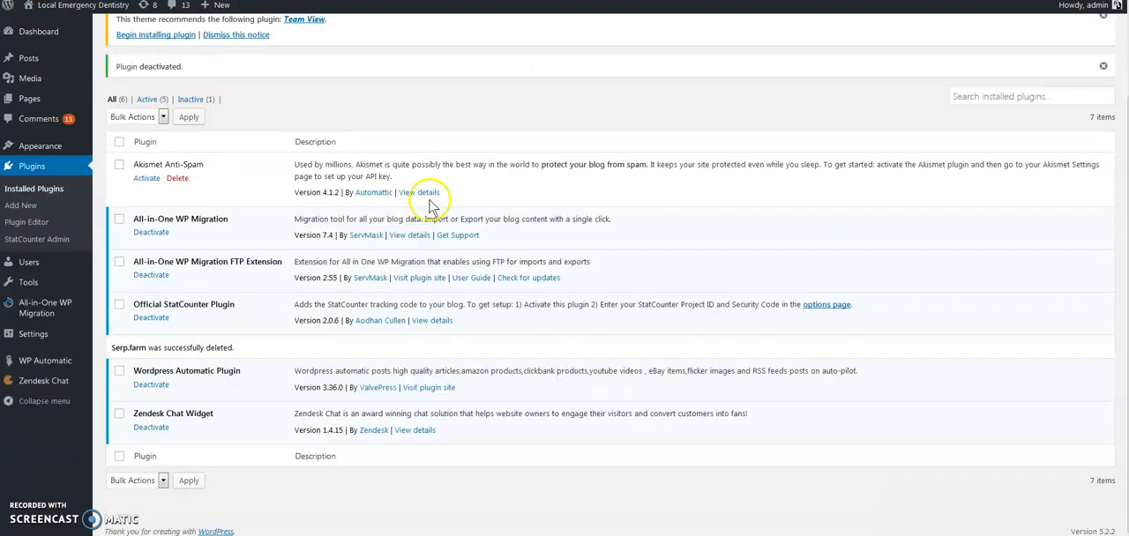
pyautogui.moveTo(185, 97)
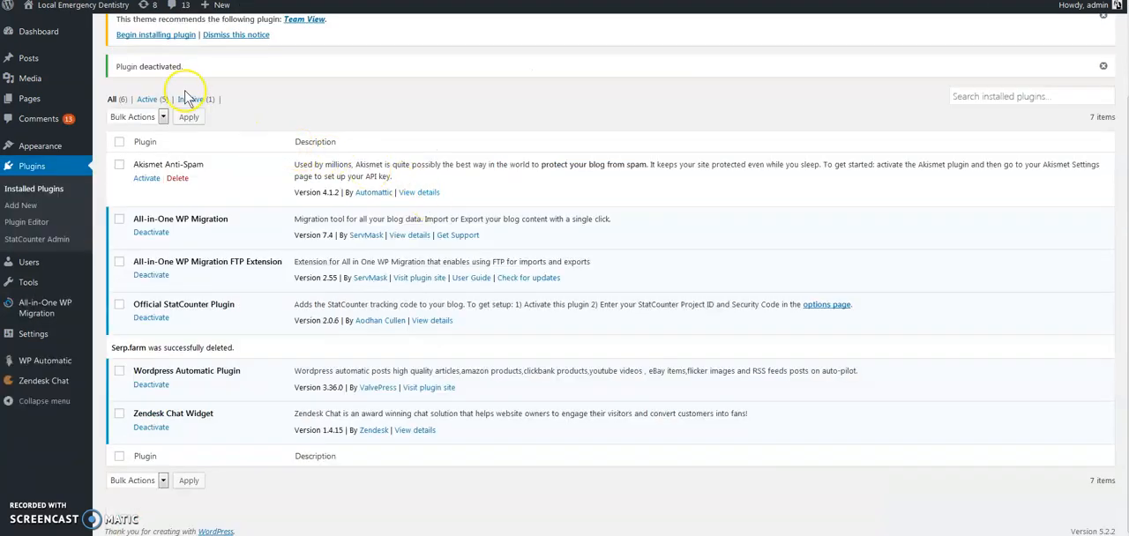
pyautogui.moveTo(113, 67)
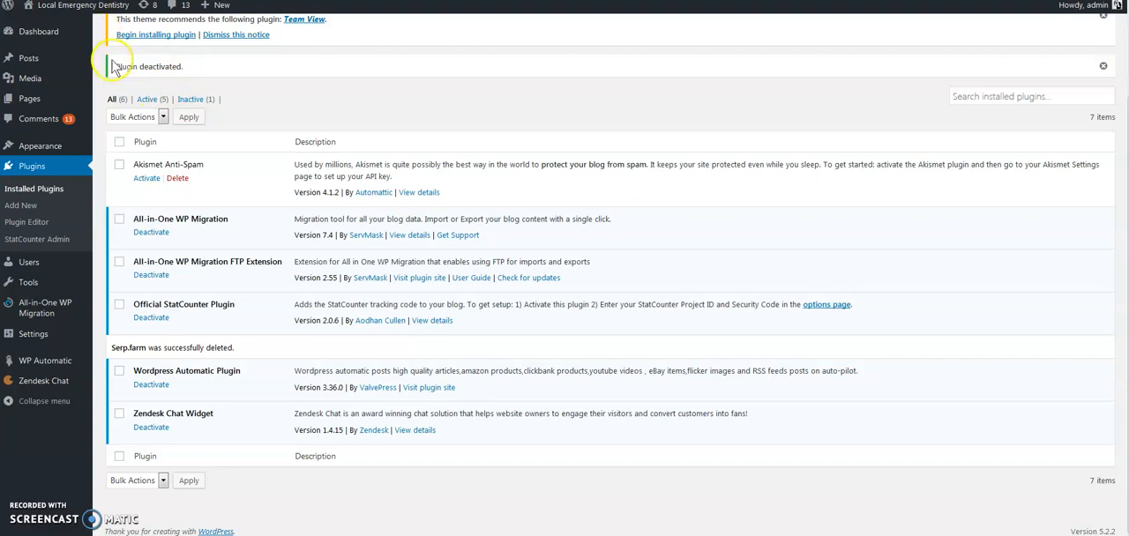
pyautogui.moveTo(179, 215)
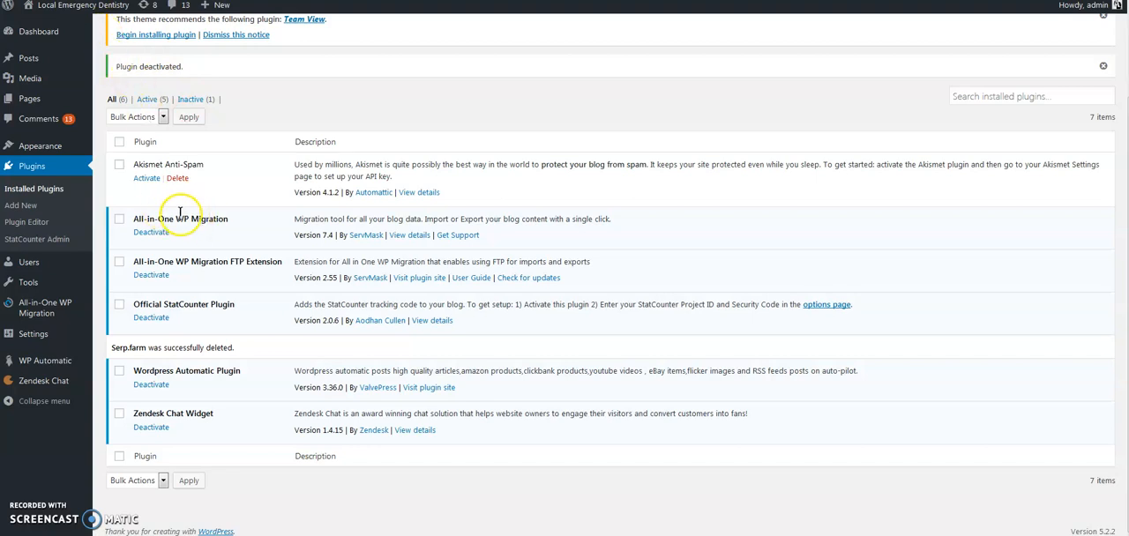
pyautogui.moveTo(279, 256)
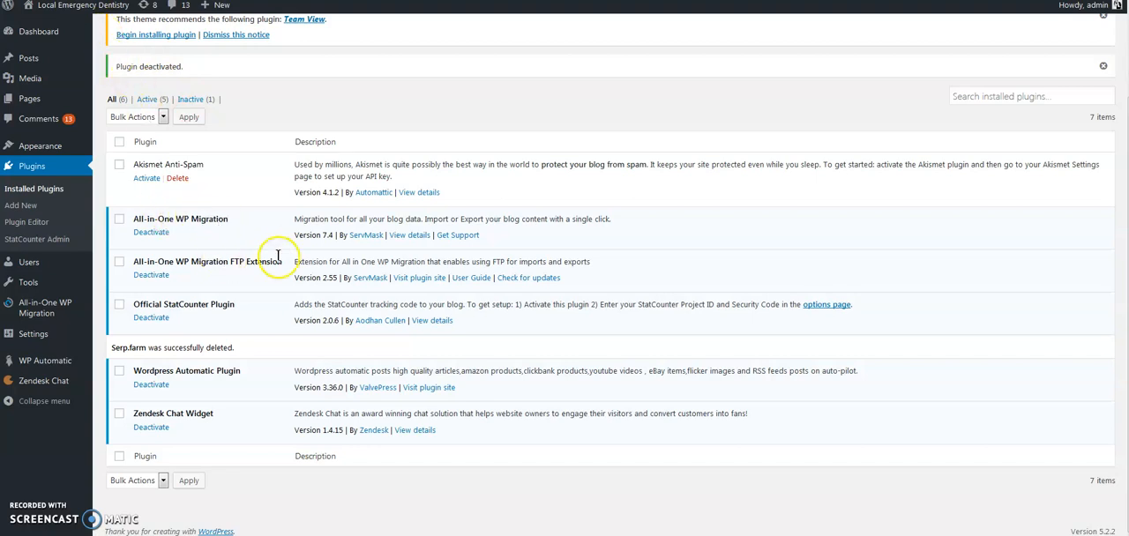
pyautogui.moveTo(508, 282)
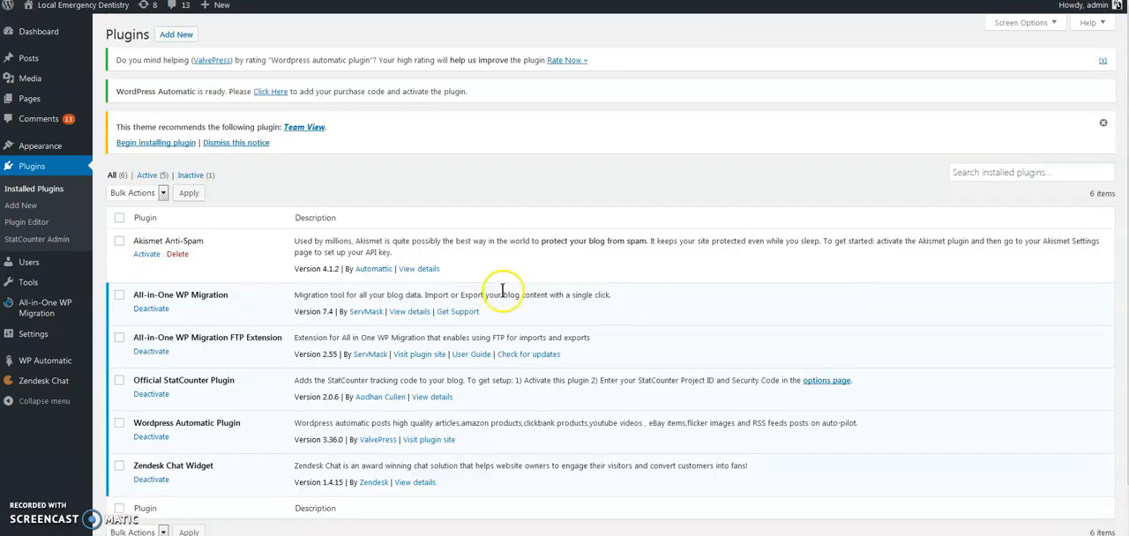
pyautogui.moveTo(509, 360)
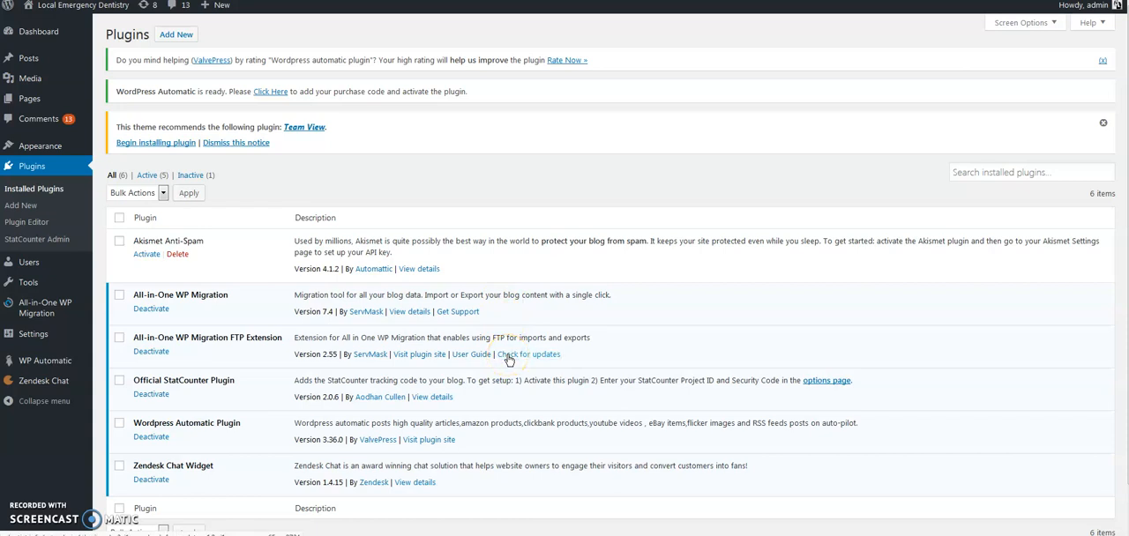
pyautogui.moveTo(71, 39)
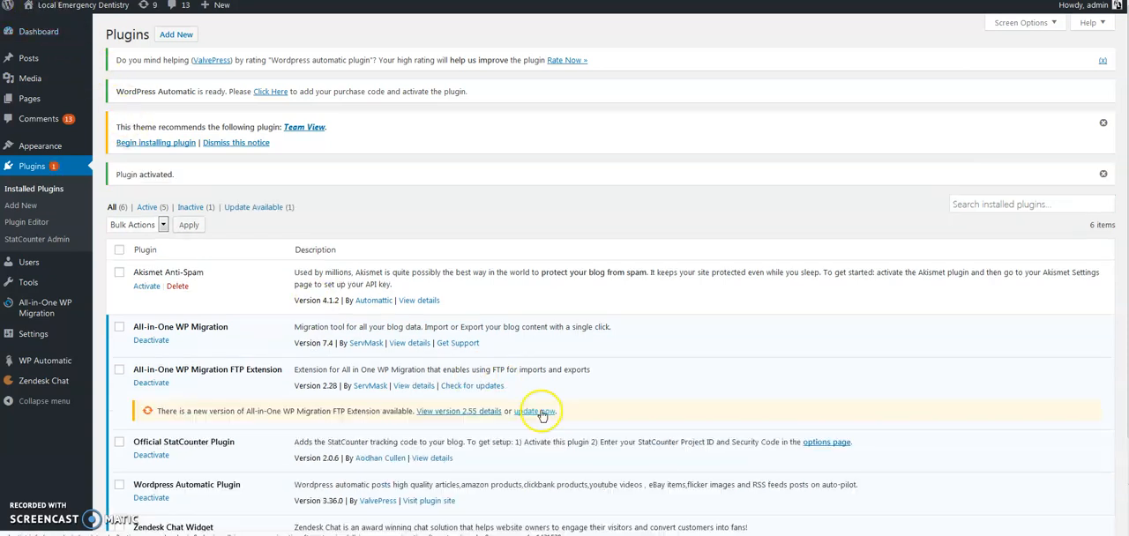
# On the second site, save FTP settings for host 192.185.39.62 with root public_html and confirm the connection
pyautogui.click(536, 410)
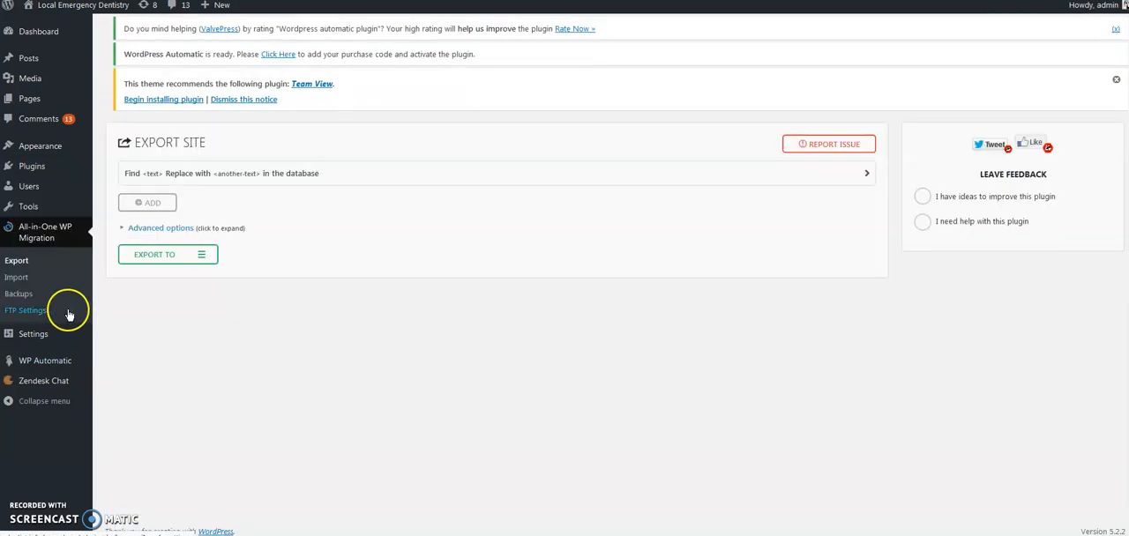
pyautogui.moveTo(39, 314)
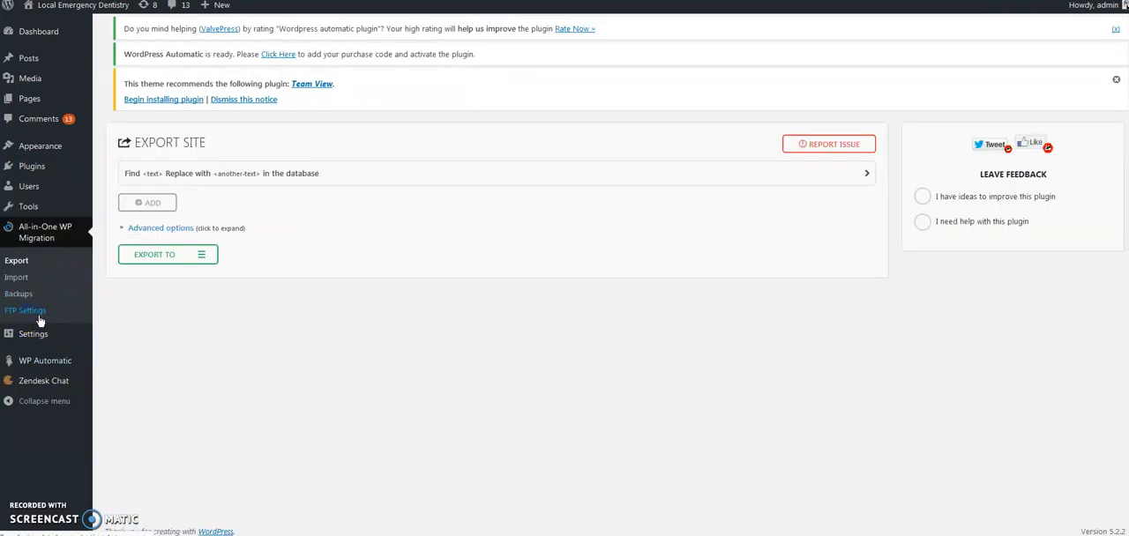
pyautogui.click(26, 310)
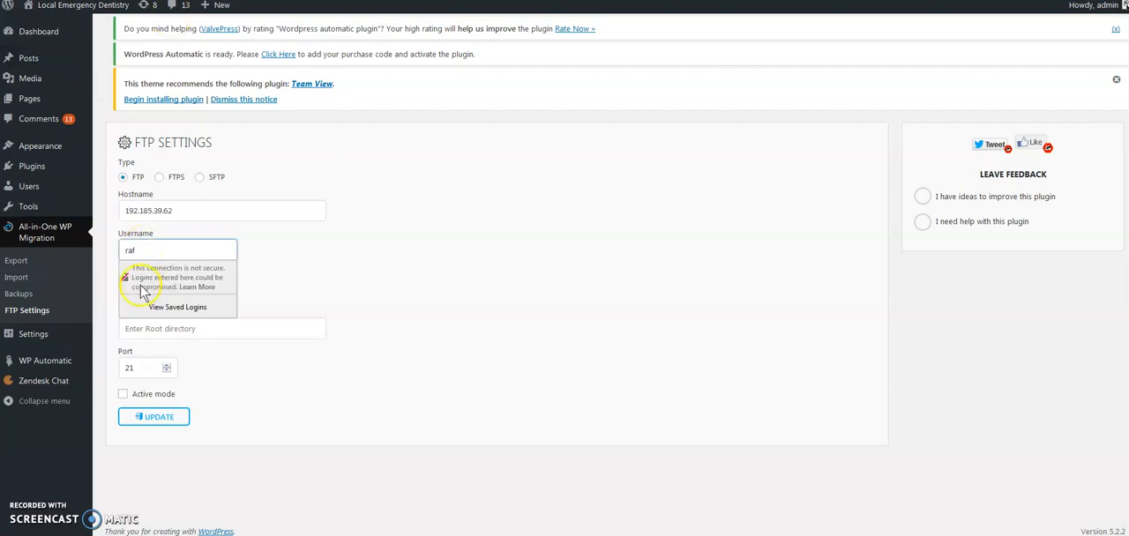
pyautogui.click(402, 342)
pyautogui.write('public_html')
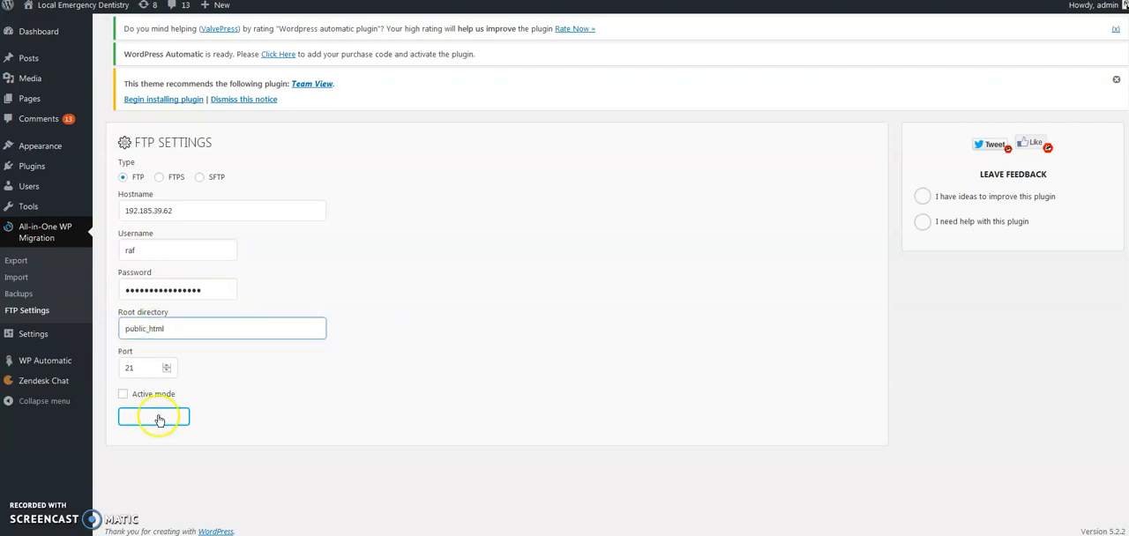
pyautogui.click(153, 416)
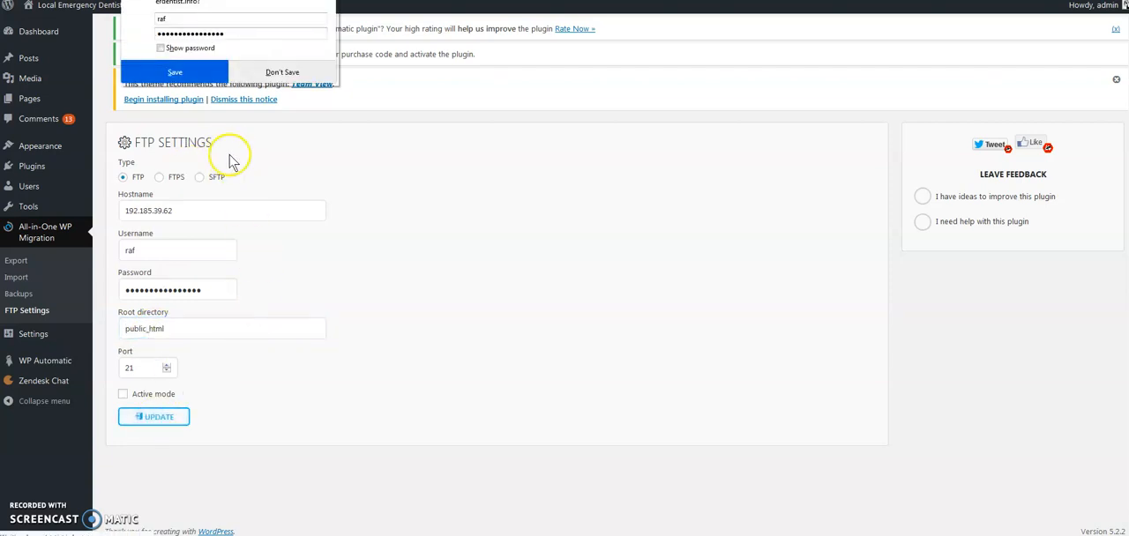
pyautogui.click(153, 416)
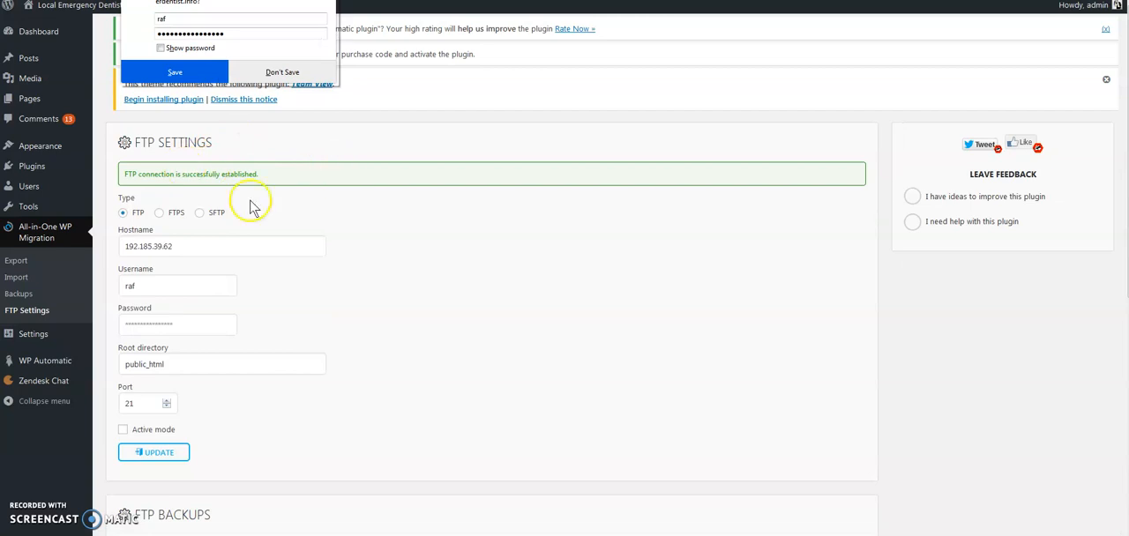
# Go to the All-in-One WP Migration Import page
pyautogui.click(16, 277)
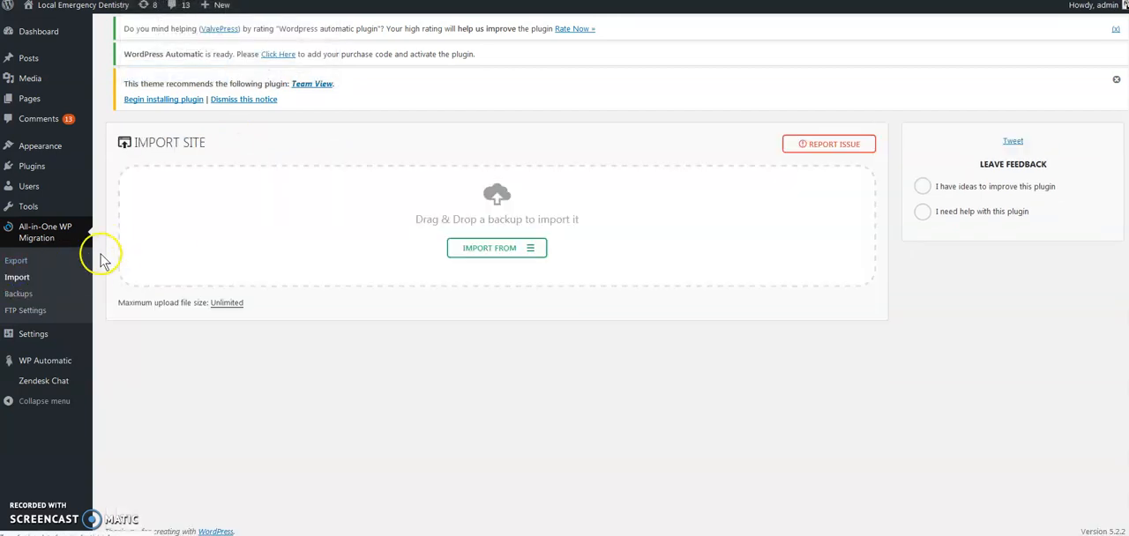
# Choose FTP as the import source and select the site backup file
pyautogui.click(497, 247)
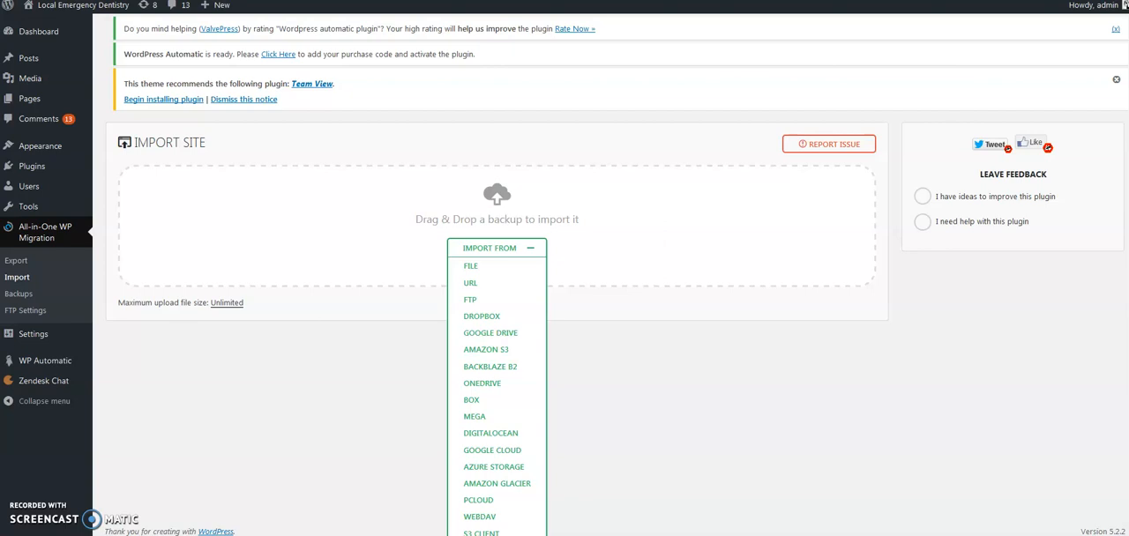
pyautogui.click(469, 265)
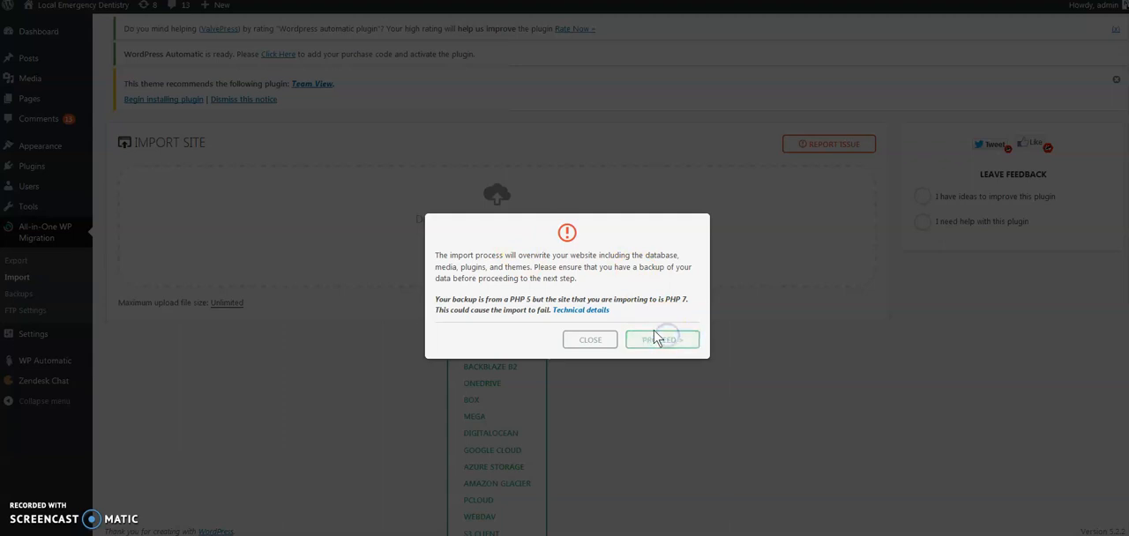
# Proceed past the overwrite warning and close the import-success message
pyautogui.click(662, 339)
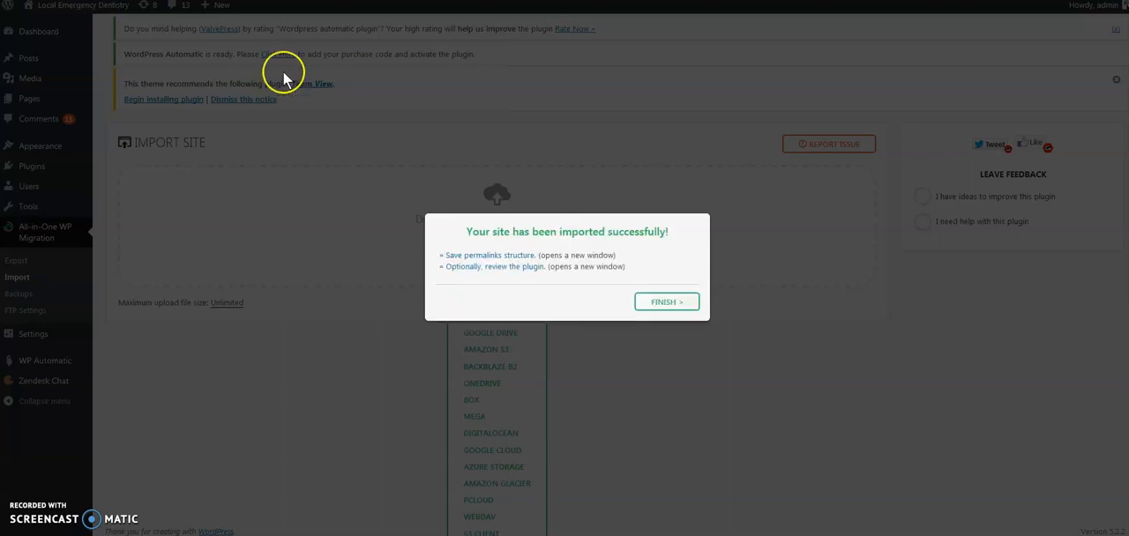
pyautogui.click(667, 301)
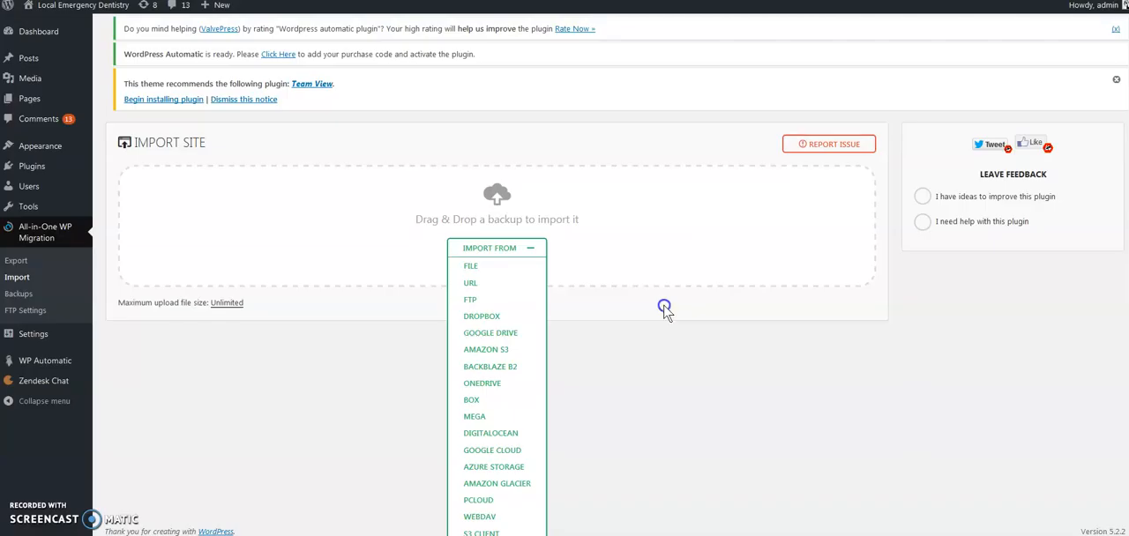
pyautogui.moveTo(374, 184)
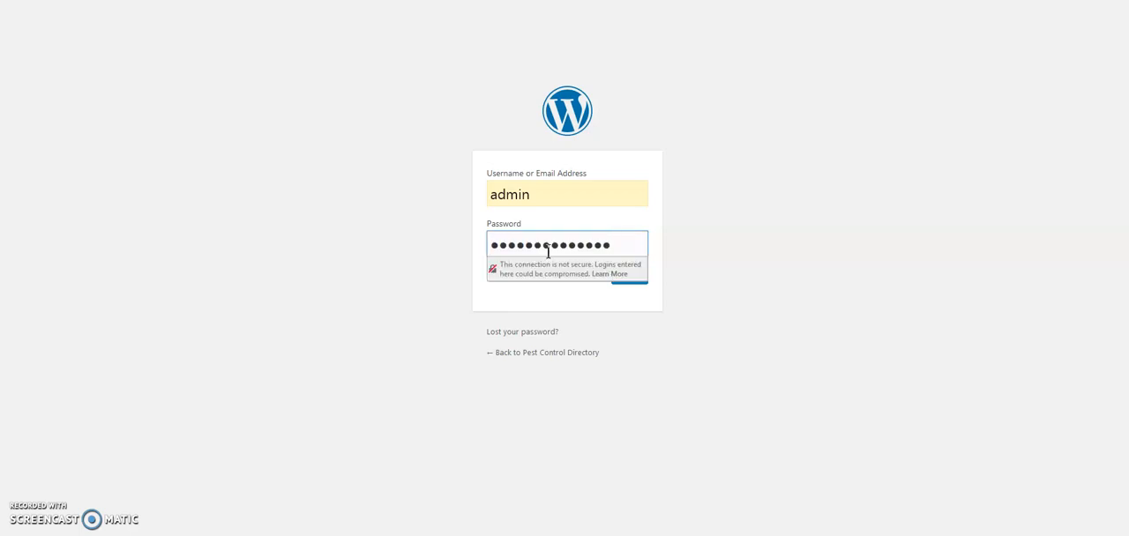
pyautogui.moveTo(236, 268)
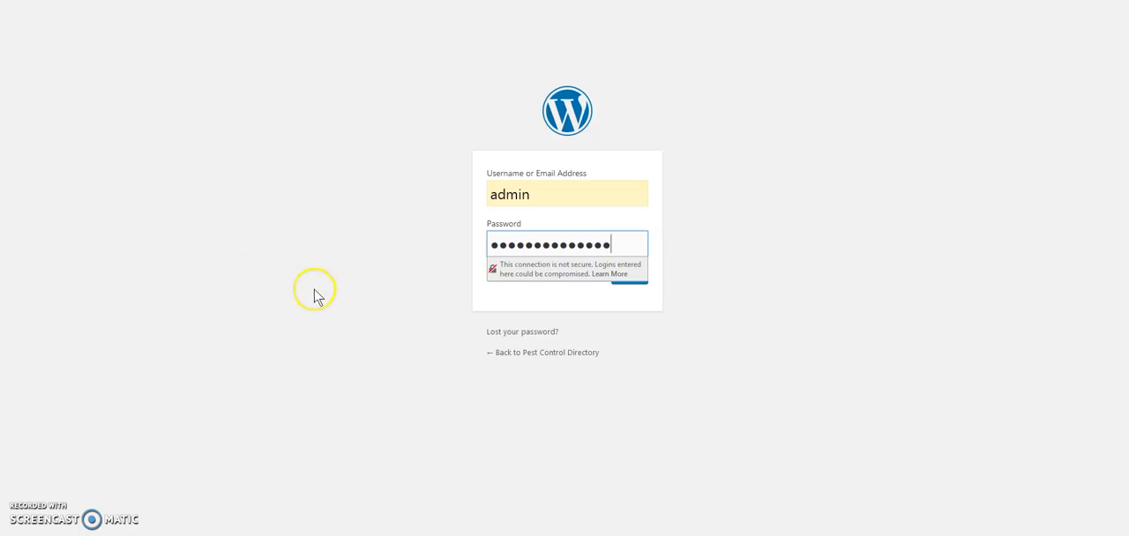
# Log in to the imported site as admin and decline saving the browser password
pyautogui.click(628, 275)
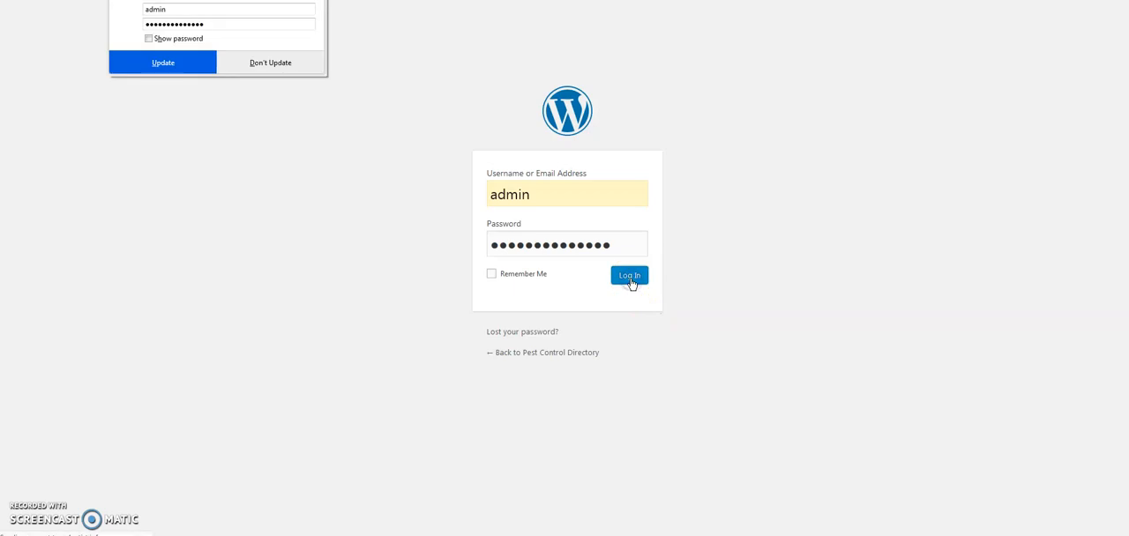
pyautogui.moveTo(339, 192)
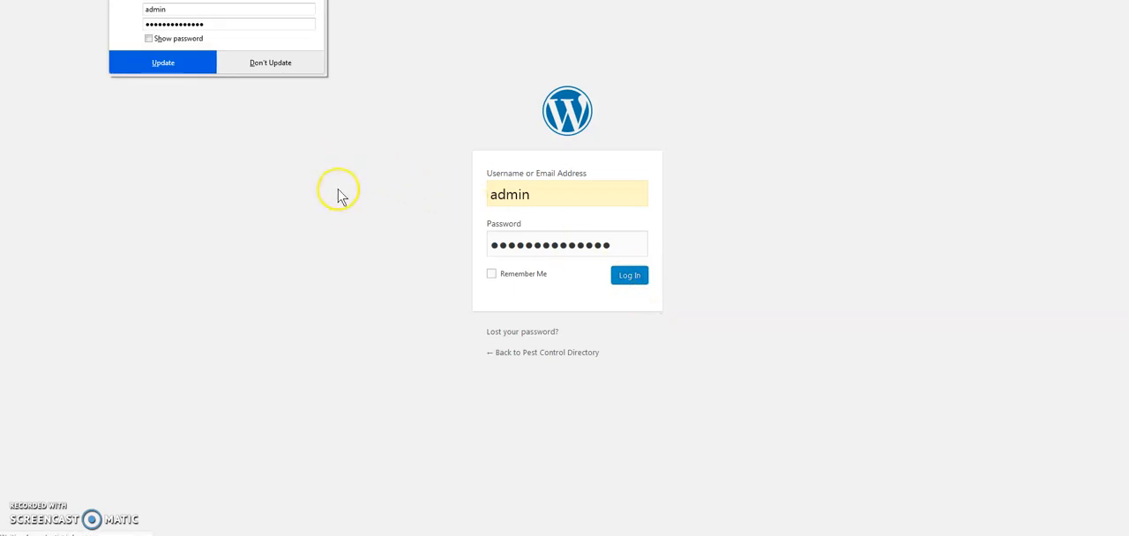
pyautogui.click(628, 276)
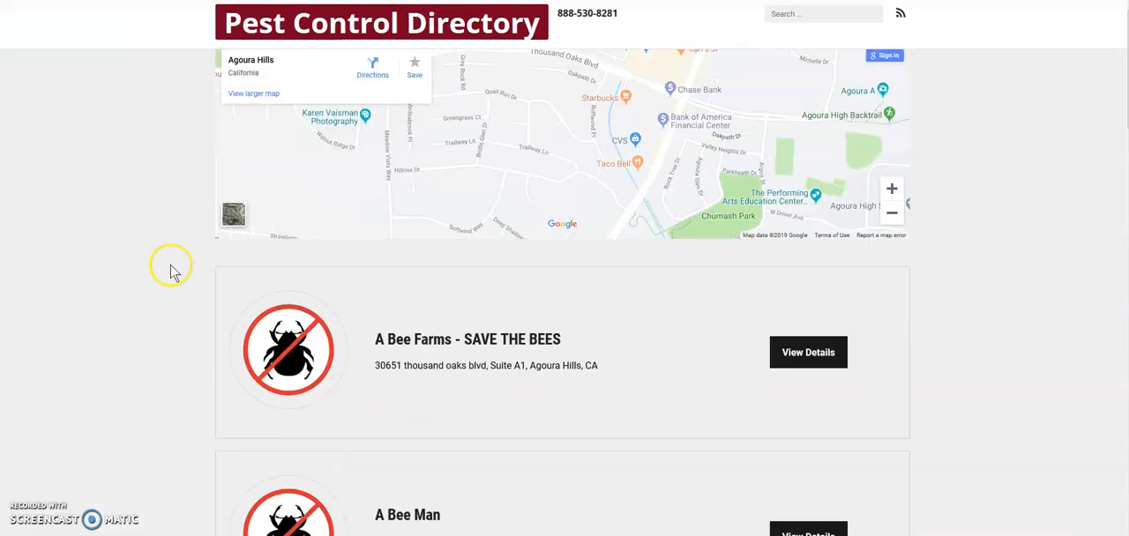
# Scroll down the imported Pest Control Directory home page to review its listings
pyautogui.scroll(-3)
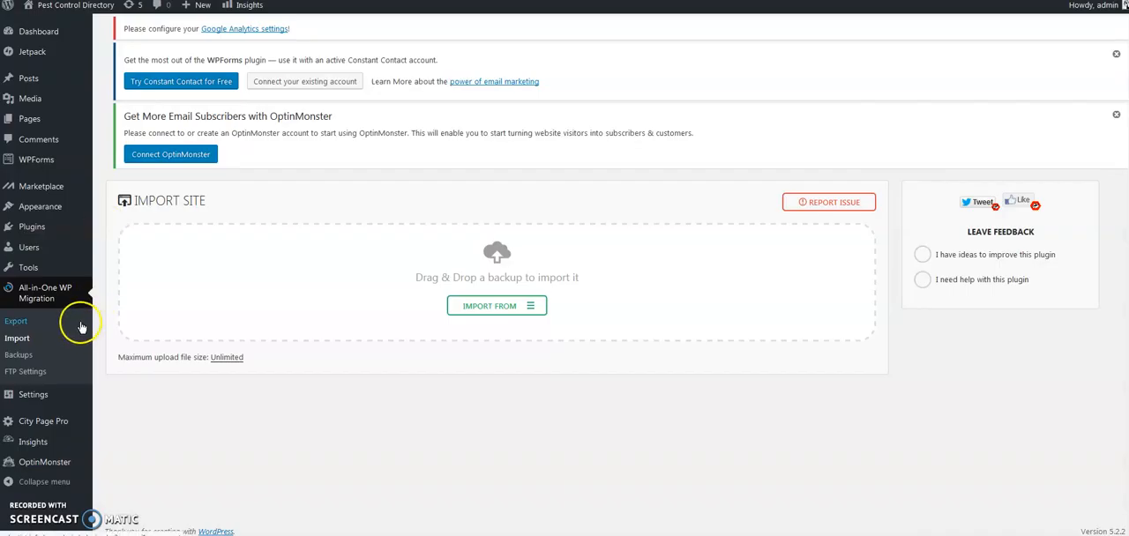
# Start a new City Page Pro category named Dentist with keywords Dental, dentist, dds
pyautogui.click(42, 420)
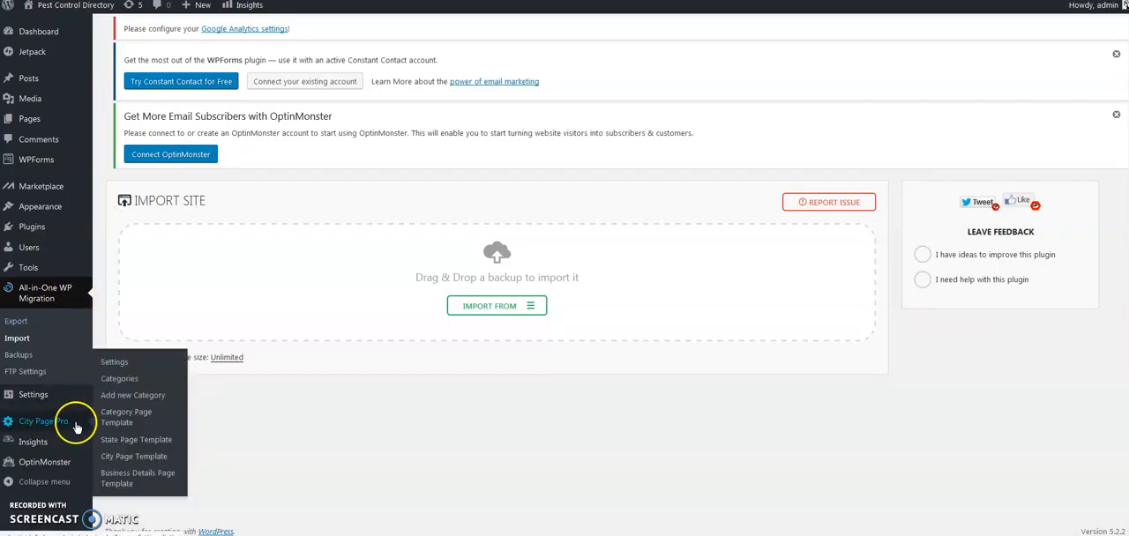
pyautogui.click(120, 377)
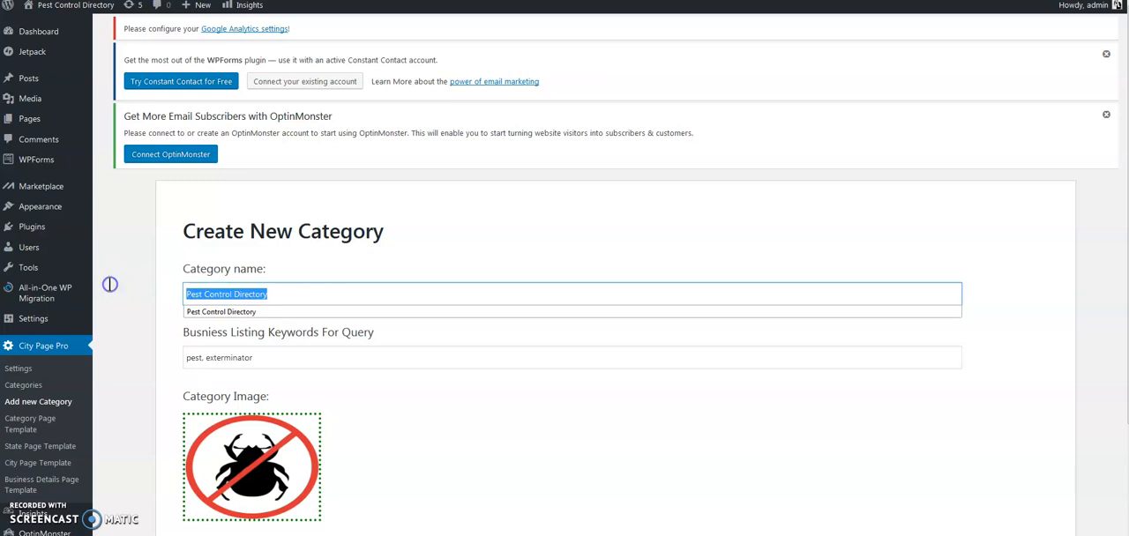
pyautogui.write('Den')
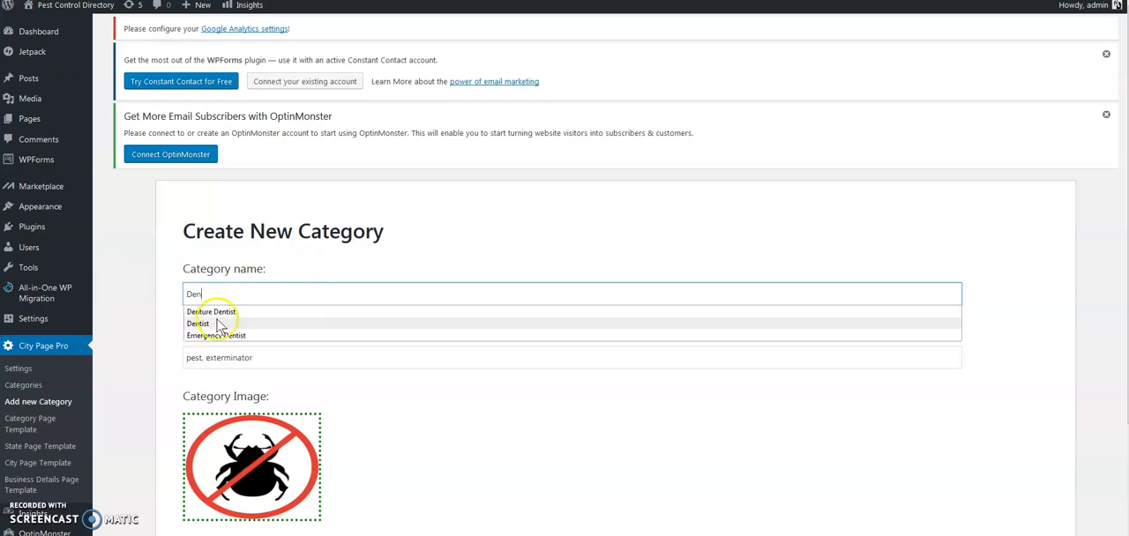
pyautogui.click(197, 323)
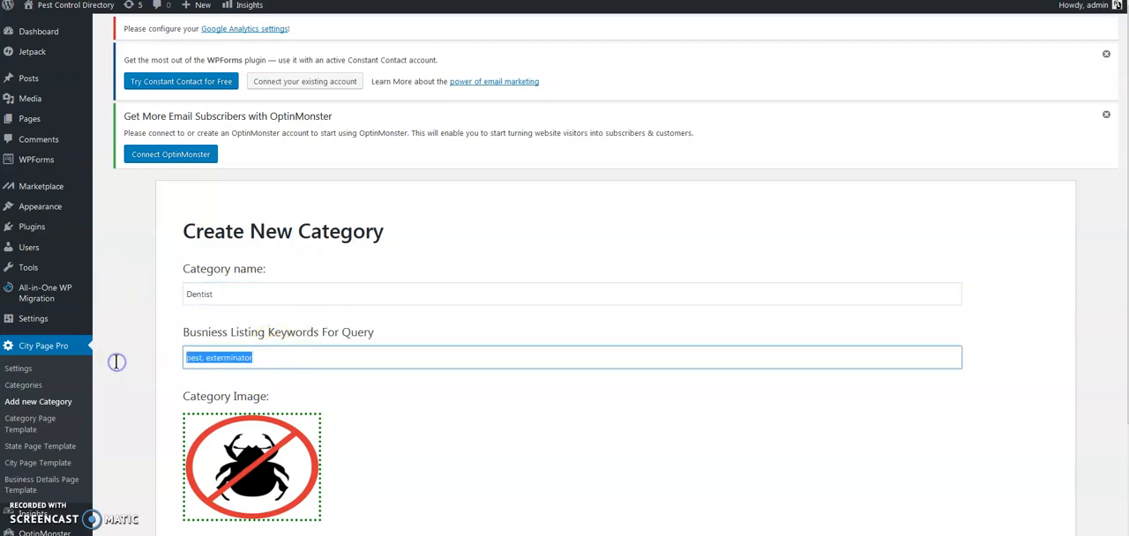
pyautogui.write('Dental,dentist,dds')
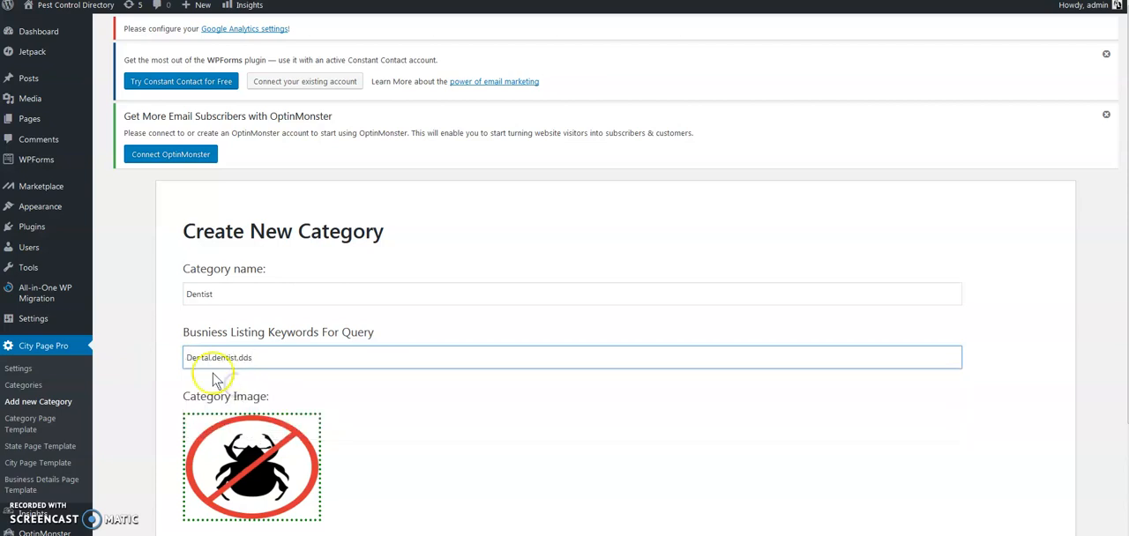
pyautogui.scroll(-3)
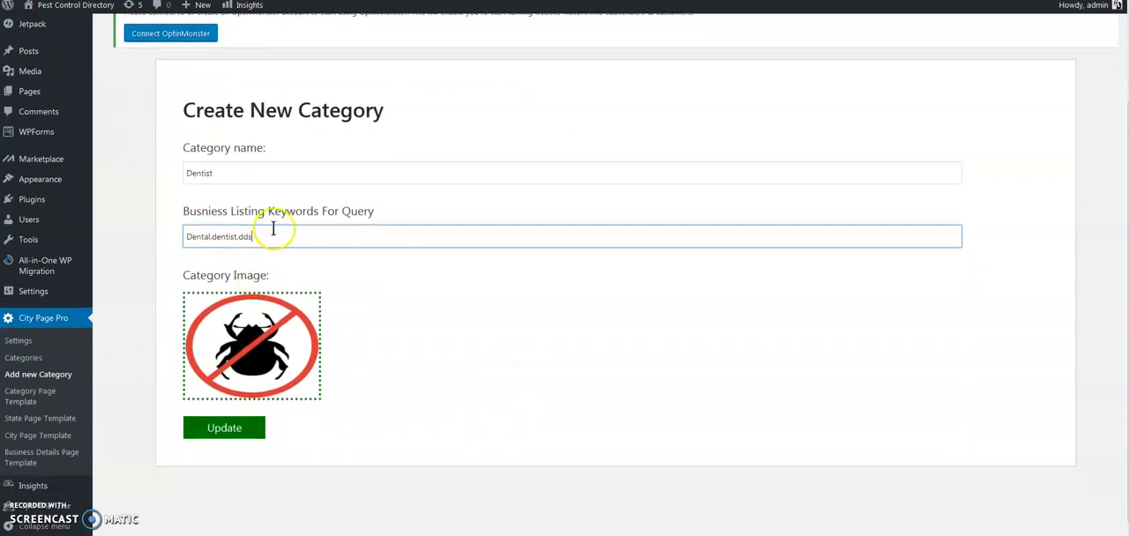
# Choose the tooth logo from the Media Library as the category image and save the Dentist category
pyautogui.click(251, 344)
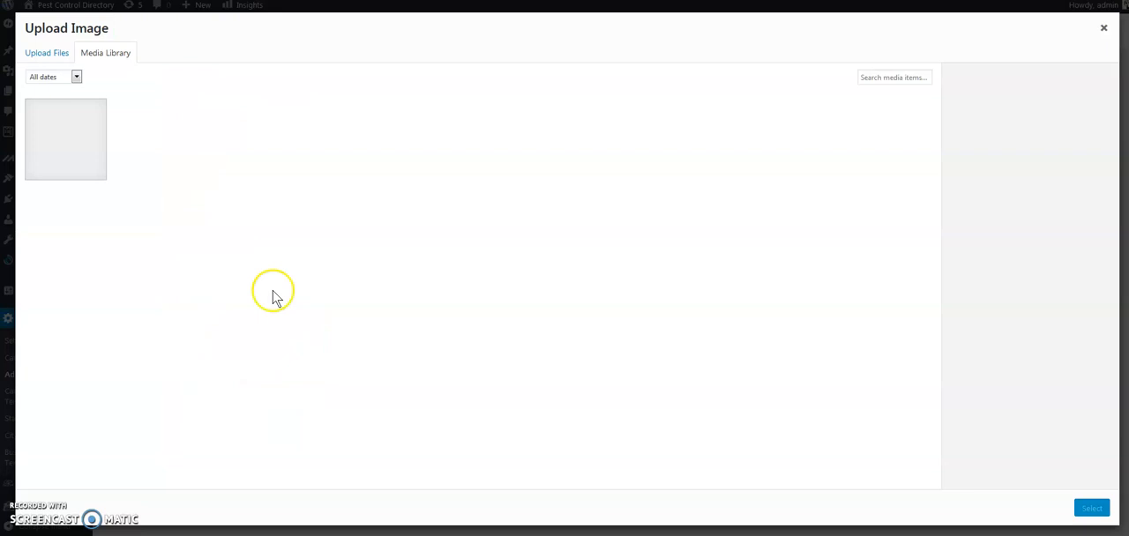
pyautogui.click(46, 53)
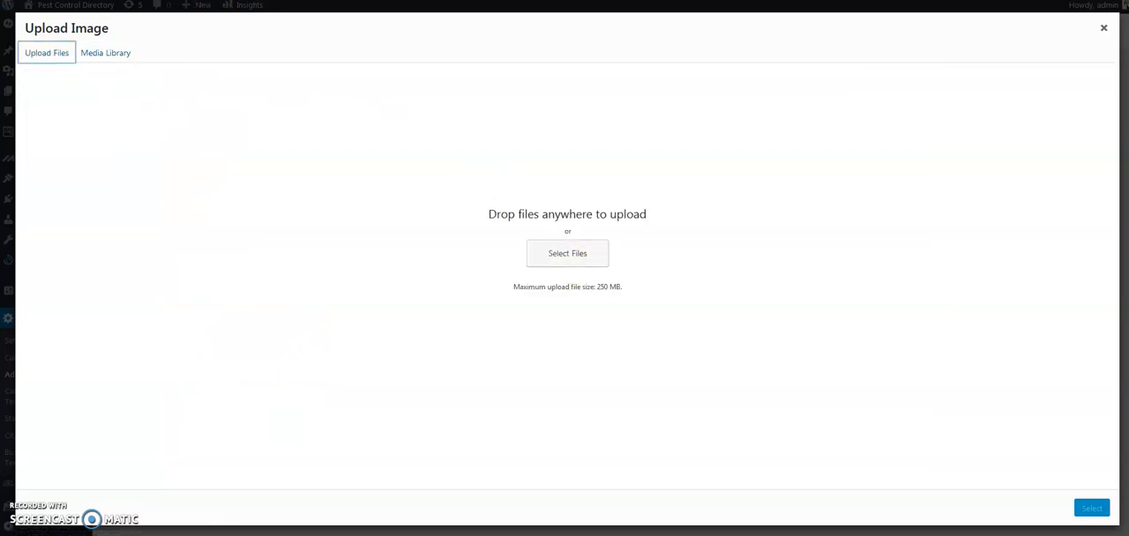
pyautogui.click(106, 53)
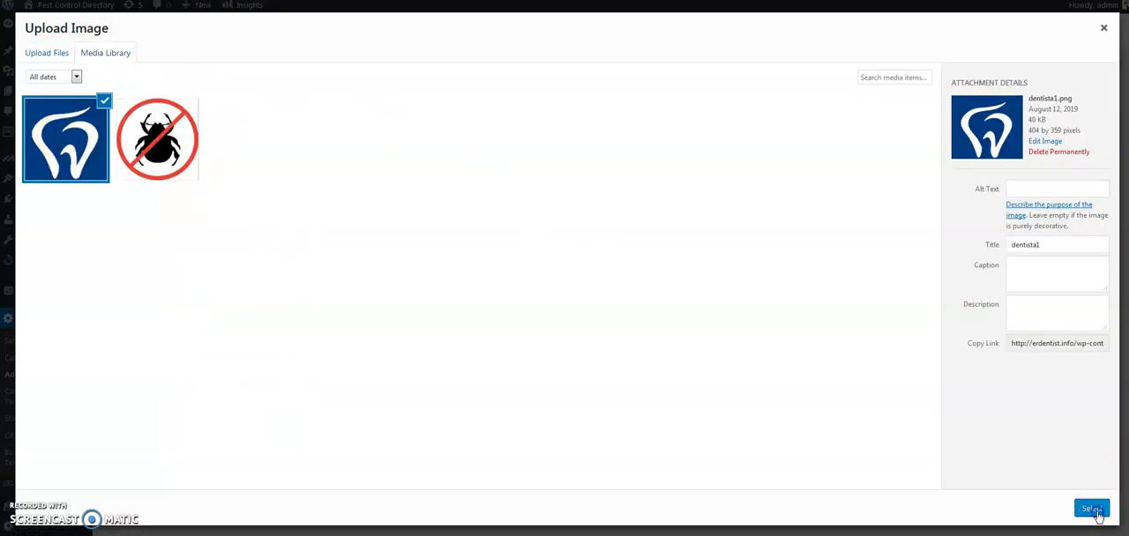
pyautogui.click(1091, 508)
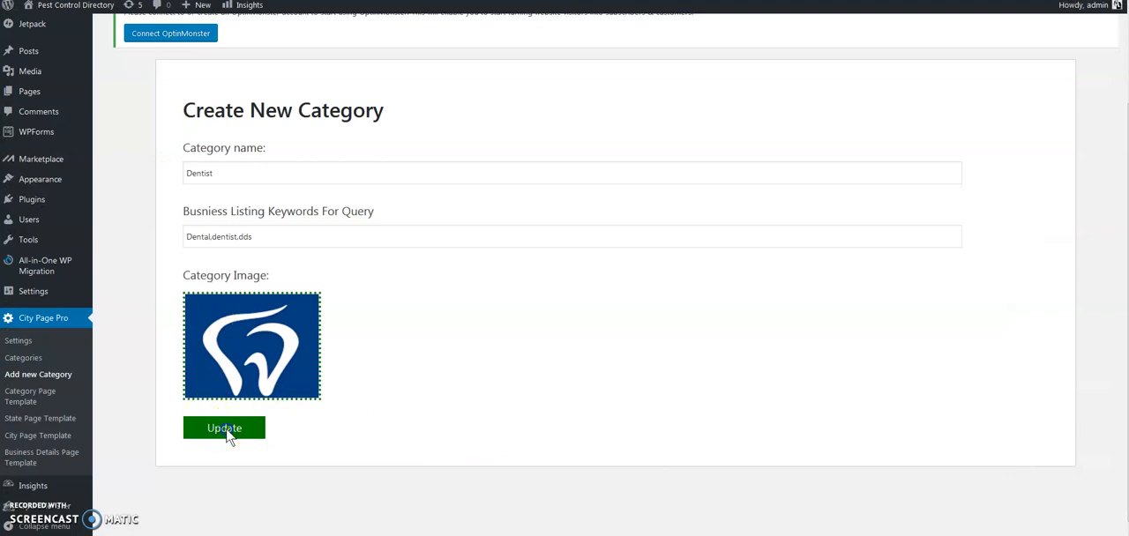
pyautogui.click(224, 427)
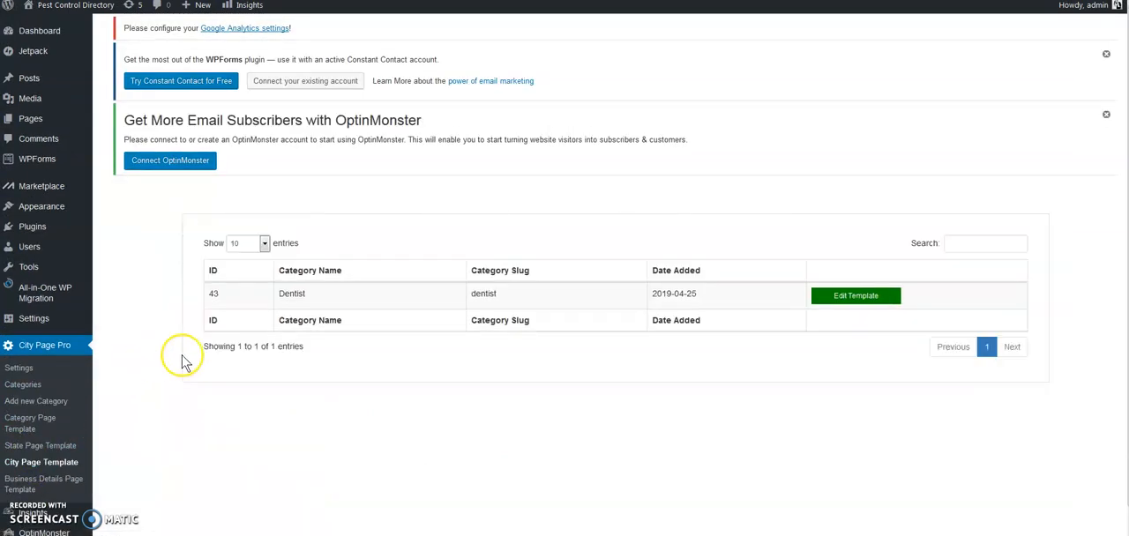
pyautogui.moveTo(812, 296)
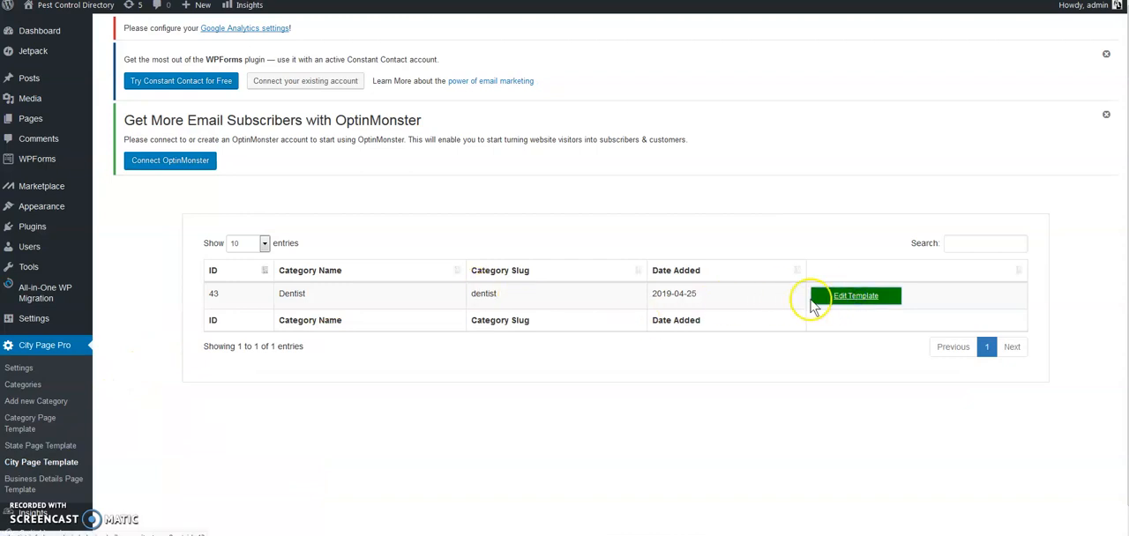
# Overwrite the pest lines in the Dentist city template with dental phrases like Emergency Dentist and 24 Hour Dentist
pyautogui.click(856, 297)
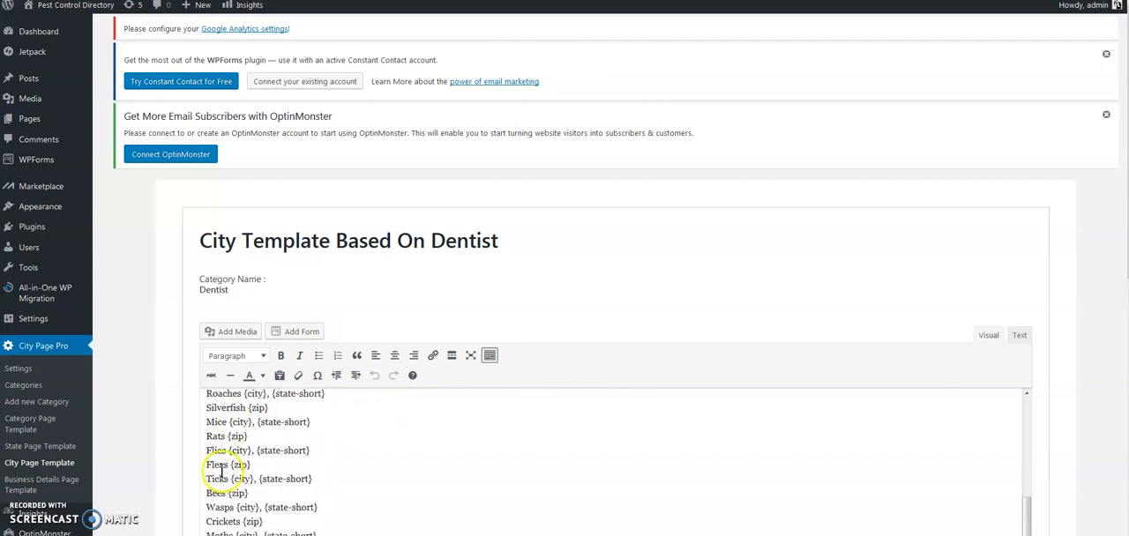
pyautogui.scroll(3)
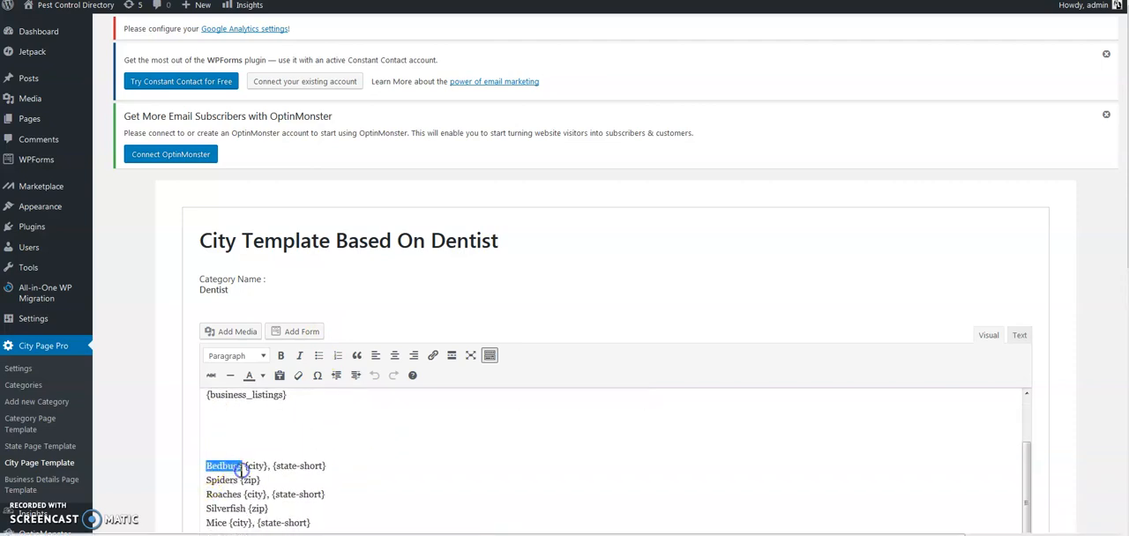
pyautogui.write('Emergency Denti')
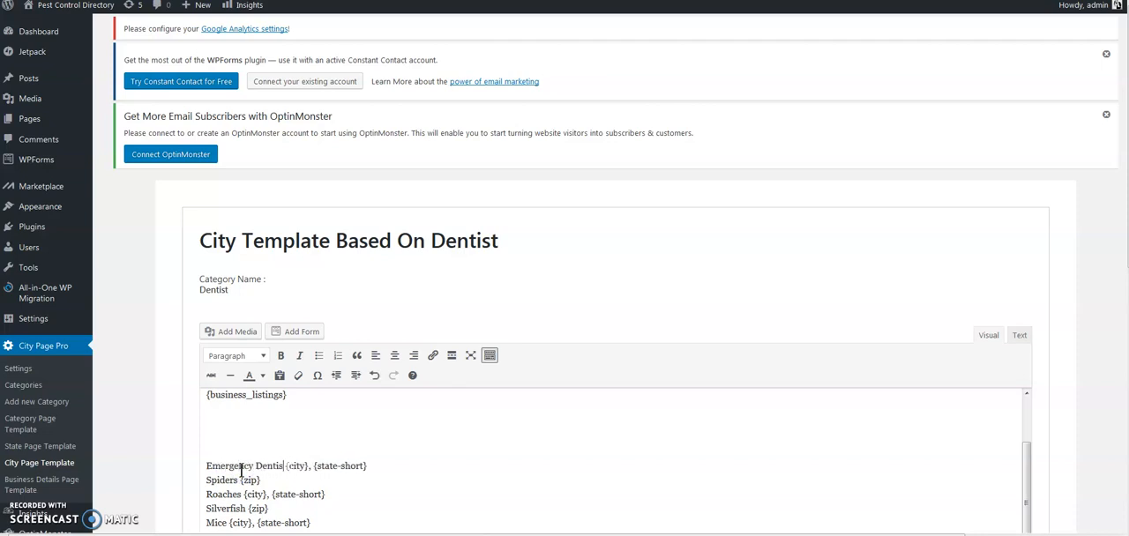
pyautogui.scroll(-3)
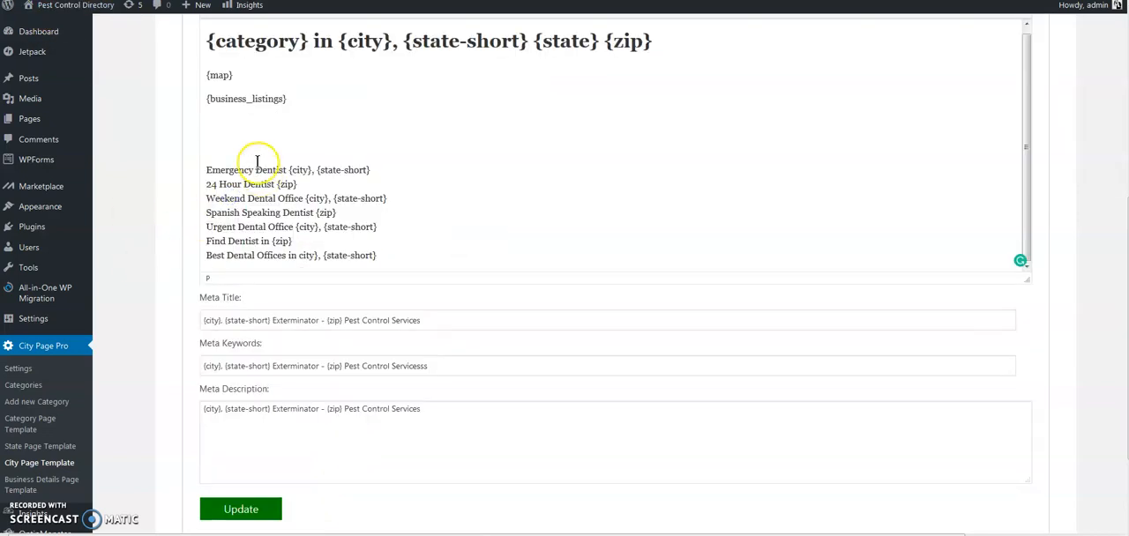
pyautogui.scroll(-3)
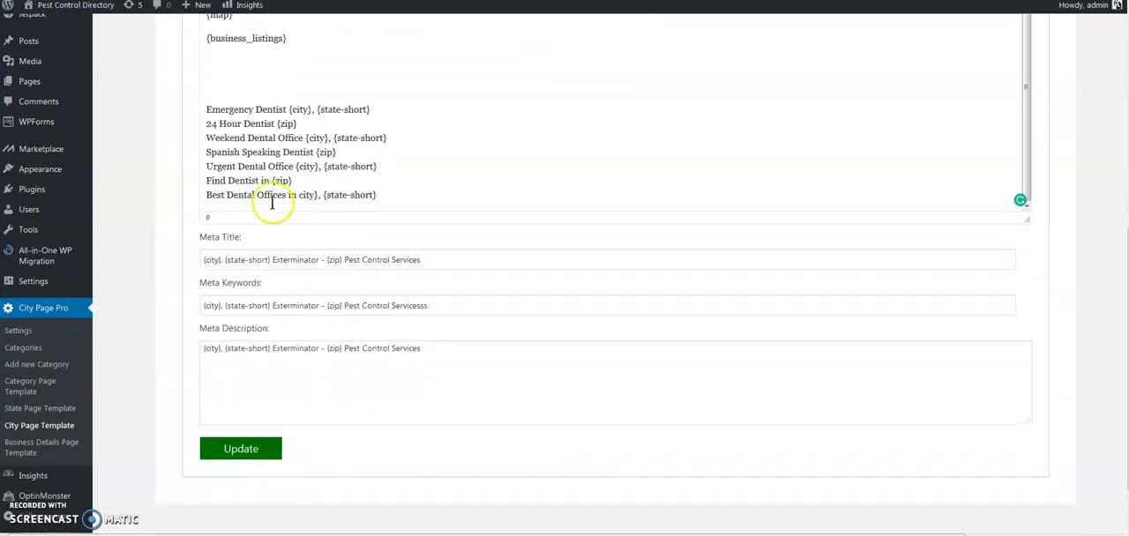
pyautogui.scroll(3)
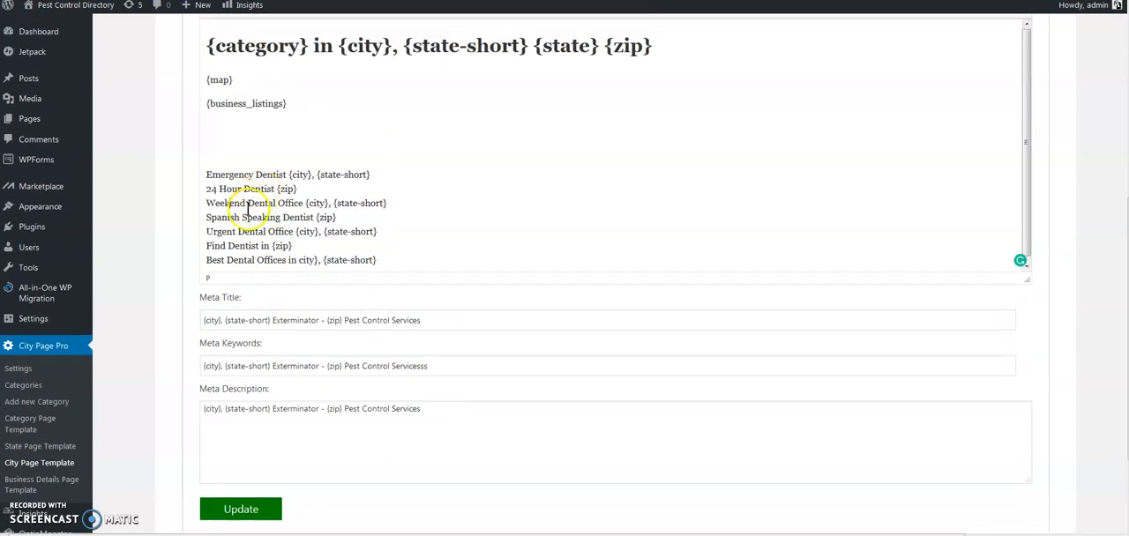
pyautogui.moveTo(388, 259)
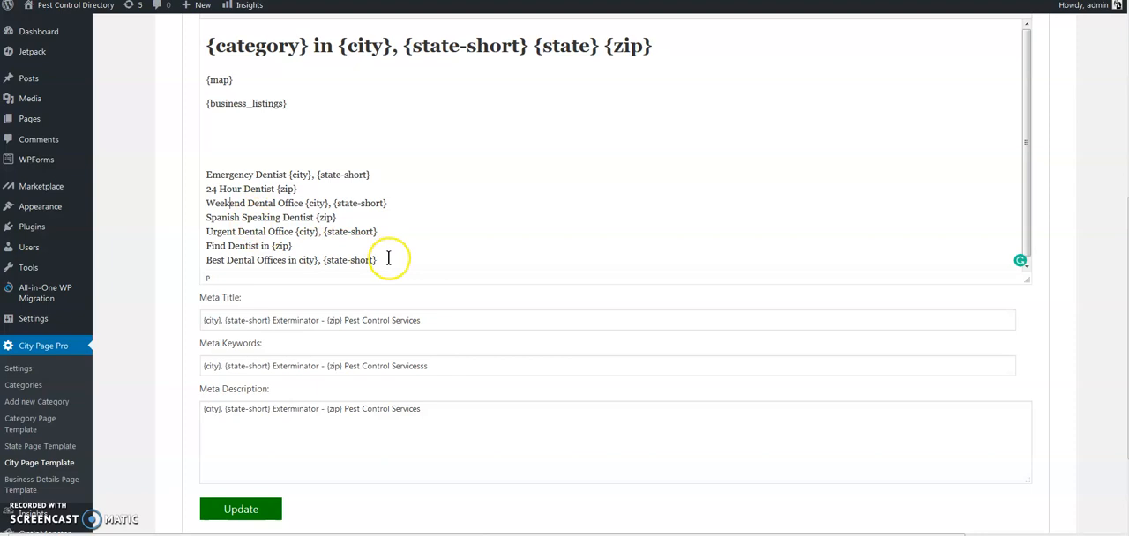
pyautogui.moveTo(388, 259); pyautogui.dragTo(204, 175)
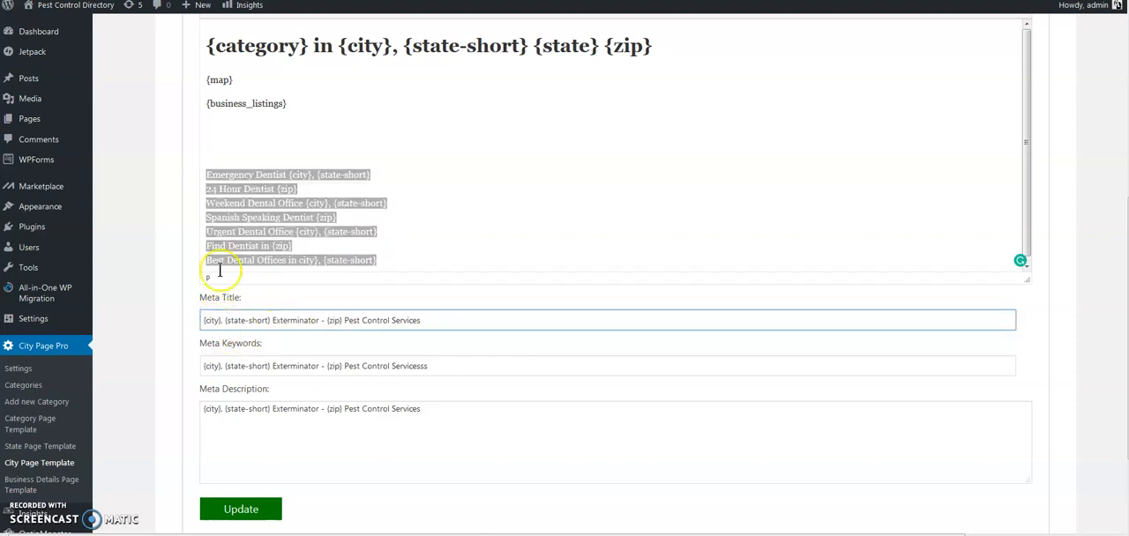
pyautogui.scroll(3)
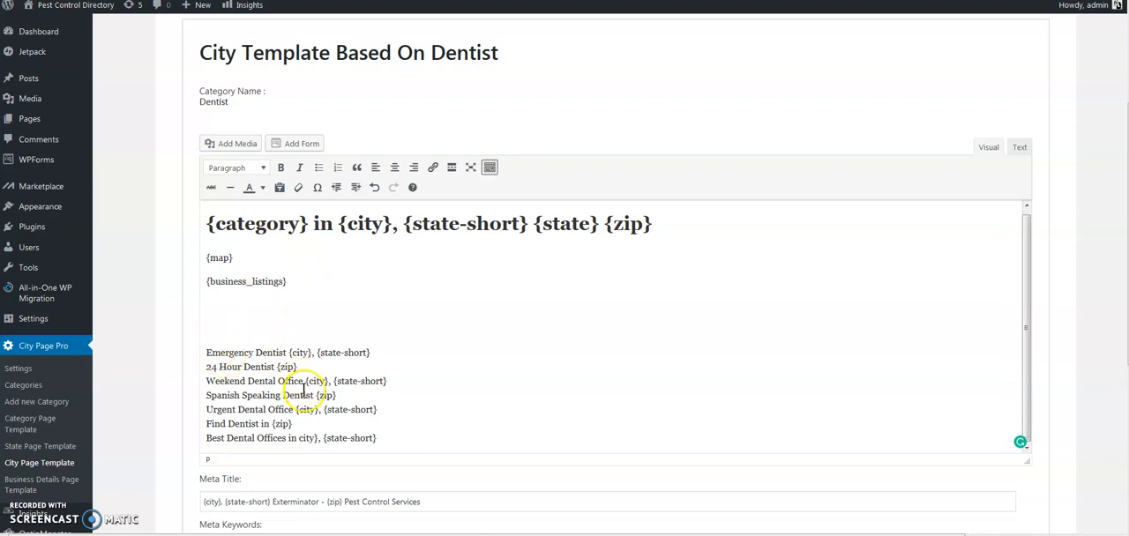
# Reword the meta title, keywords and description to Emergency Dentist – 24 Hour Dental Office and update the template
pyautogui.scroll(-3)
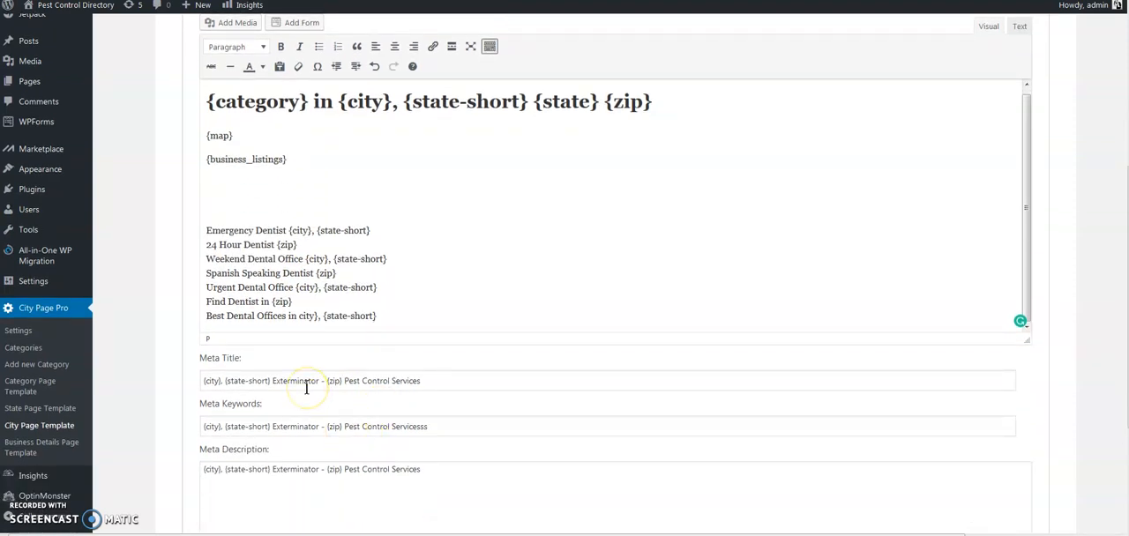
pyautogui.click(296, 381)
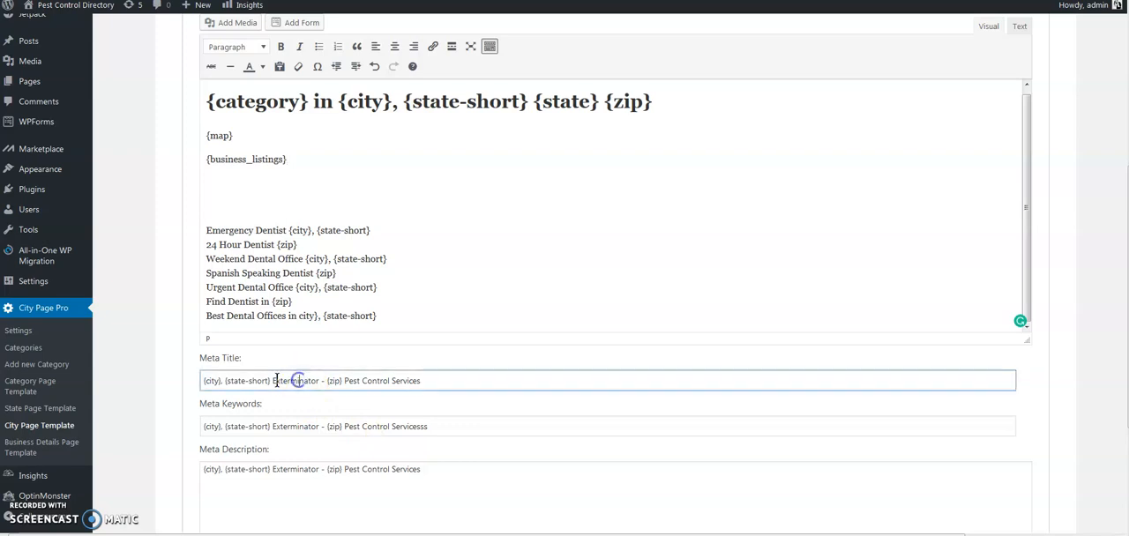
pyautogui.doubleClick(296, 381)
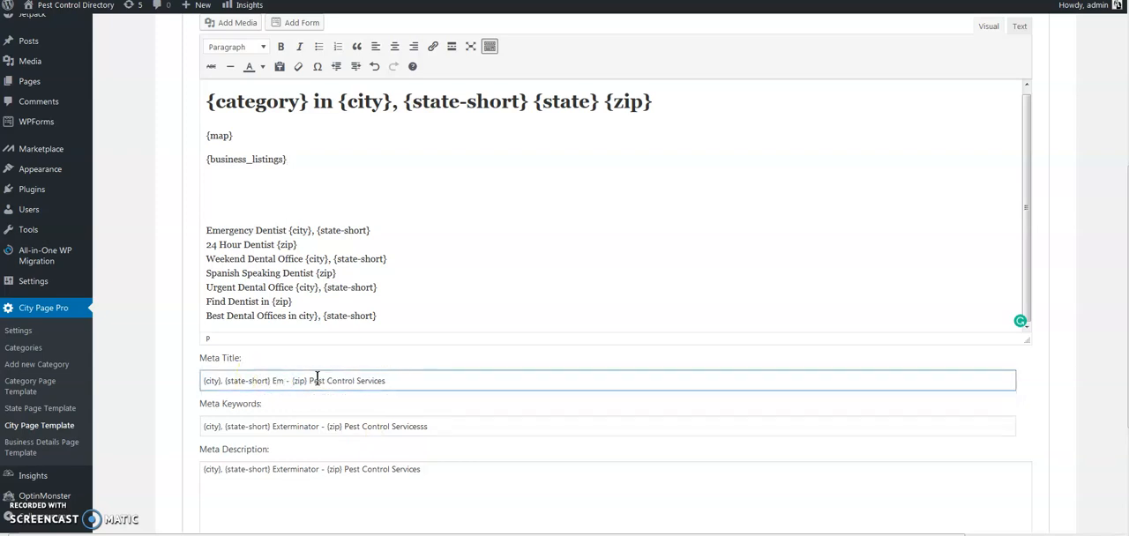
pyautogui.write('Emergency Dentist')
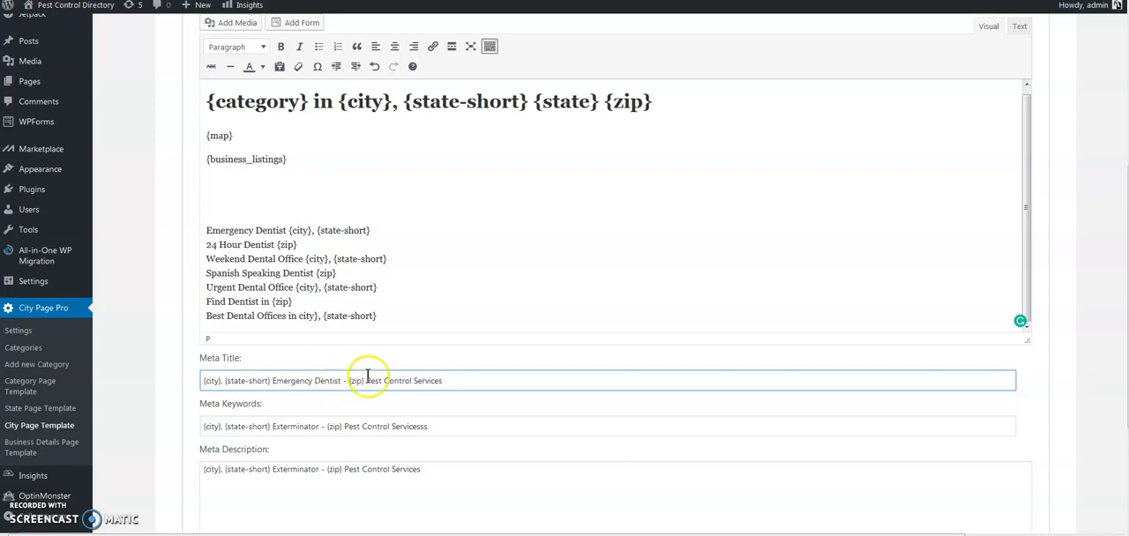
pyautogui.write('24 Hour D')
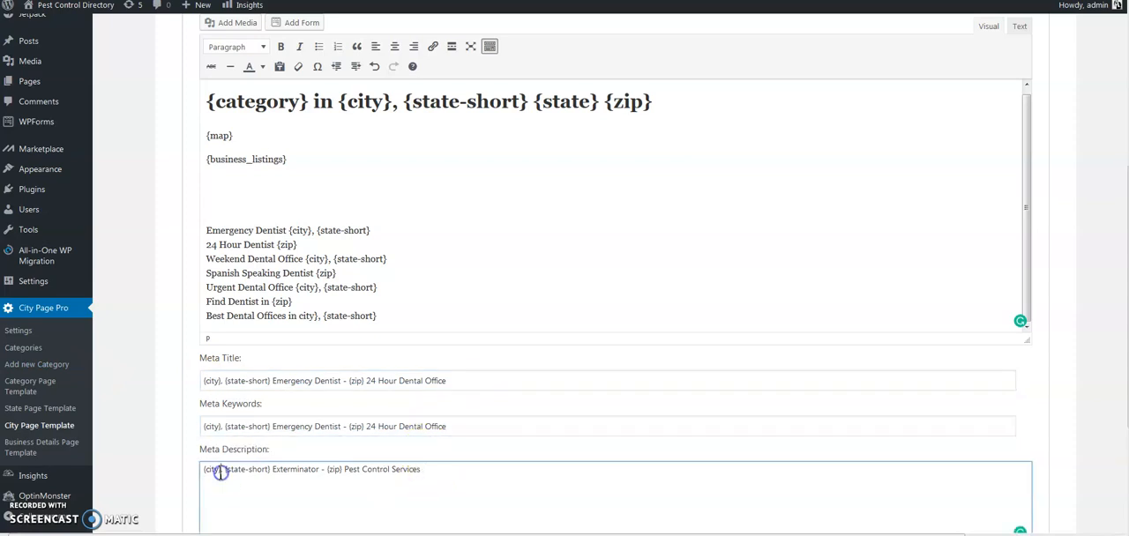
pyautogui.scroll(-3)
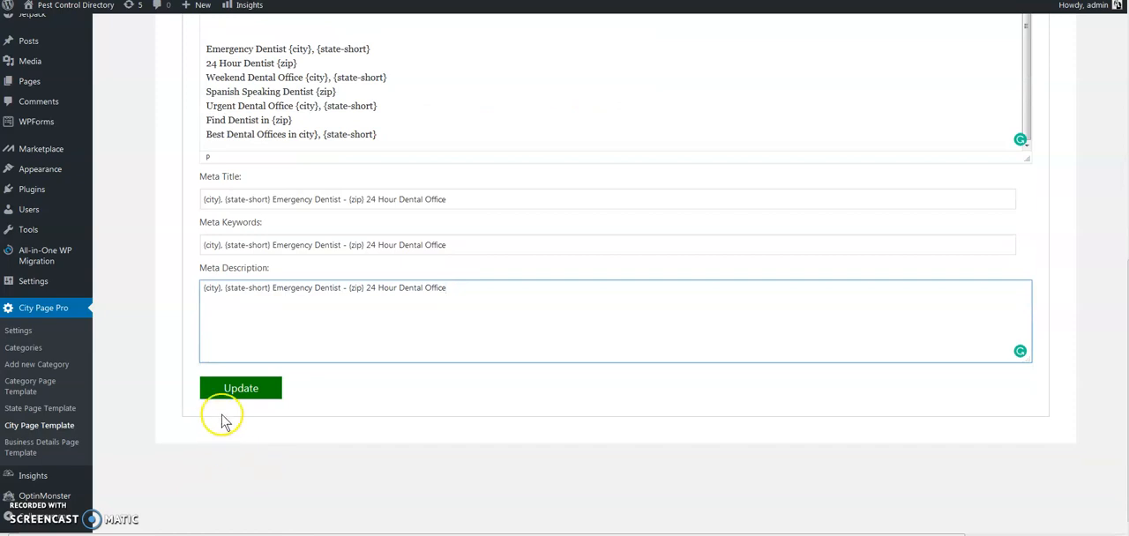
pyautogui.click(239, 388)
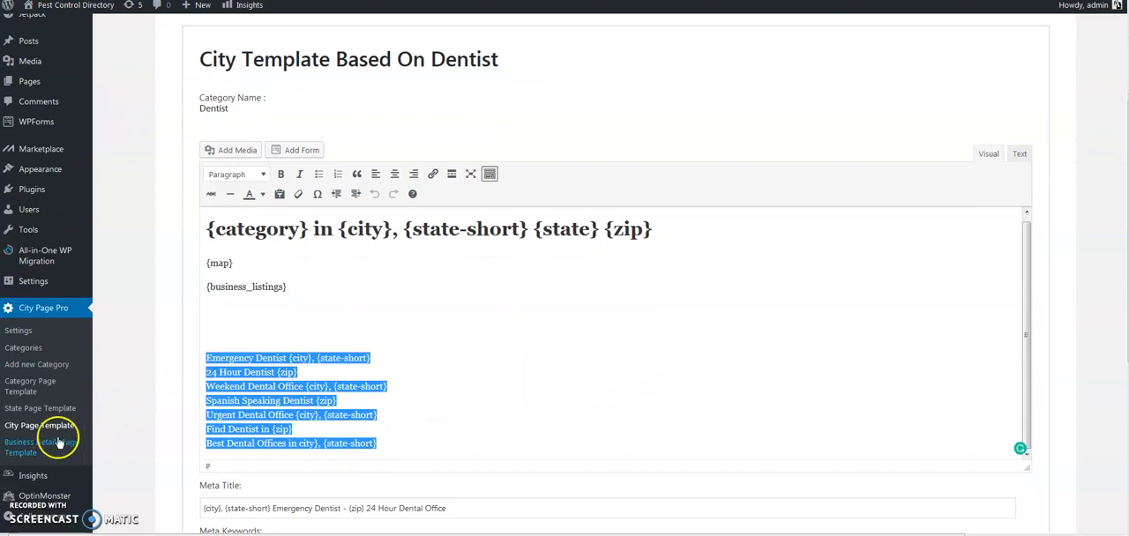
# Replace Pest Control Company with Urgent Dental Care in the business details template's three meta fields and update
pyautogui.click(39, 448)
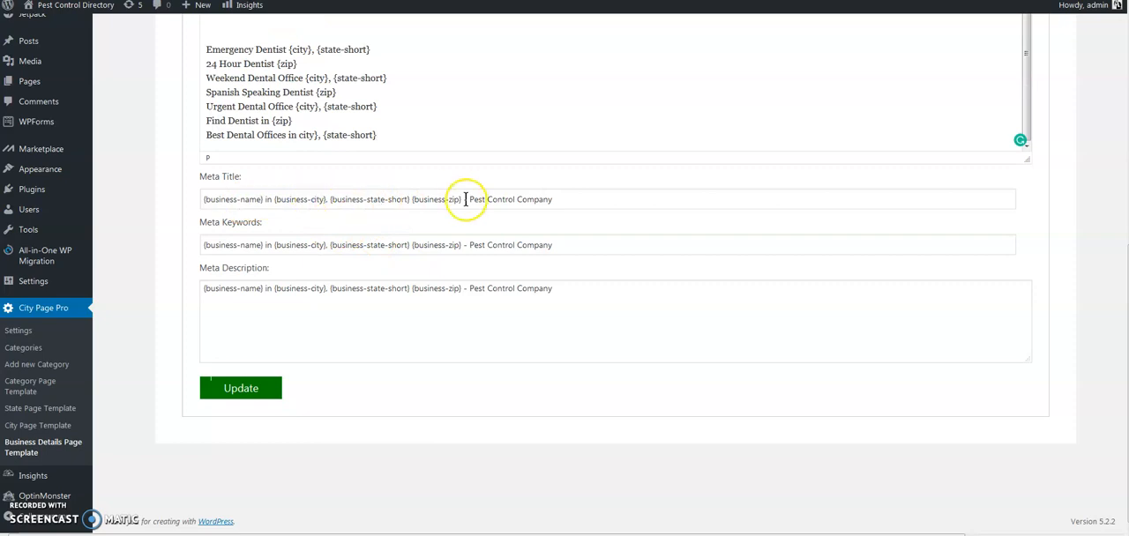
pyautogui.doubleClick(510, 199)
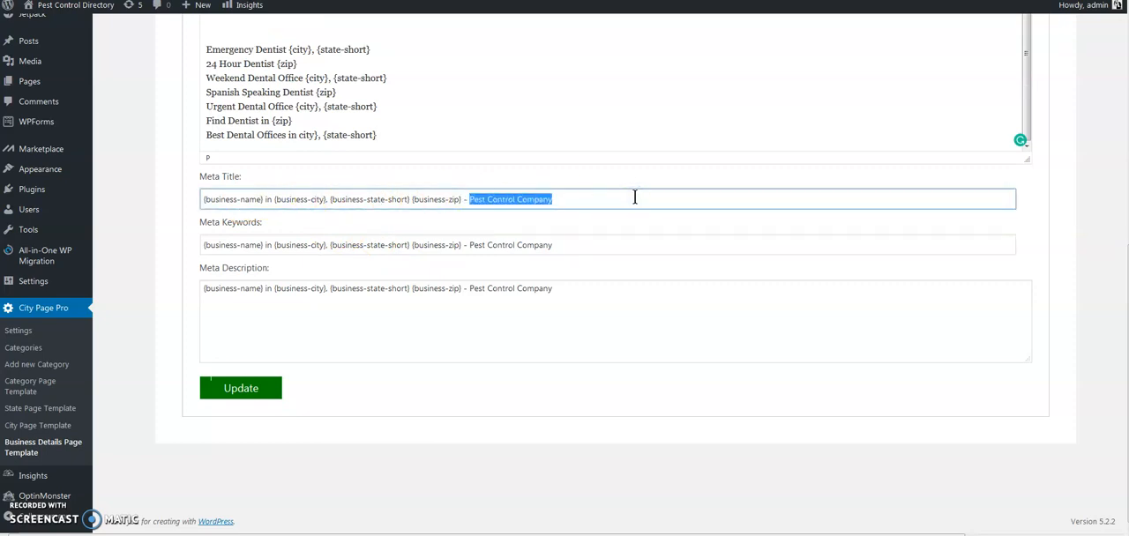
pyautogui.write('Urge')
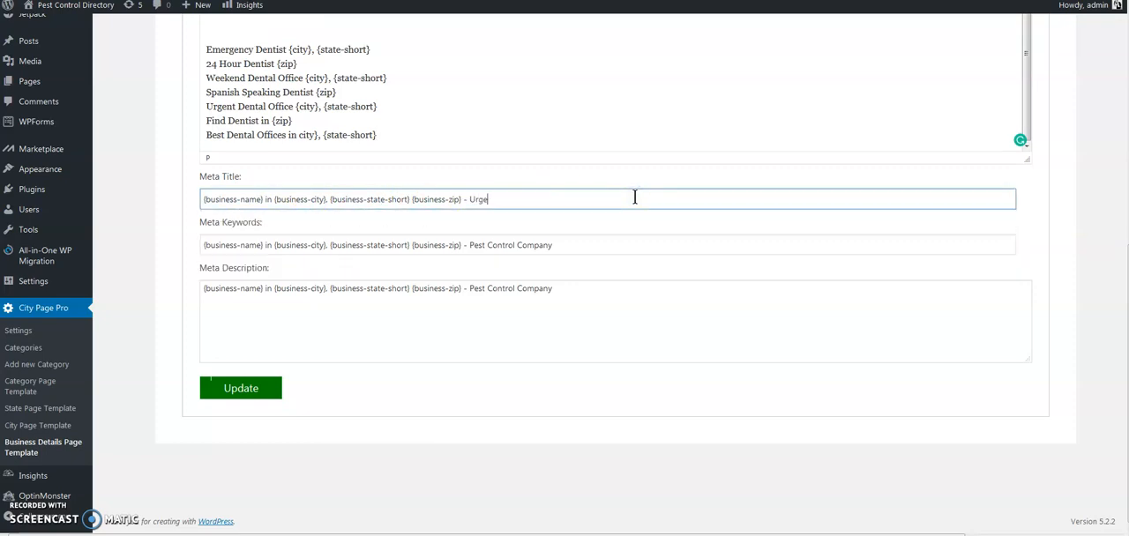
pyautogui.write('nt Dean')
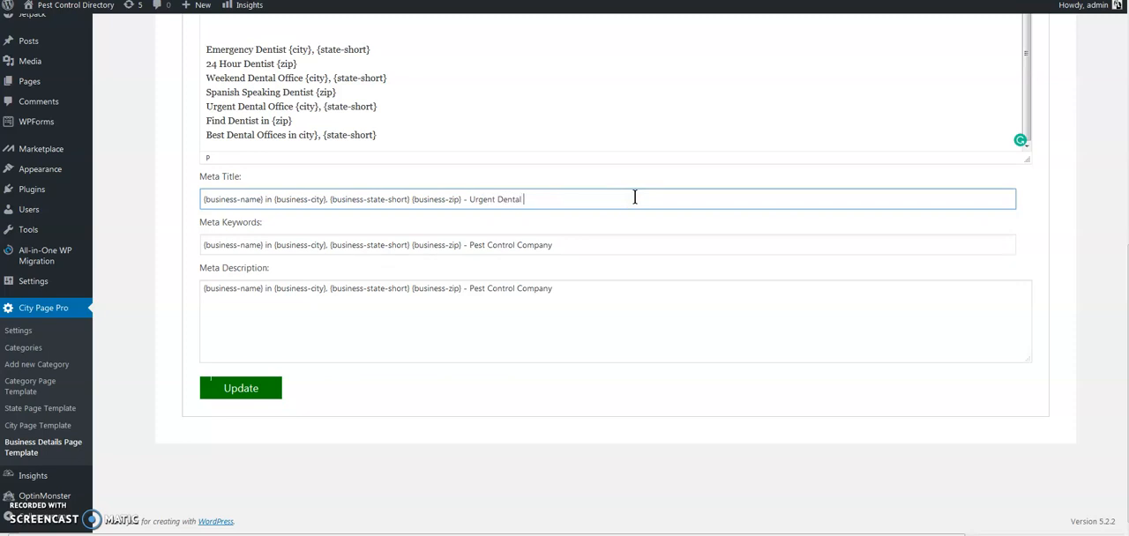
pyautogui.write('Care')
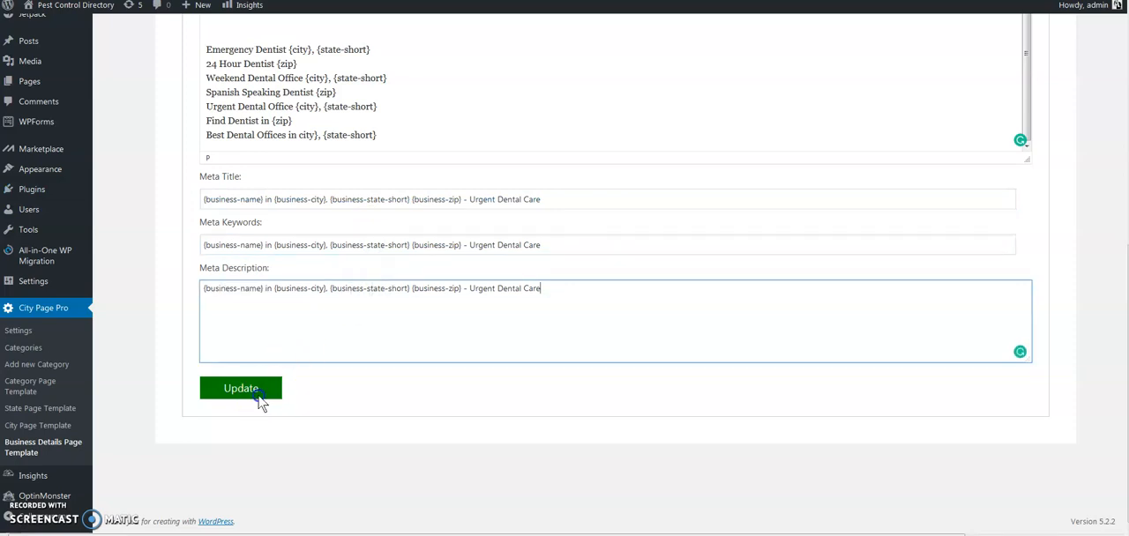
pyautogui.click(240, 388)
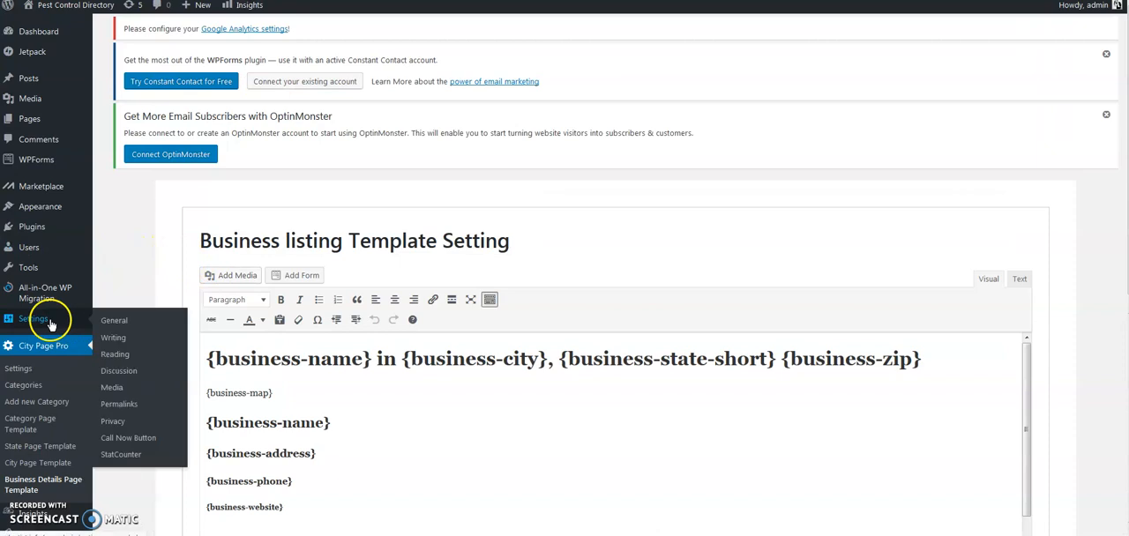
pyautogui.moveTo(127, 438)
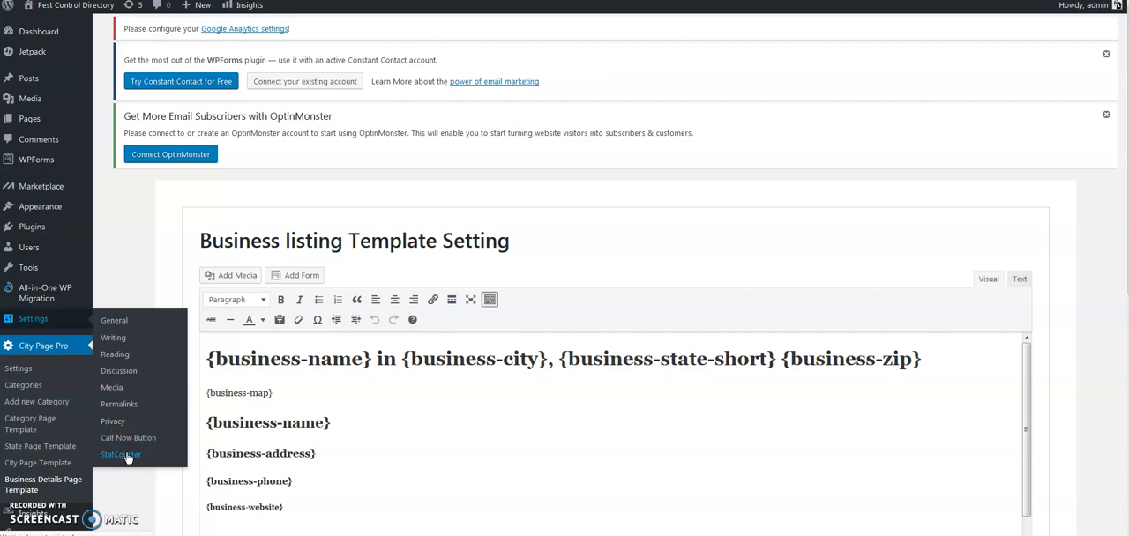
# Show the StatCounter settings page with its project ID and security code
pyautogui.click(120, 455)
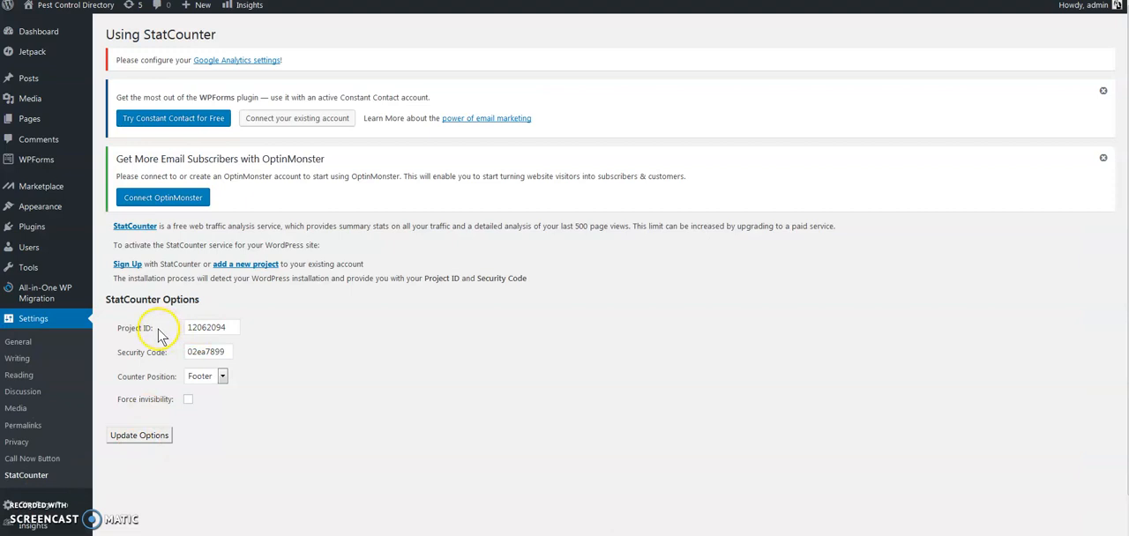
pyautogui.moveTo(152, 291)
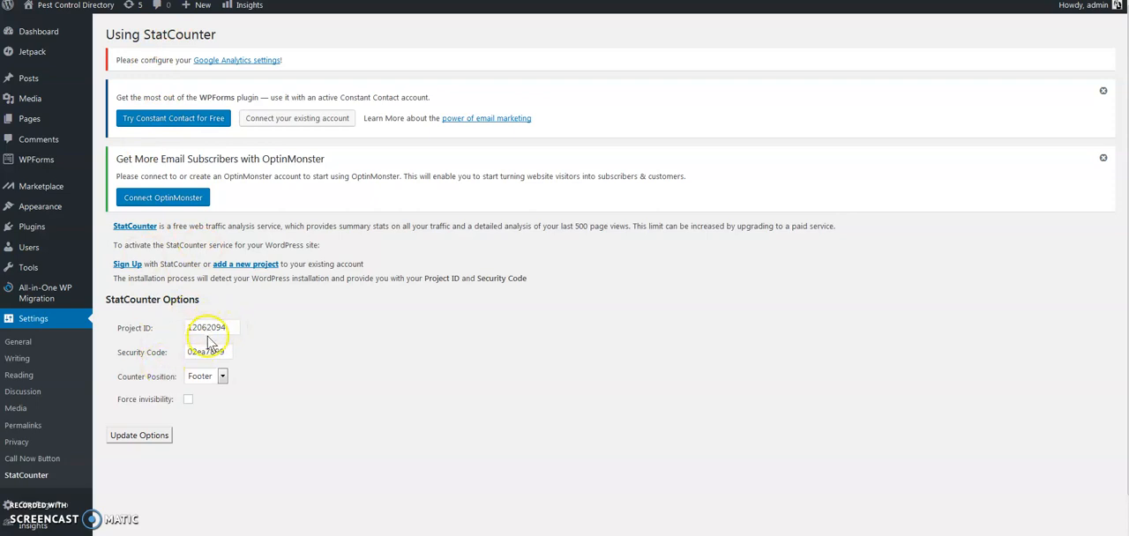
pyautogui.moveTo(134, 225)
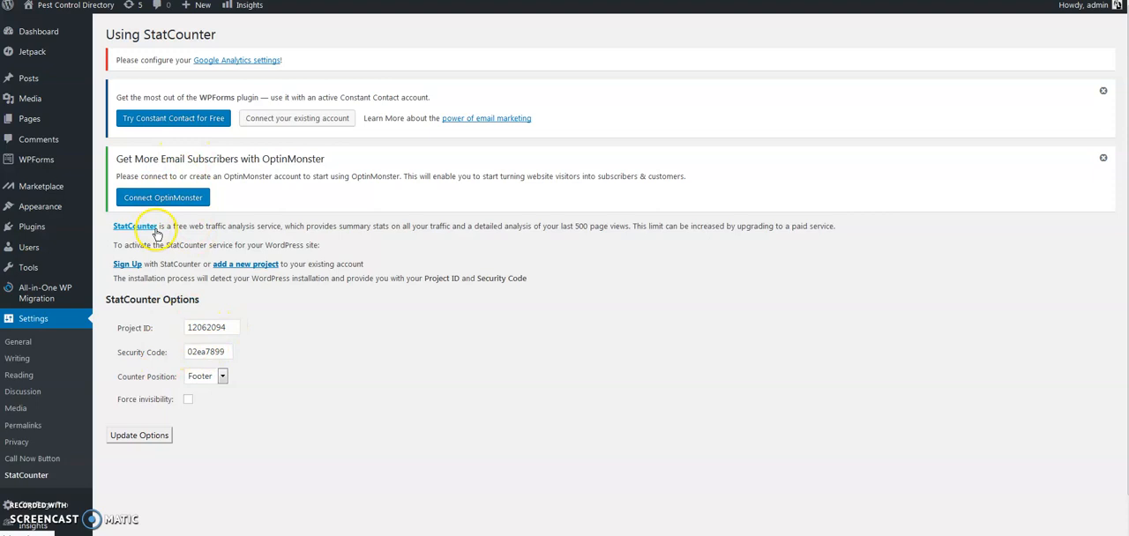
pyautogui.moveTo(290, 98)
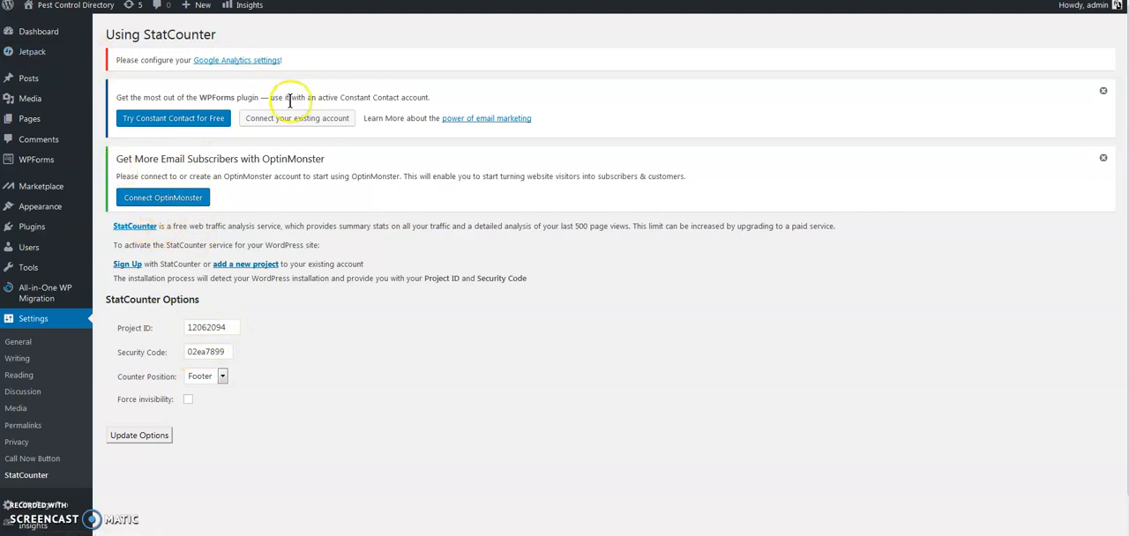
pyautogui.moveTo(210, 221)
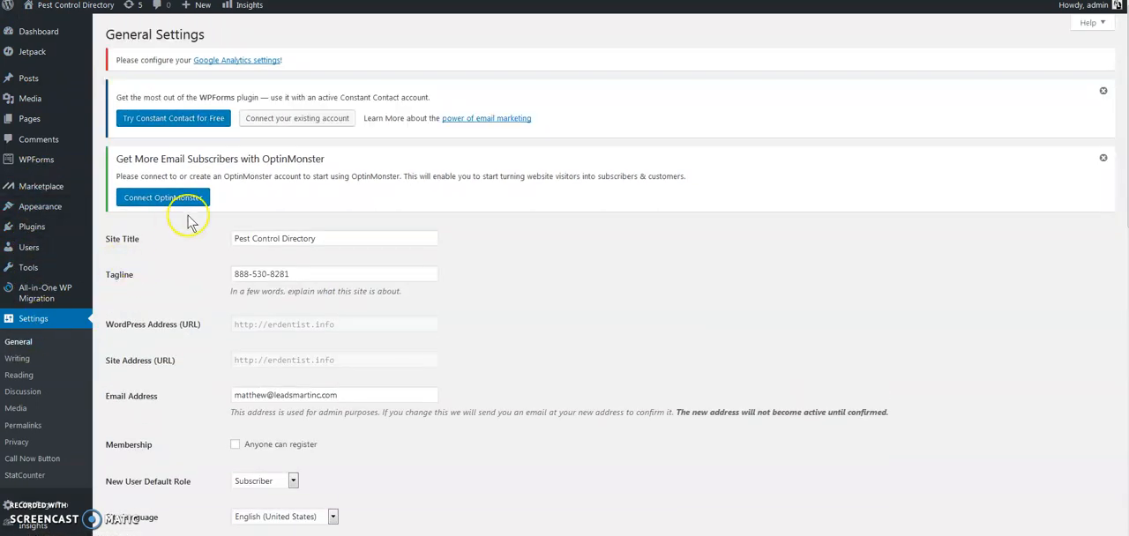
pyautogui.tripleClick(333, 239)
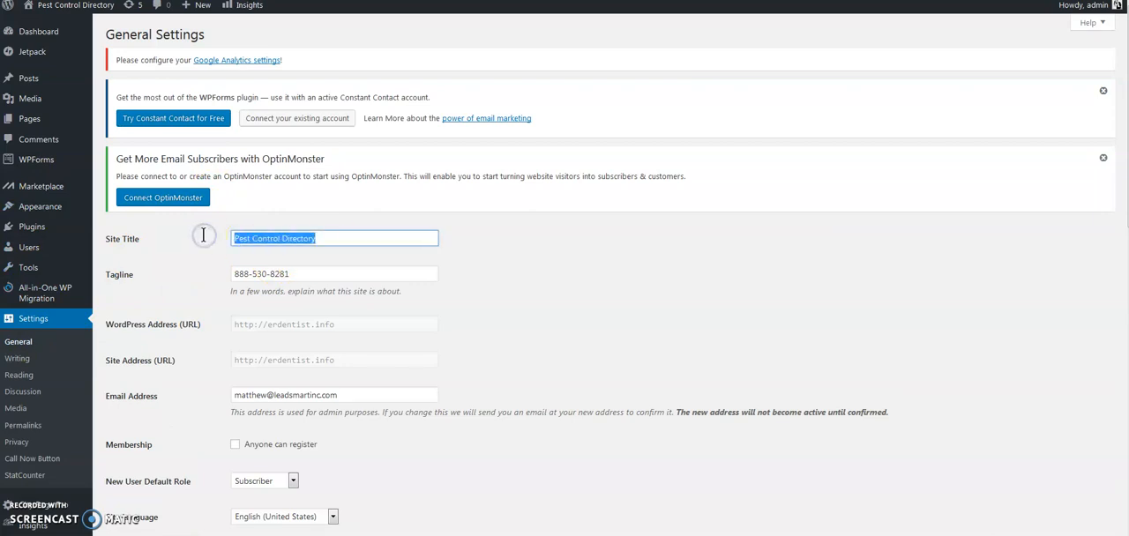
pyautogui.write('Emergency De')
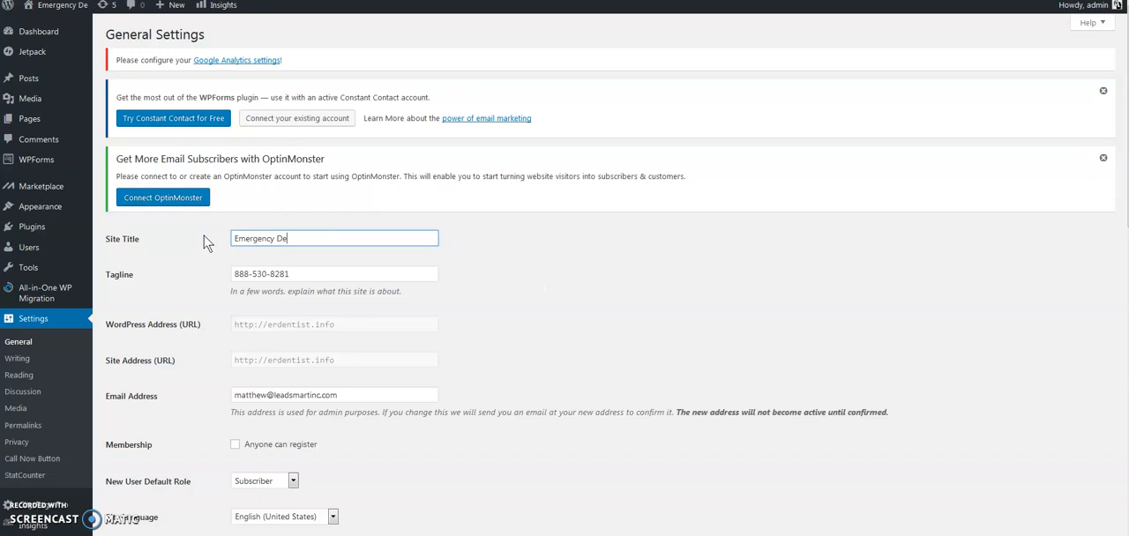
pyautogui.write('ntist')
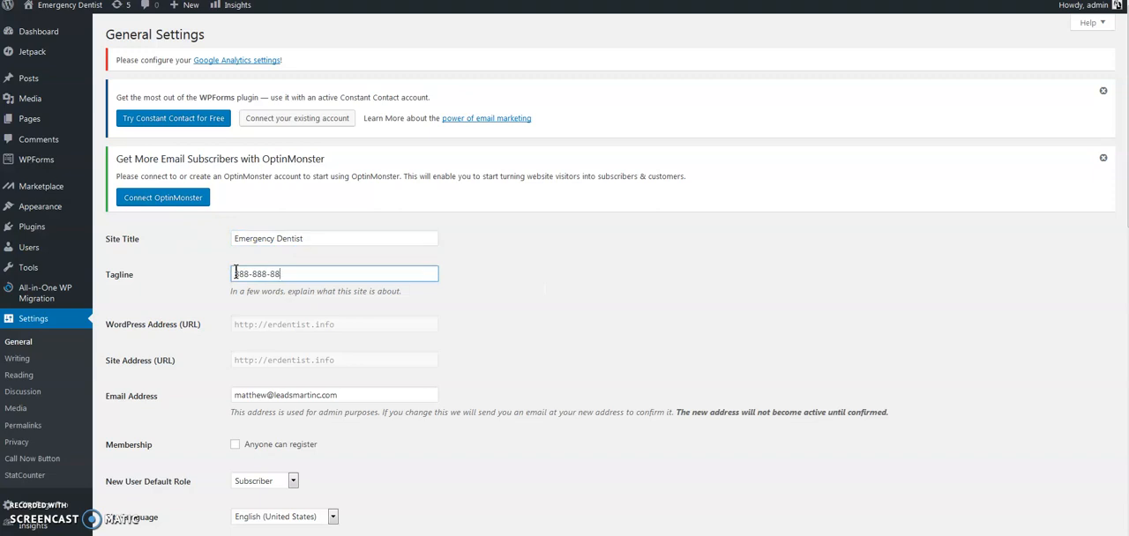
pyautogui.scroll(-3)
pyautogui.write('88')
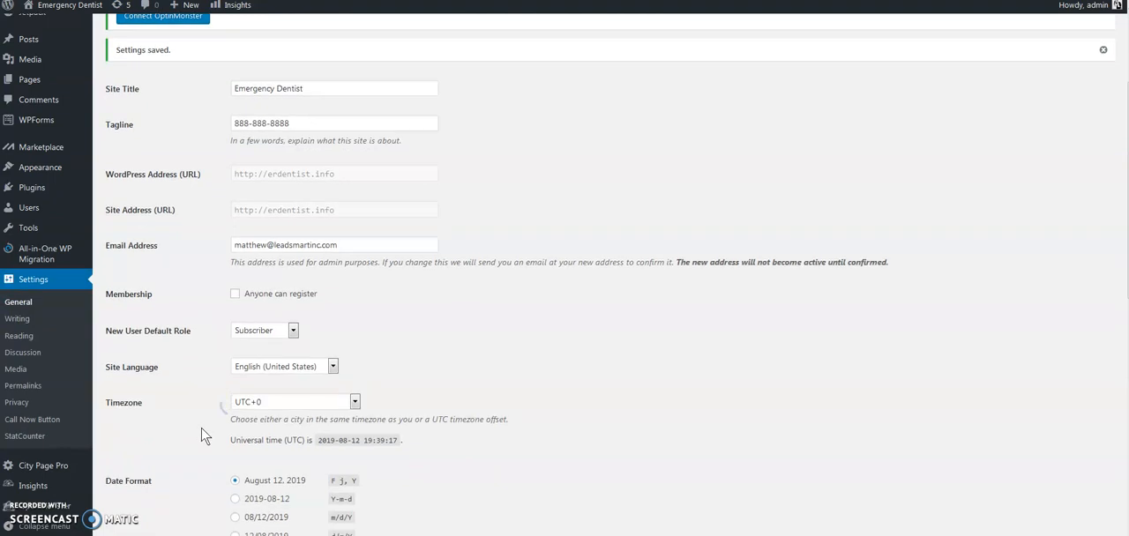
pyautogui.scroll(-3)
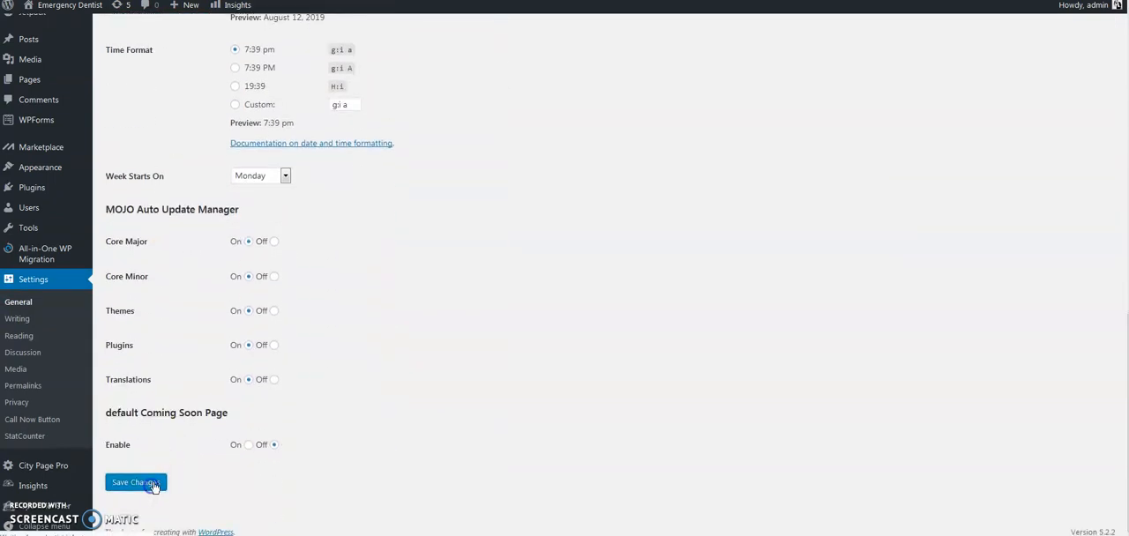
pyautogui.click(134, 481)
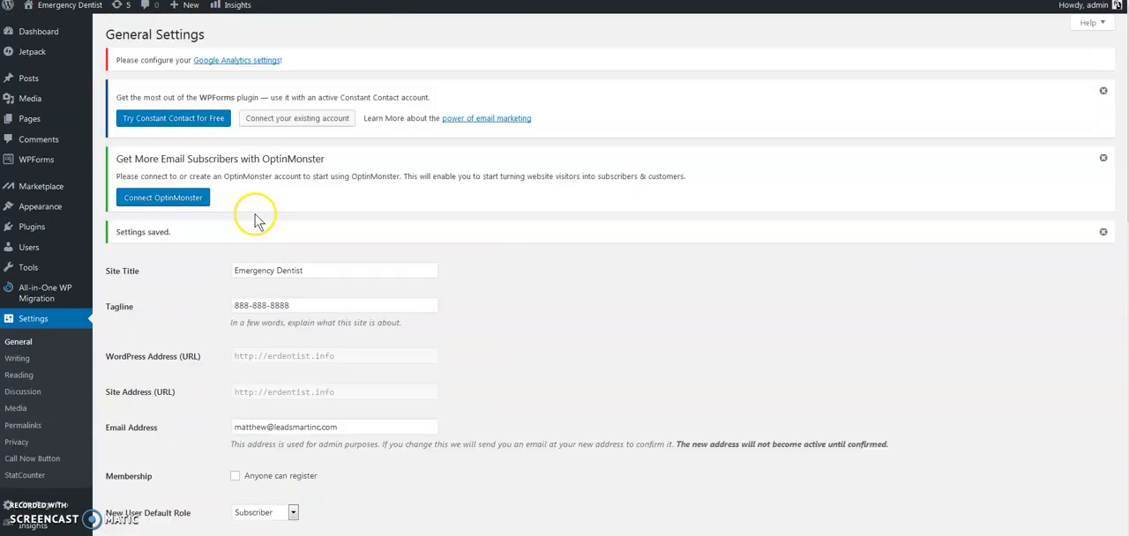
pyautogui.moveTo(255, 215)
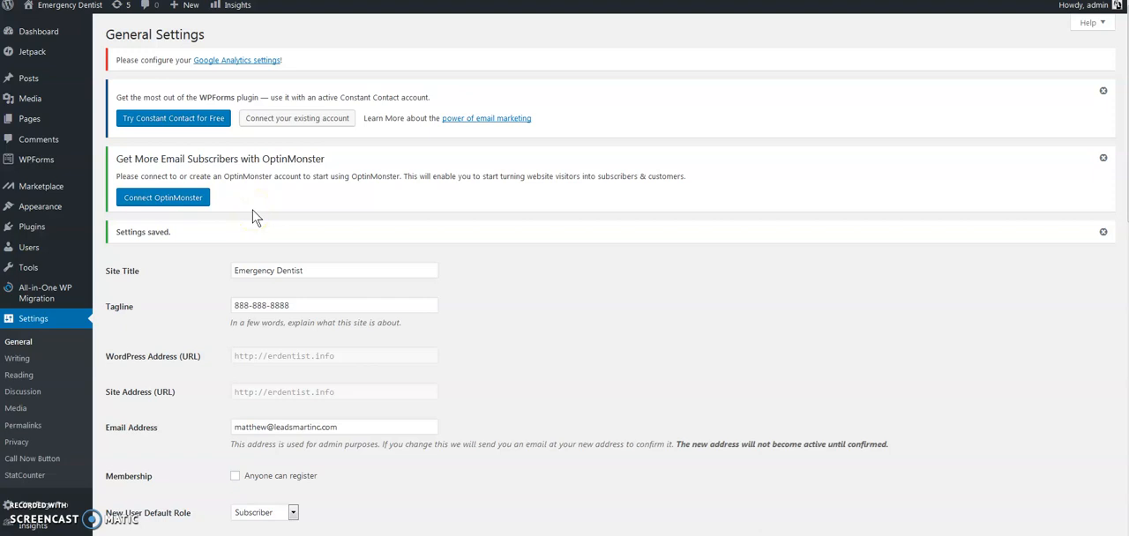
pyautogui.moveTo(148, 432)
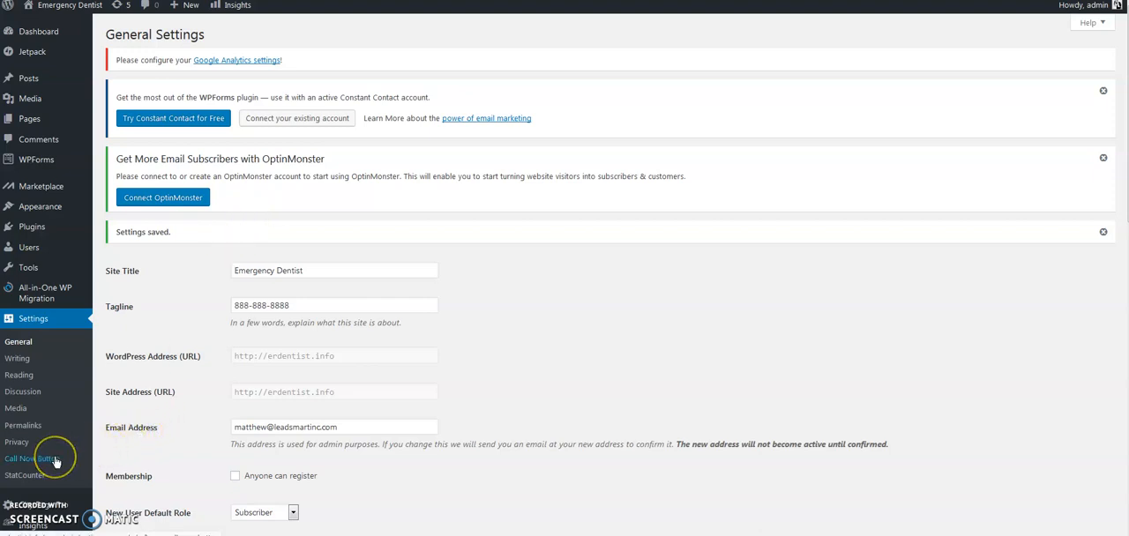
pyautogui.moveTo(204, 397)
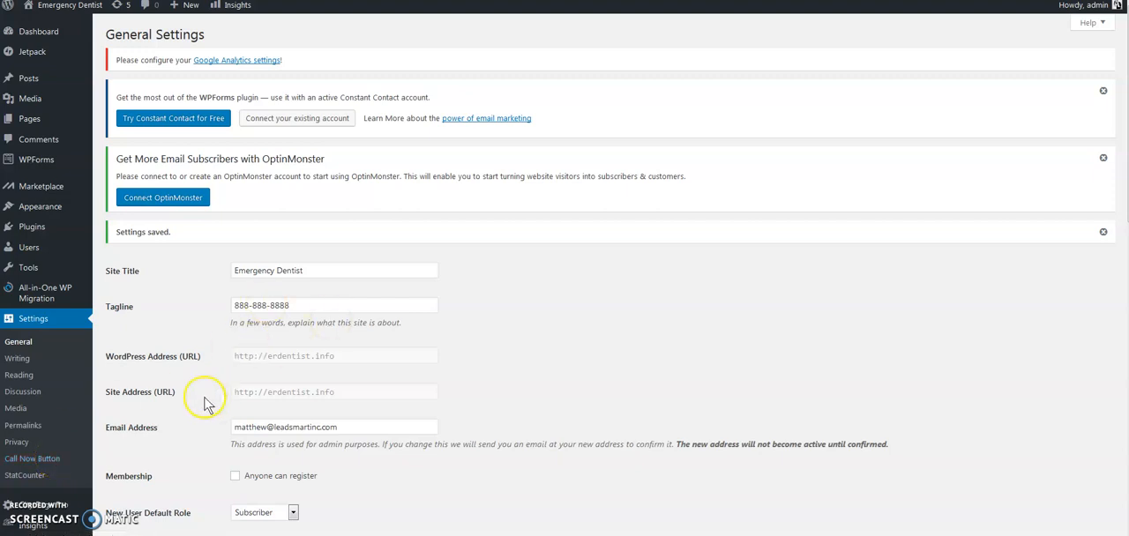
pyautogui.moveTo(31, 480)
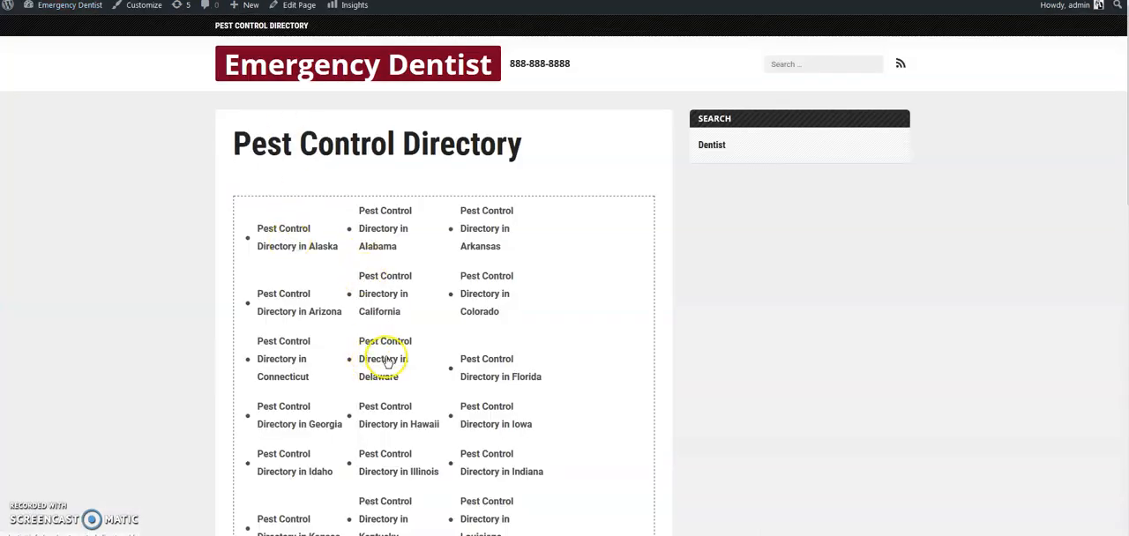
# Go to the Dentist Directory page and view the selection source of its per-state dentist links
pyautogui.scroll(-3)
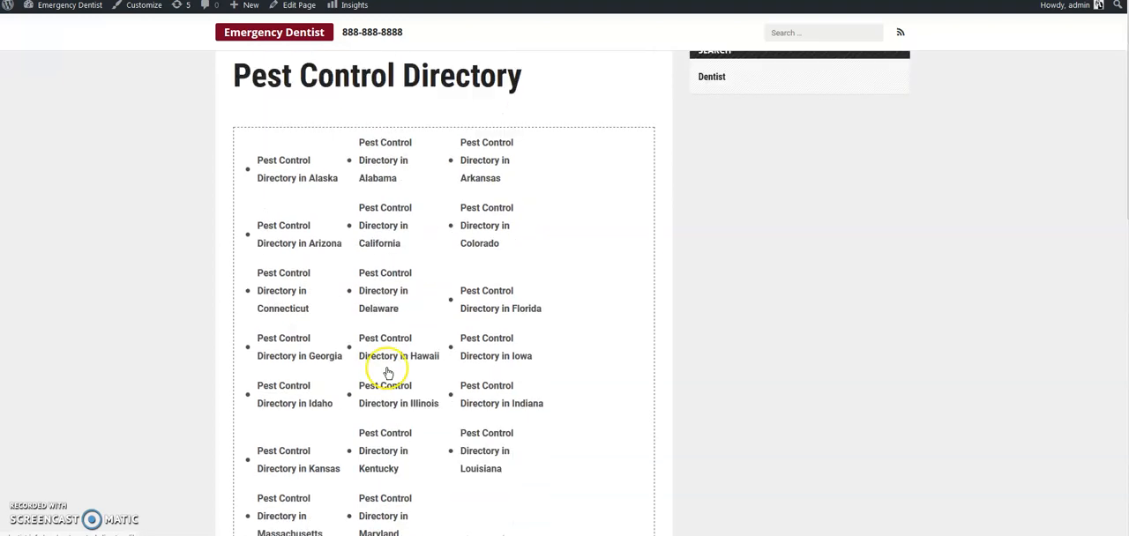
pyautogui.scroll(3)
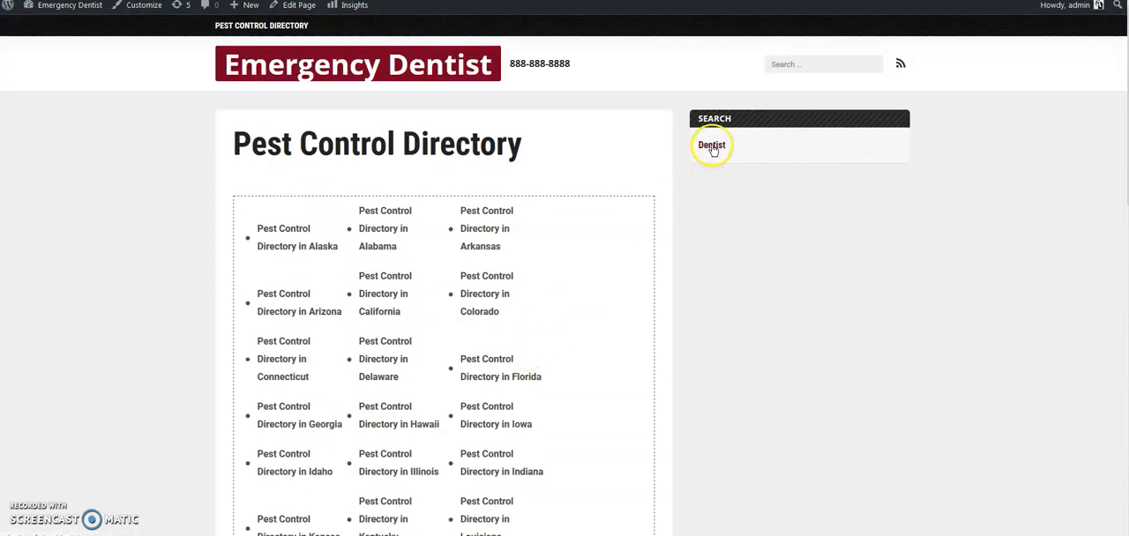
pyautogui.click(713, 145)
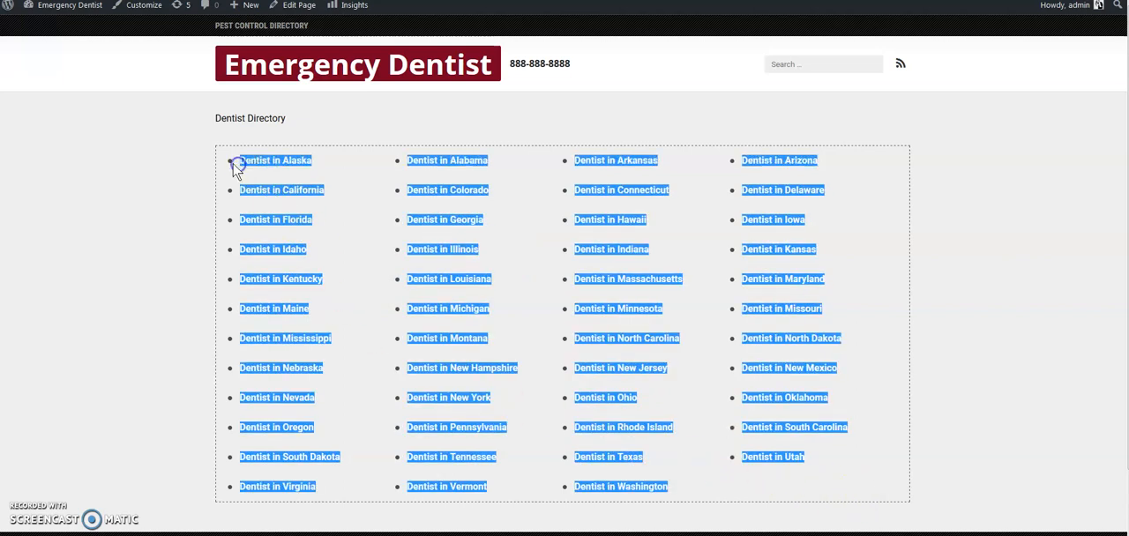
pyautogui.rightClick(275, 159)
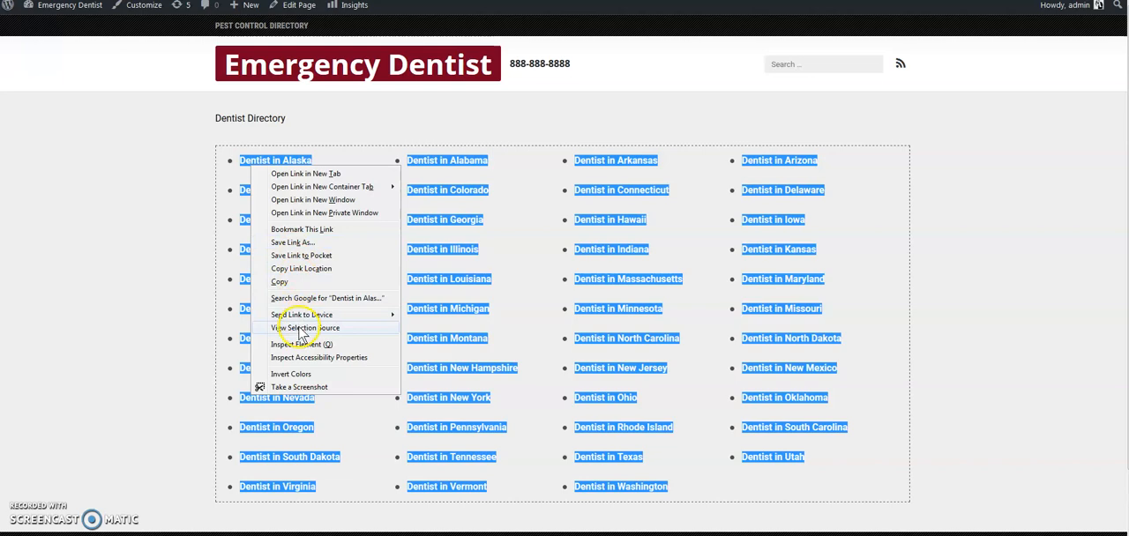
pyautogui.click(250, 5)
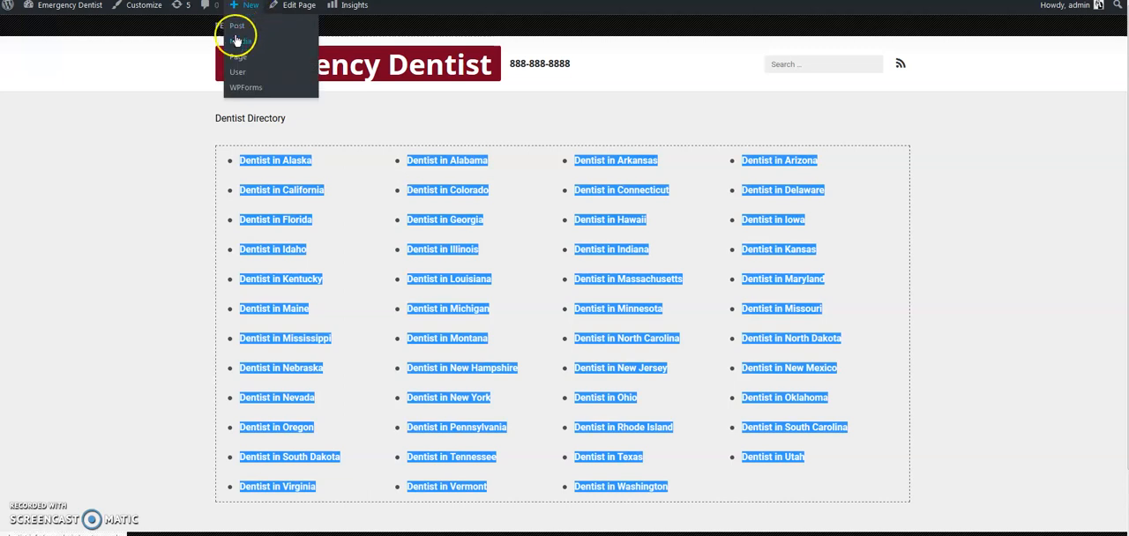
pyautogui.moveTo(256, 71)
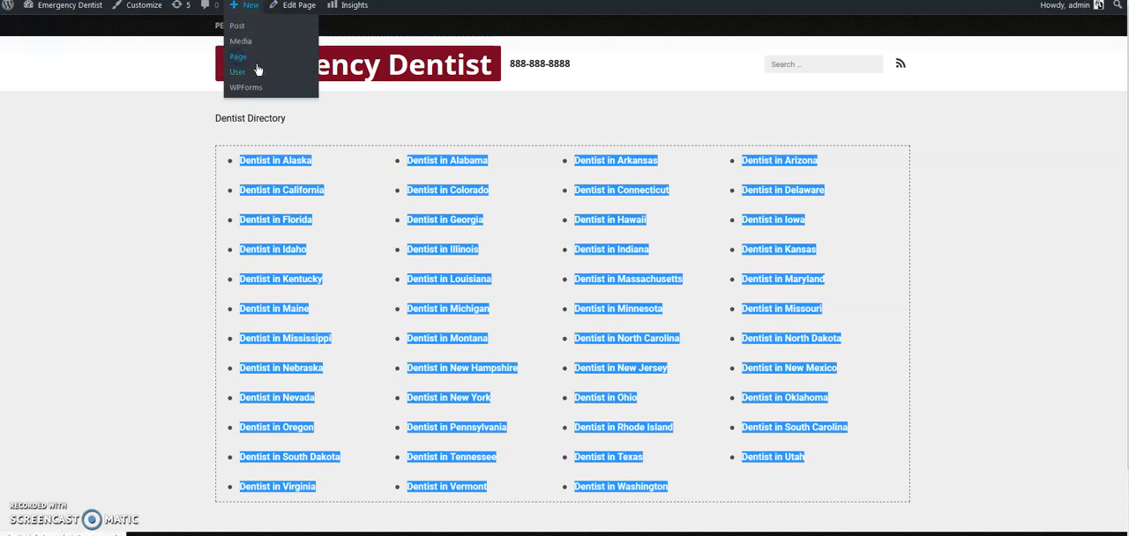
# Create a new page in the code editor titled Home Page holding the dentist-by-state link HTML
pyautogui.click(238, 57)
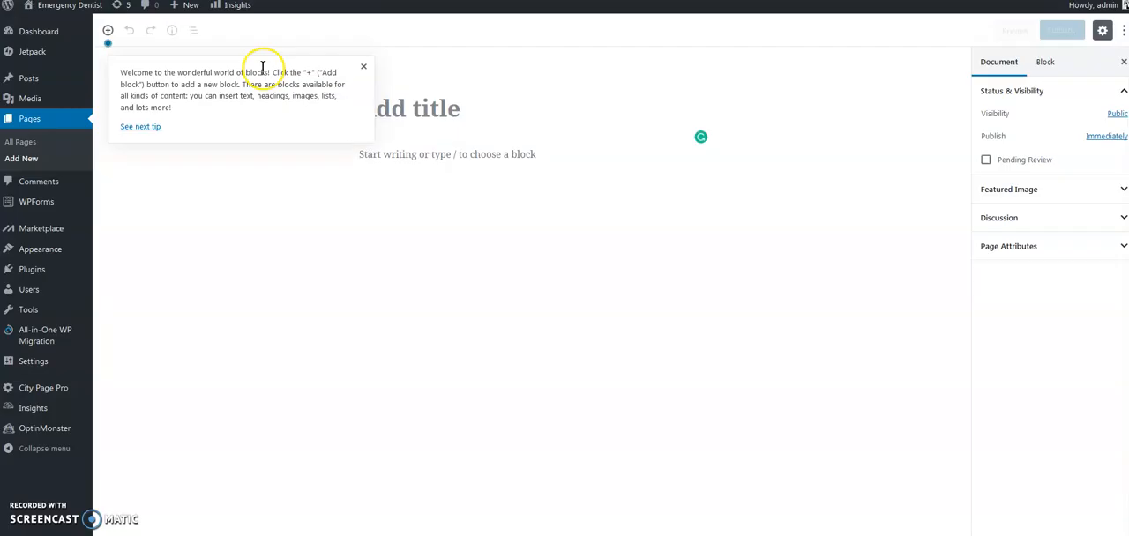
pyautogui.moveTo(938, 92)
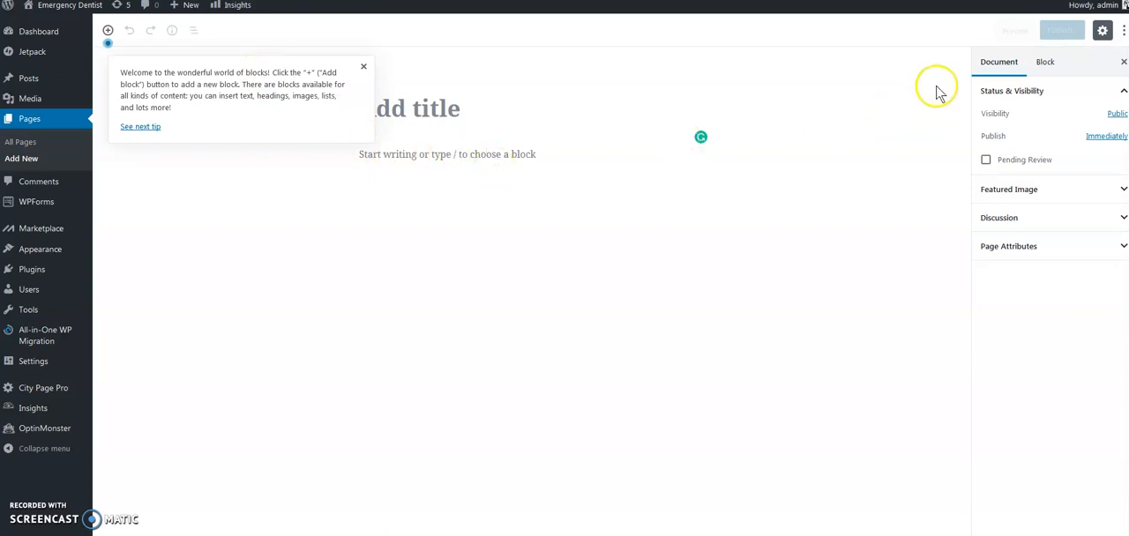
pyautogui.click(1102, 32)
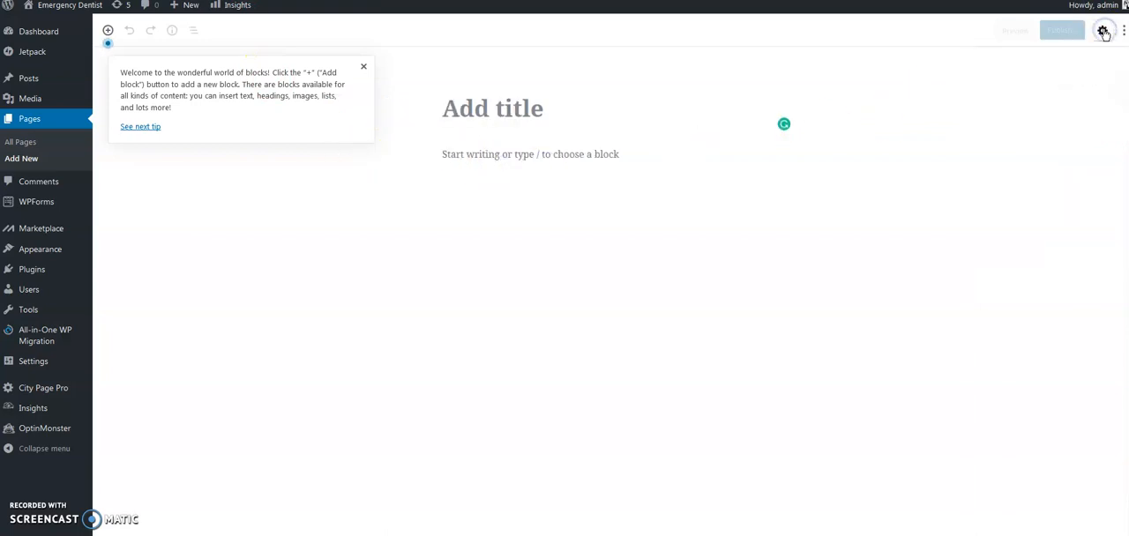
pyautogui.click(1105, 32)
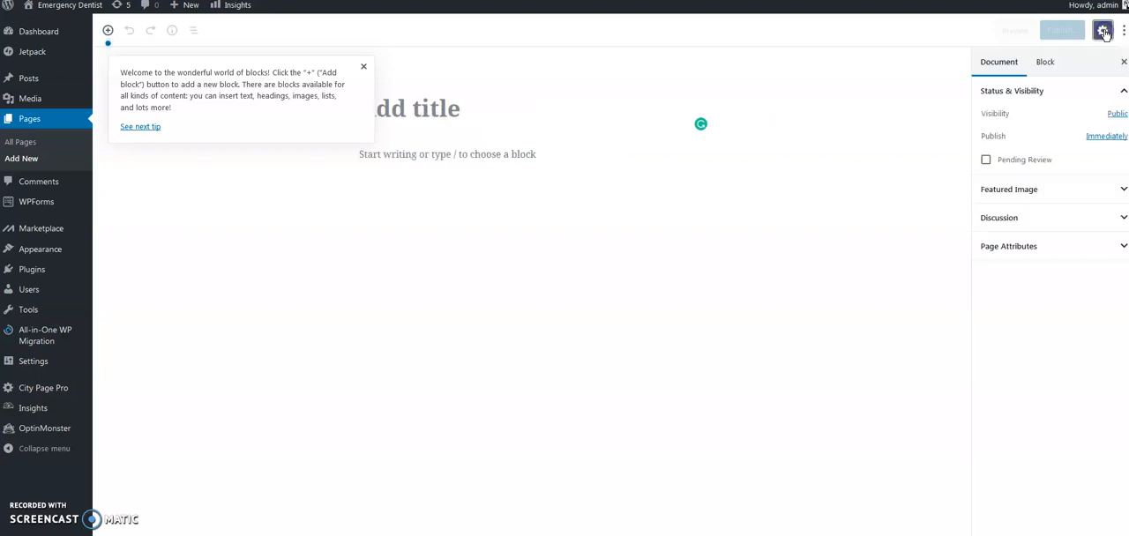
pyautogui.click(1122, 32)
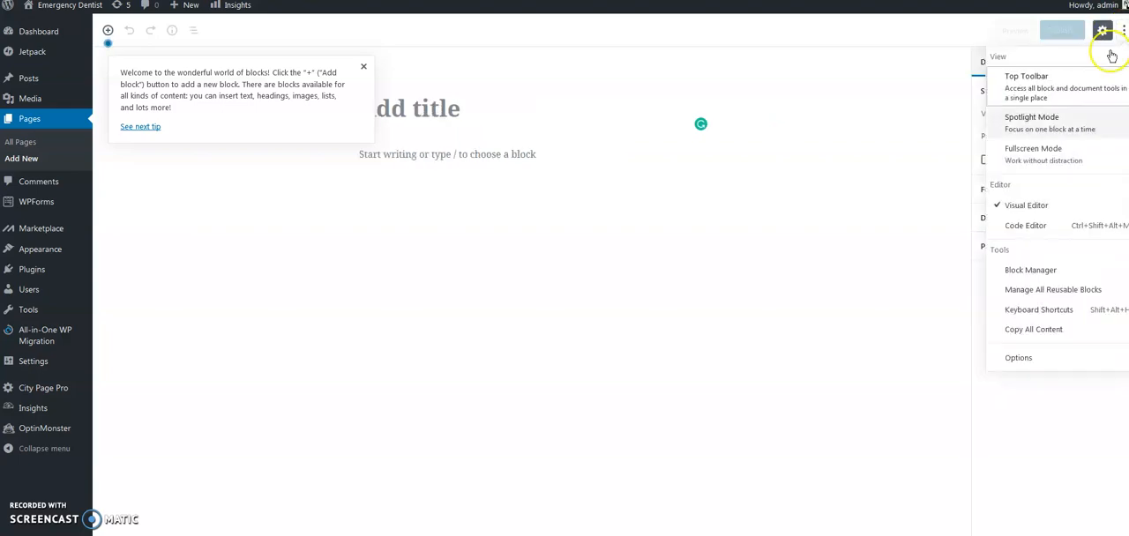
pyautogui.click(1027, 226)
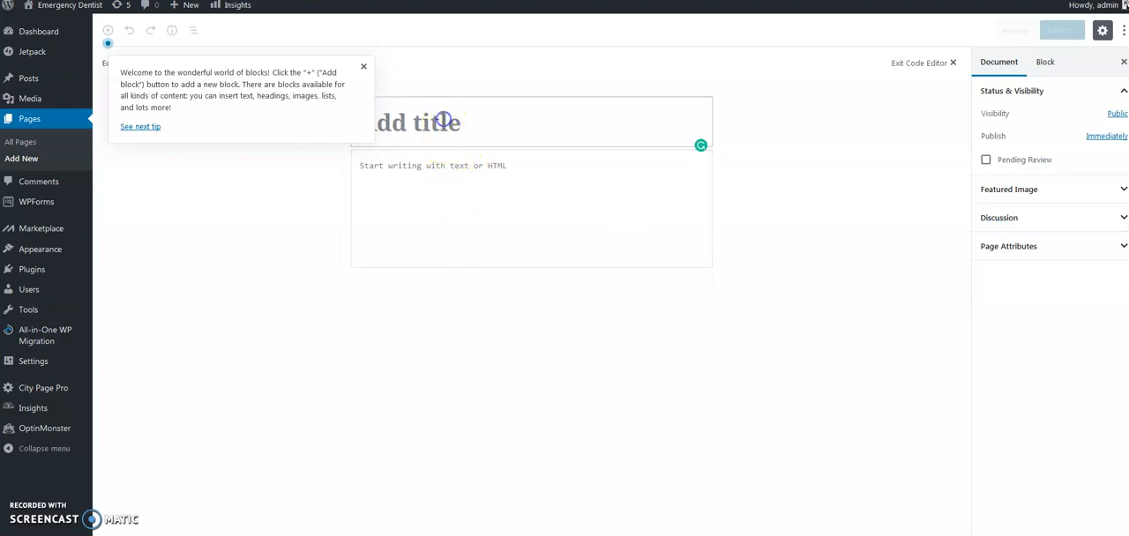
pyautogui.write('Home Page')
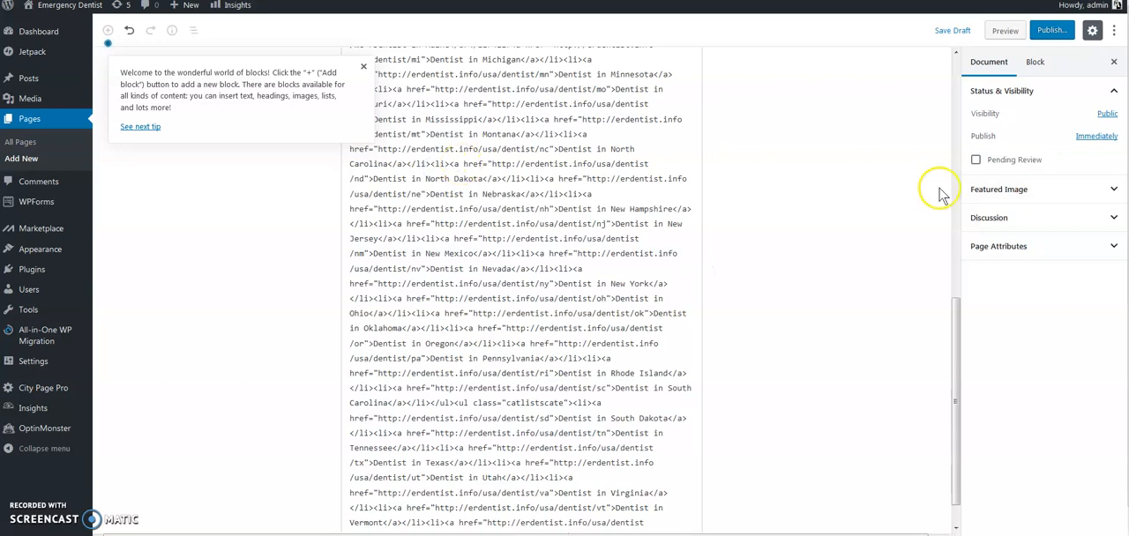
# Publish the Home Page so it goes live
pyautogui.click(1051, 30)
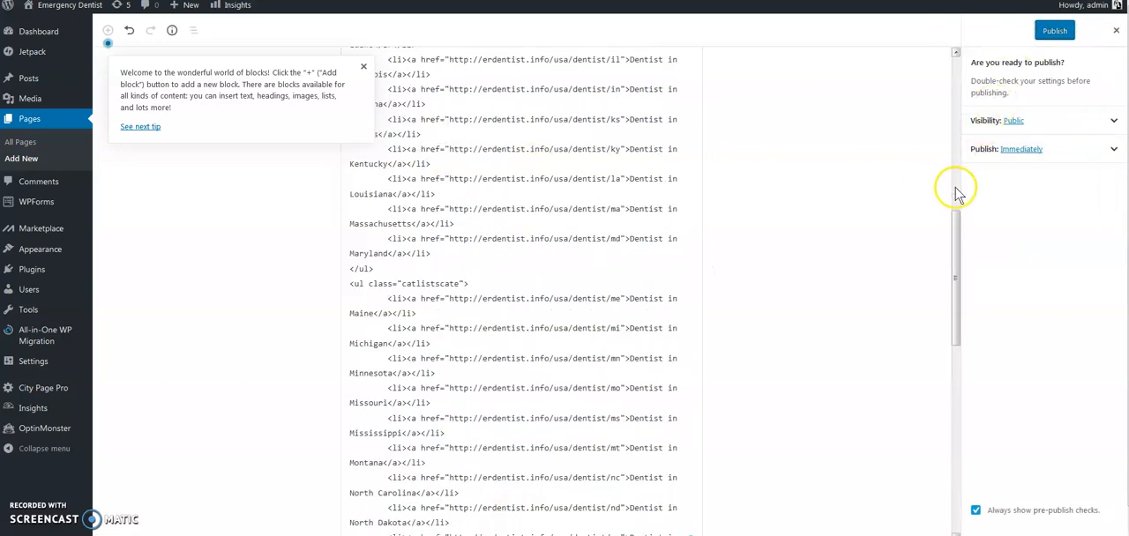
pyautogui.moveTo(1020, 318)
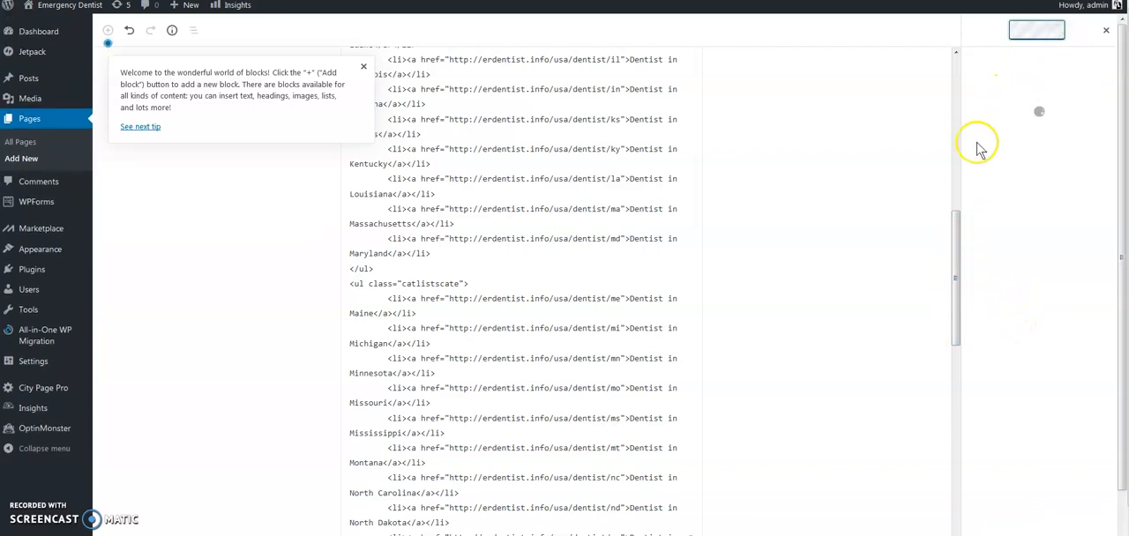
pyautogui.click(1037, 28)
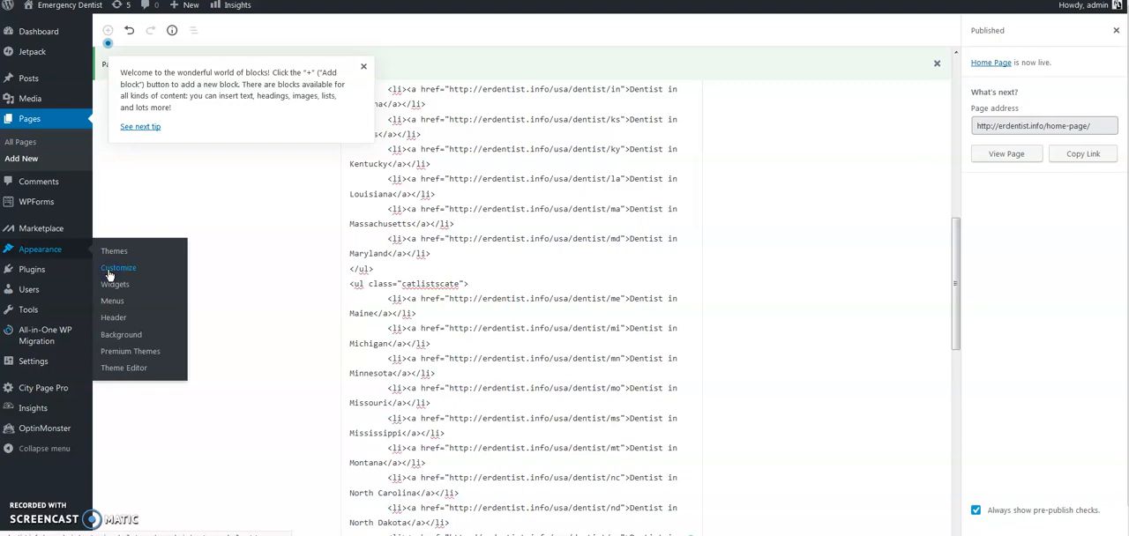
# In Customize > Homepage Settings, set Home Page as the static front page and publish the change
pyautogui.click(118, 268)
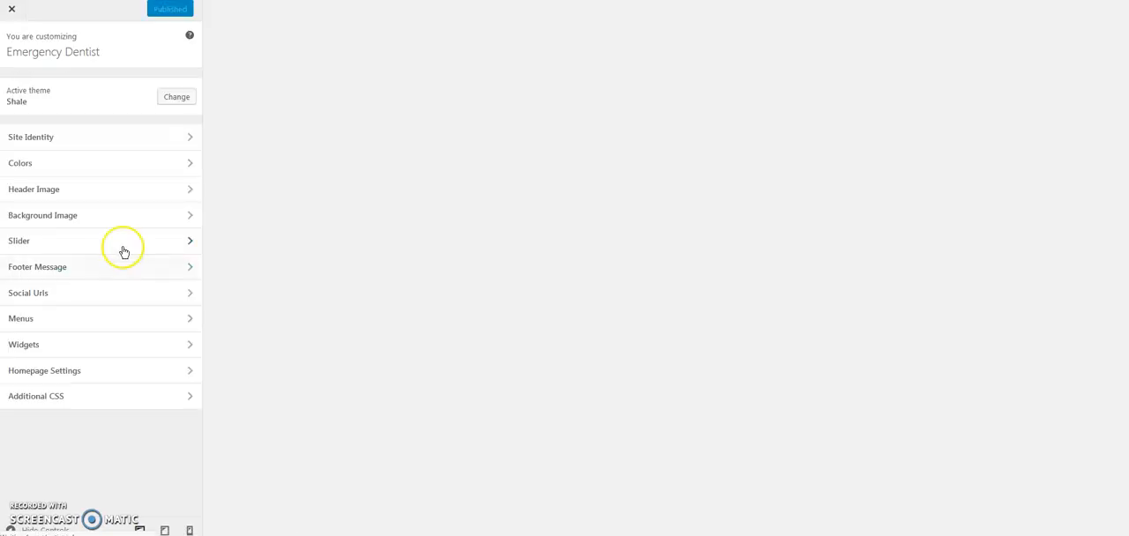
pyautogui.click(44, 370)
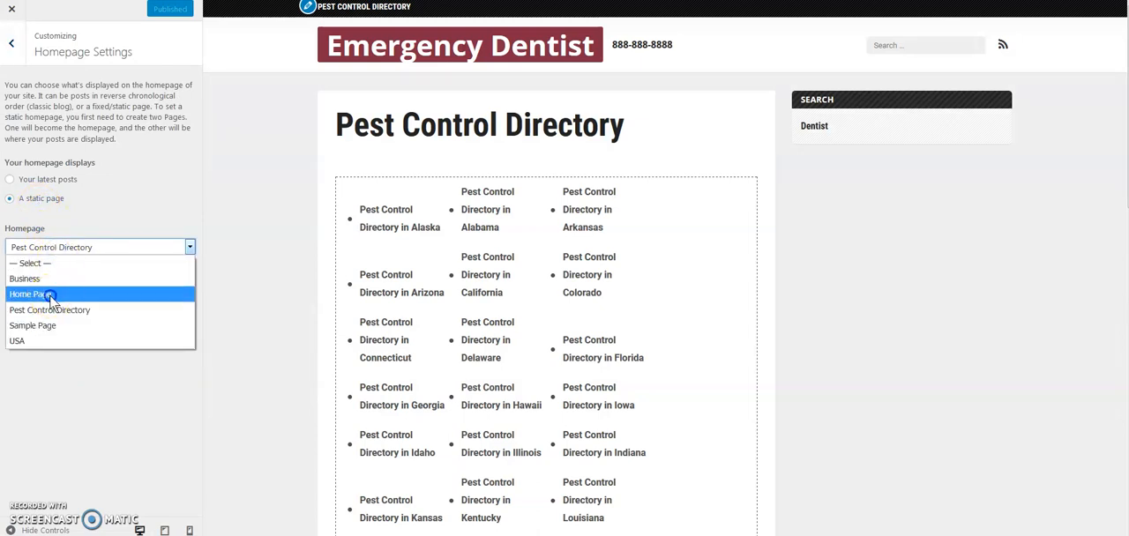
pyautogui.click(31, 293)
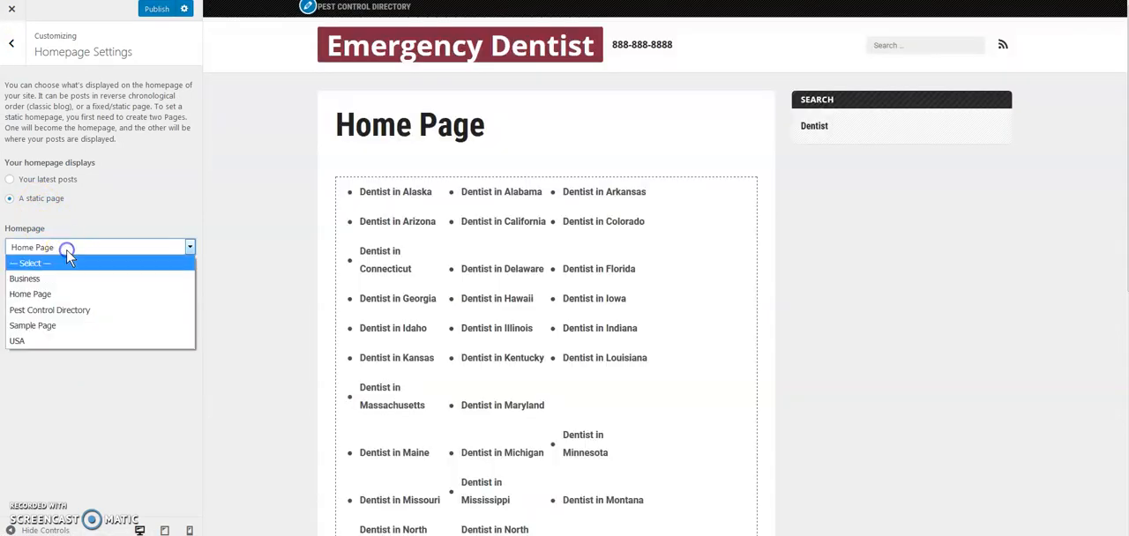
pyautogui.moveTo(30, 293)
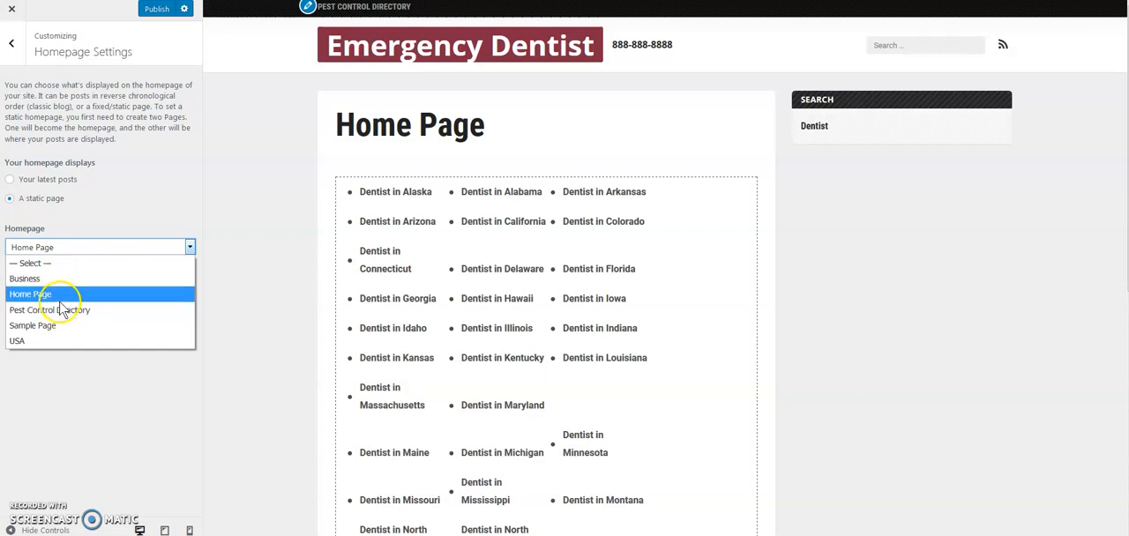
pyautogui.click(30, 293)
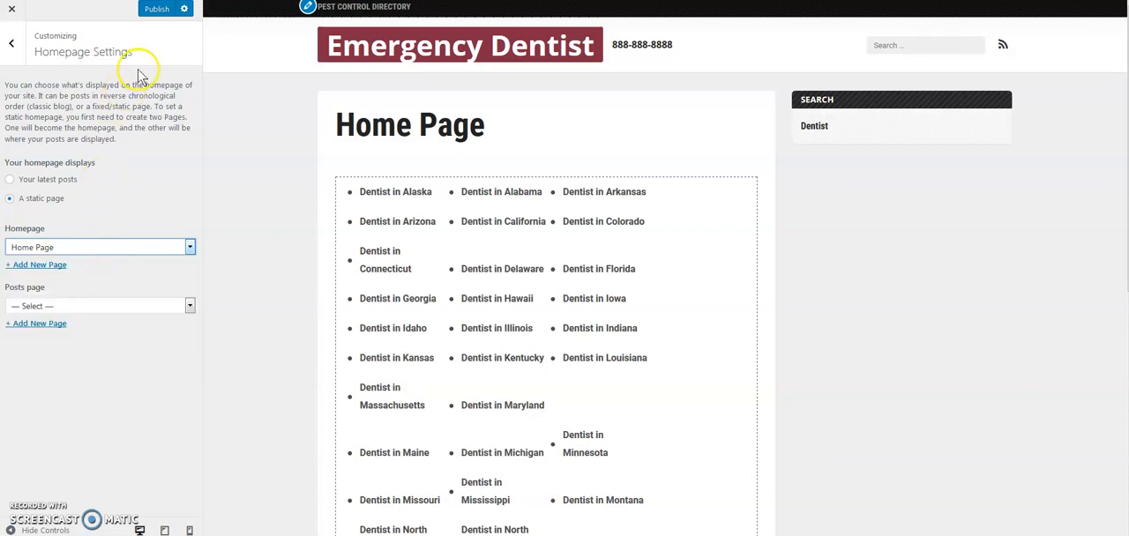
pyautogui.click(156, 9)
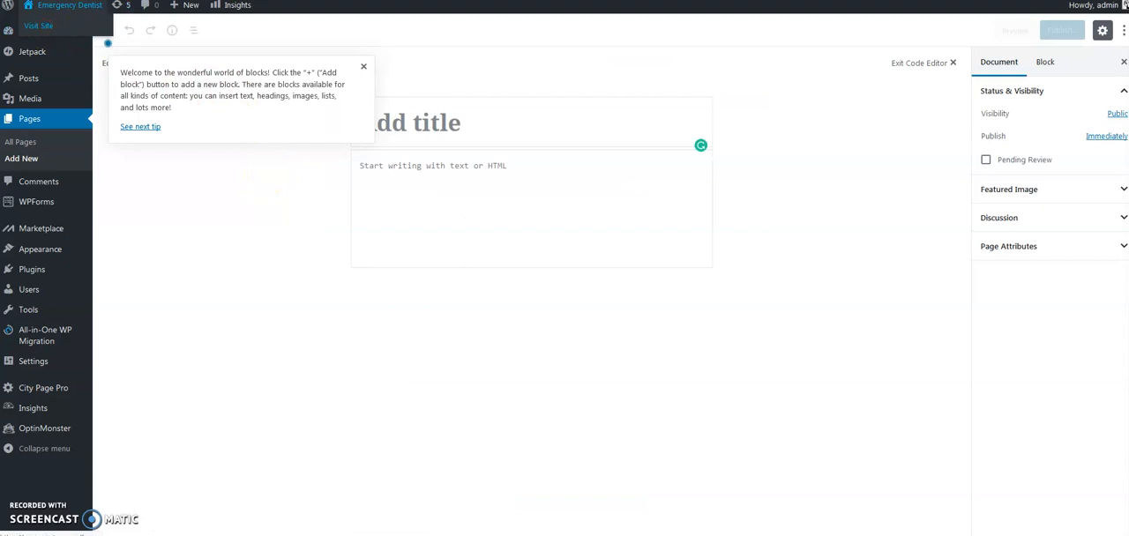
# Visit the live home page and reach the Dentist in Addison, IL 60101 listing
pyautogui.click(39, 25)
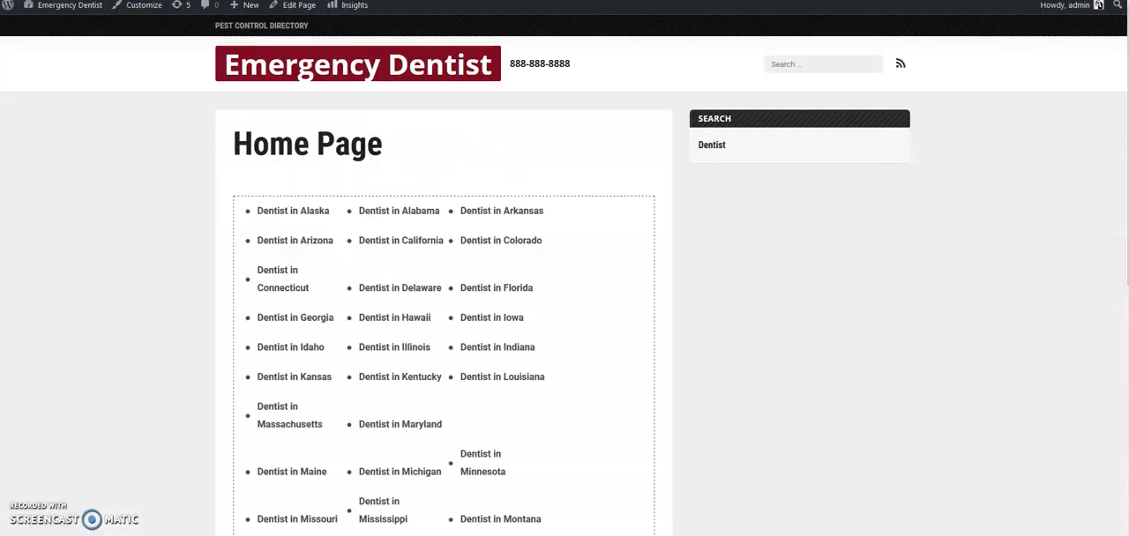
pyautogui.moveTo(228, 166)
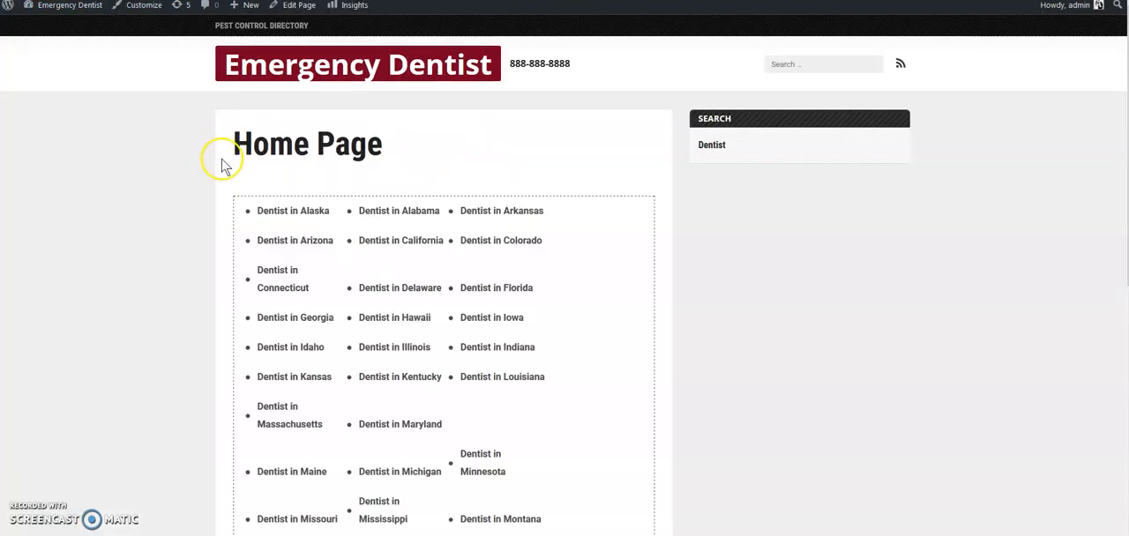
pyautogui.moveTo(198, 317)
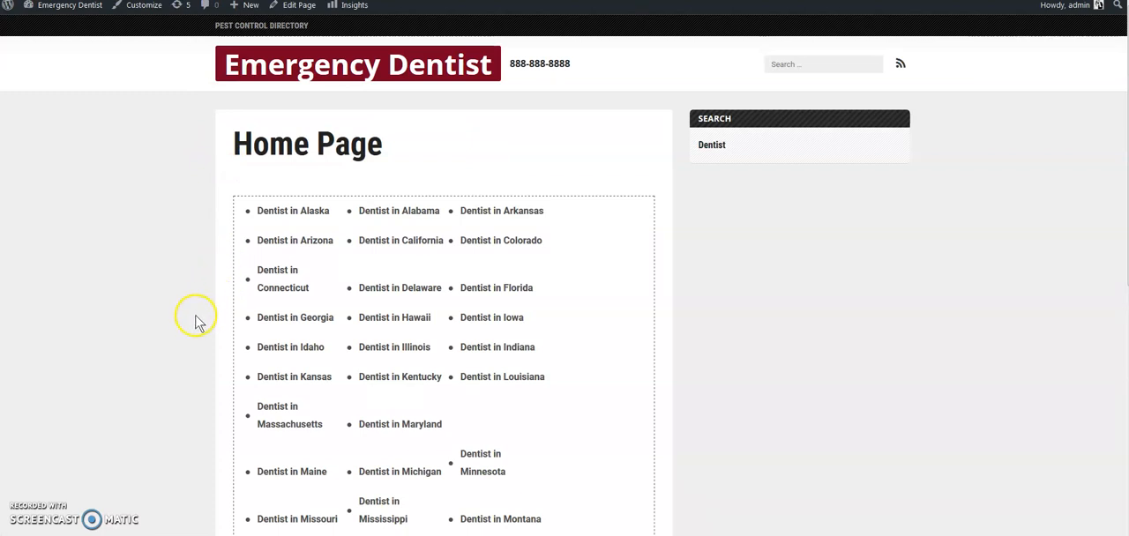
pyautogui.scroll(-3)
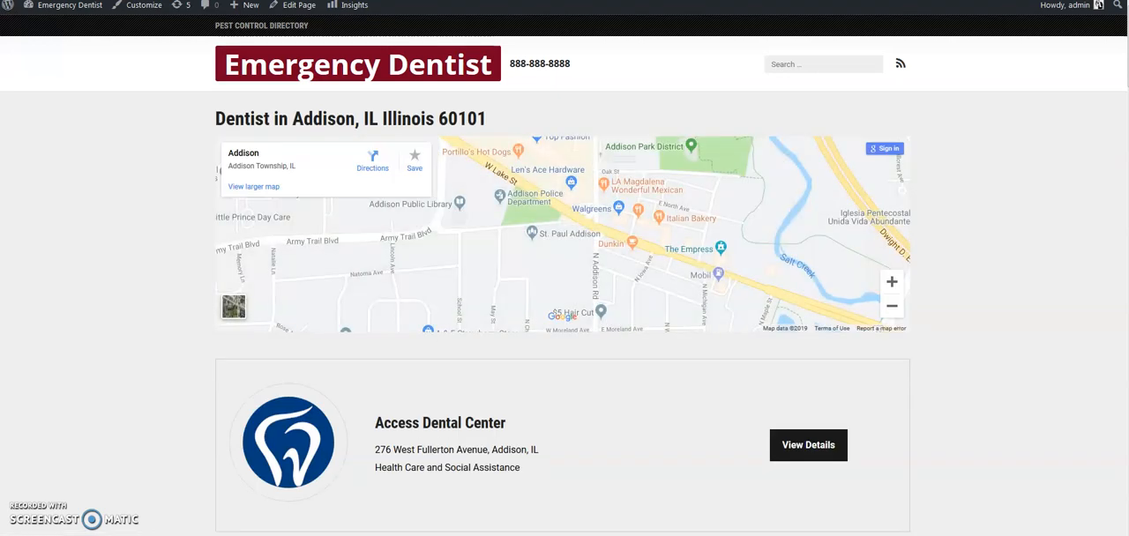
# Scroll through the Addison listings to reach the Addison Dental Assoc entry and its details
pyautogui.scroll(-3)
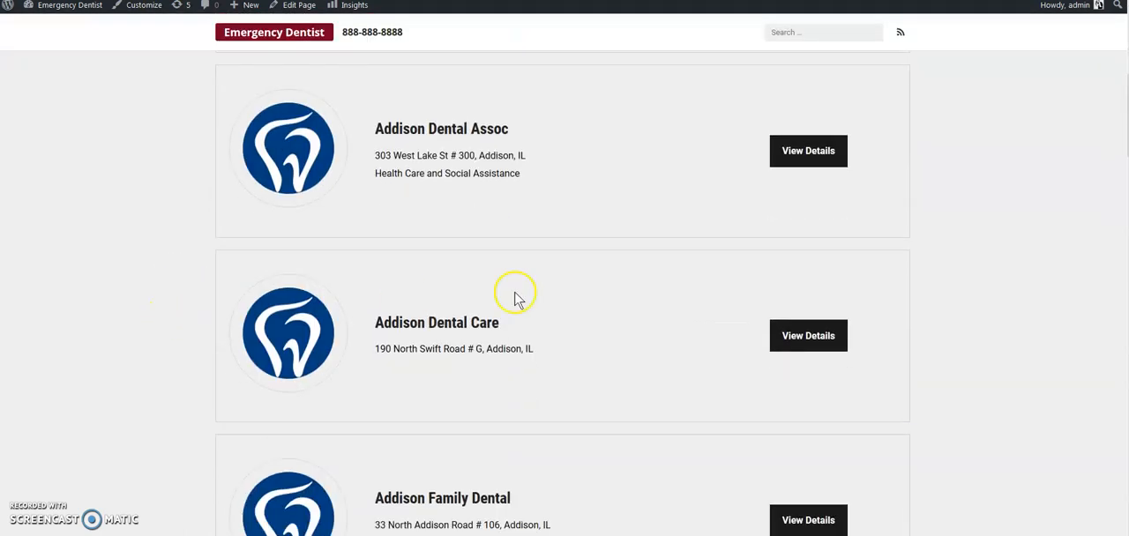
pyautogui.scroll(-3)
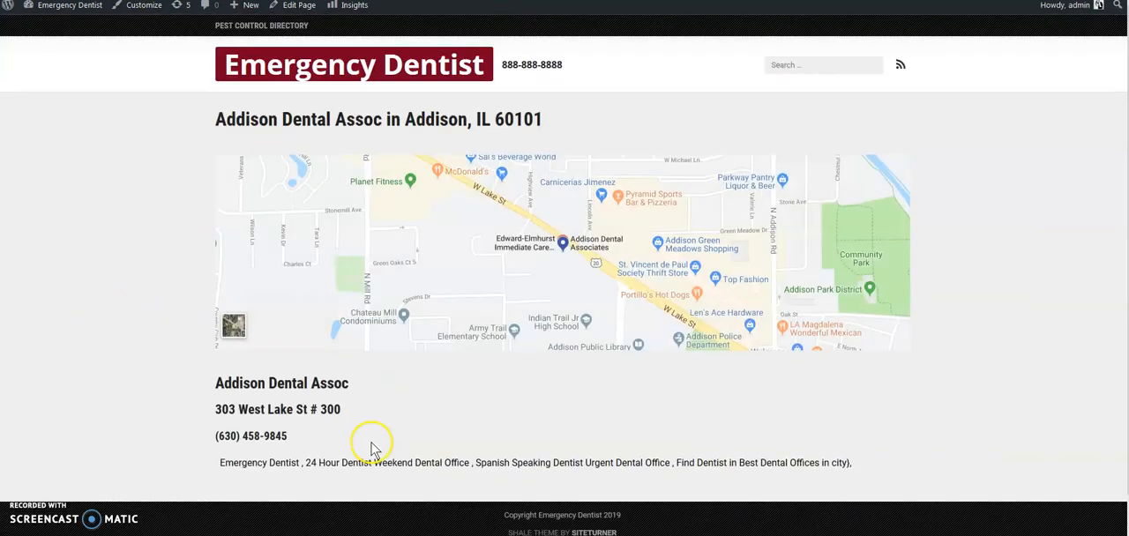
pyautogui.moveTo(176, 163)
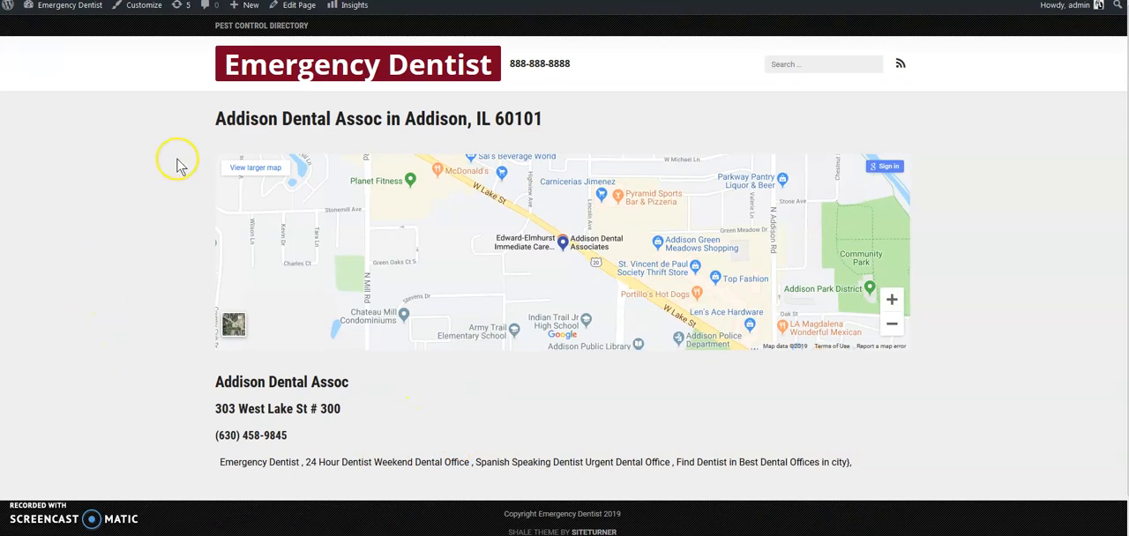
pyautogui.moveTo(120, 187)
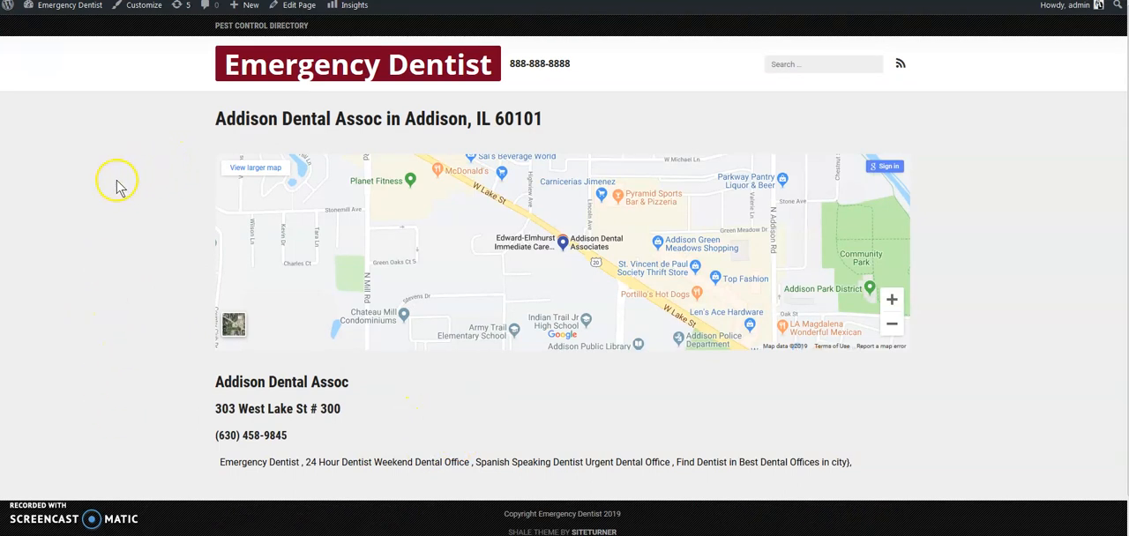
pyautogui.moveTo(497, 42)
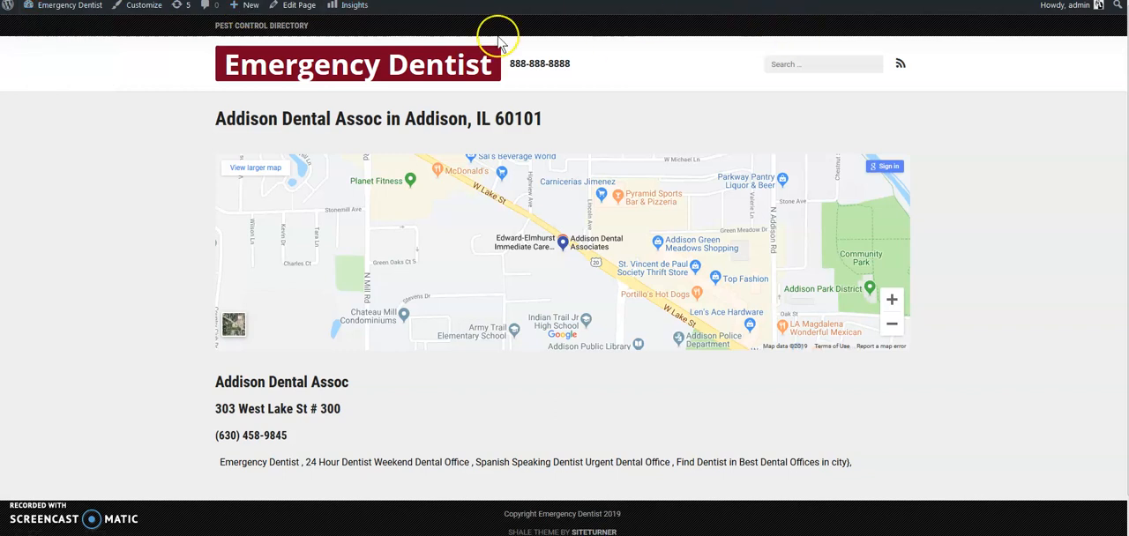
pyautogui.moveTo(212, 172)
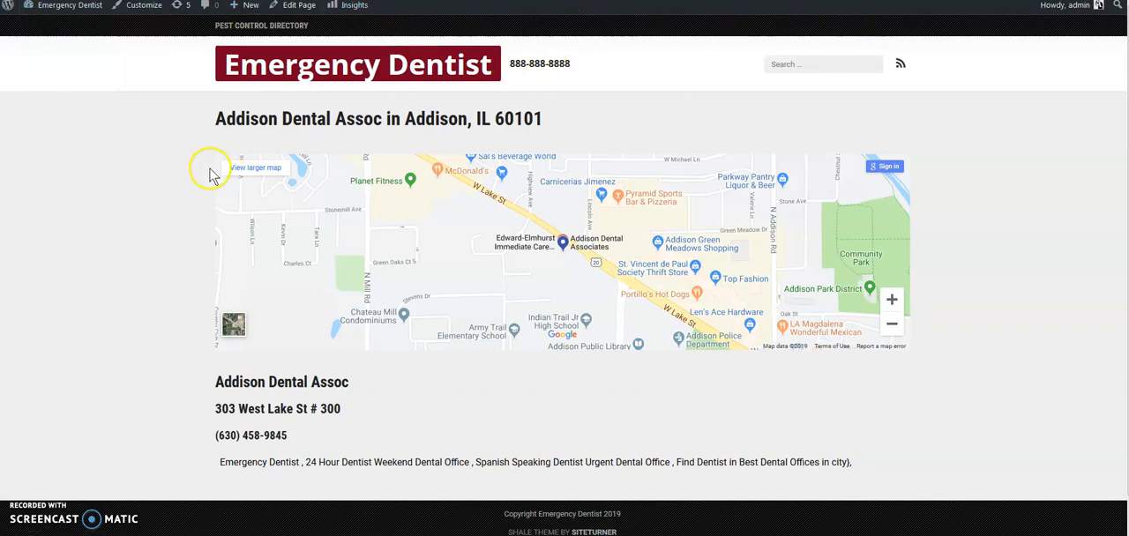
pyautogui.moveTo(261, 247)
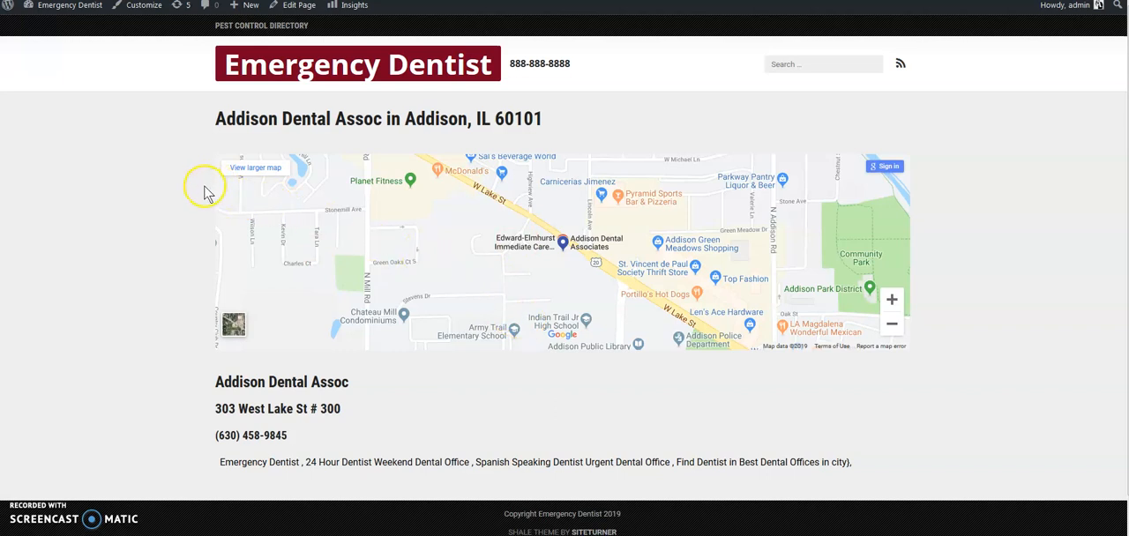
pyautogui.moveTo(202, 236)
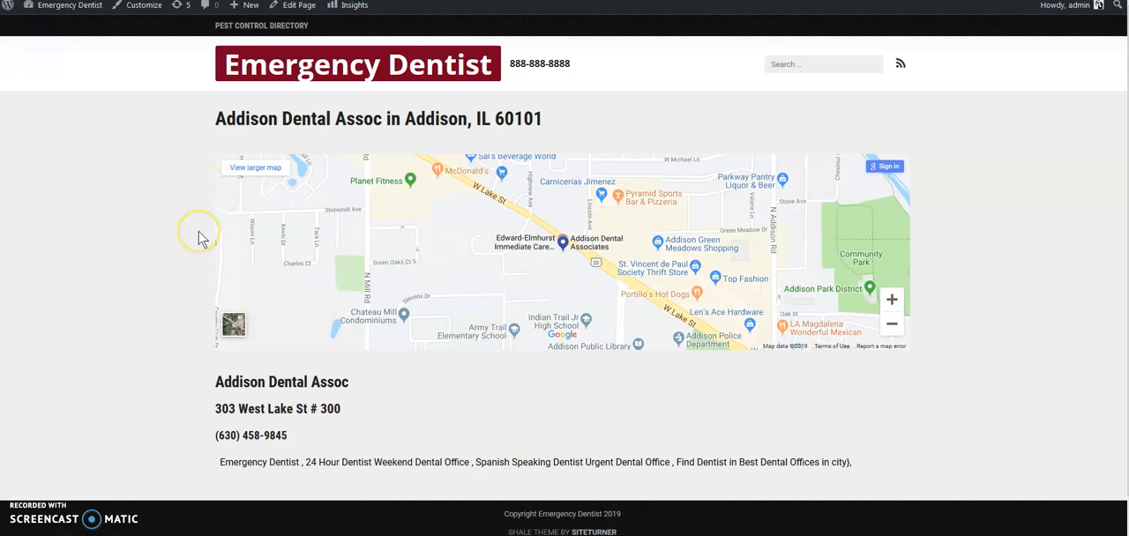
pyautogui.moveTo(219, 315)
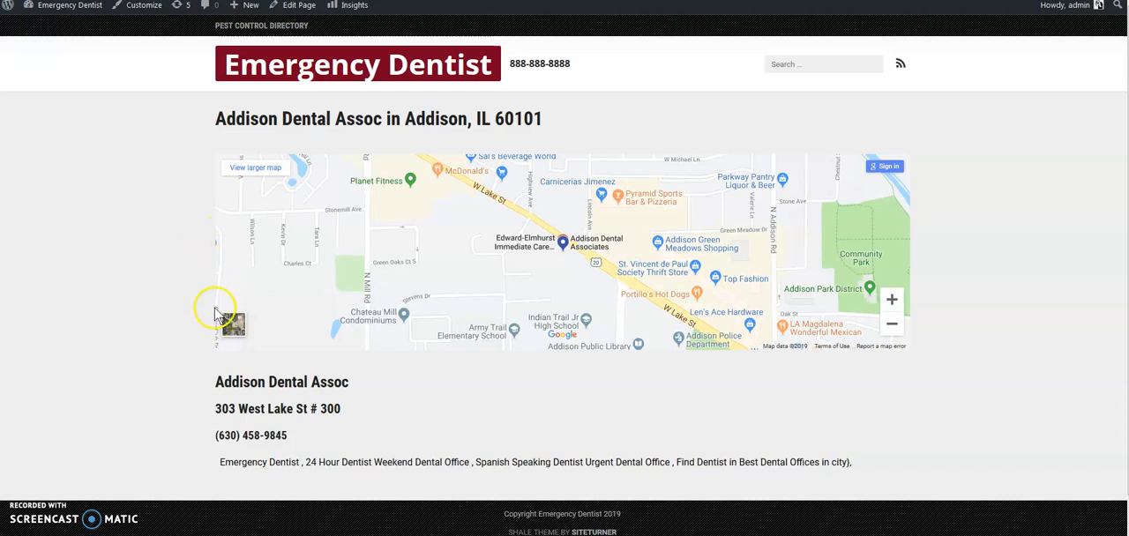
pyautogui.scroll(-3)
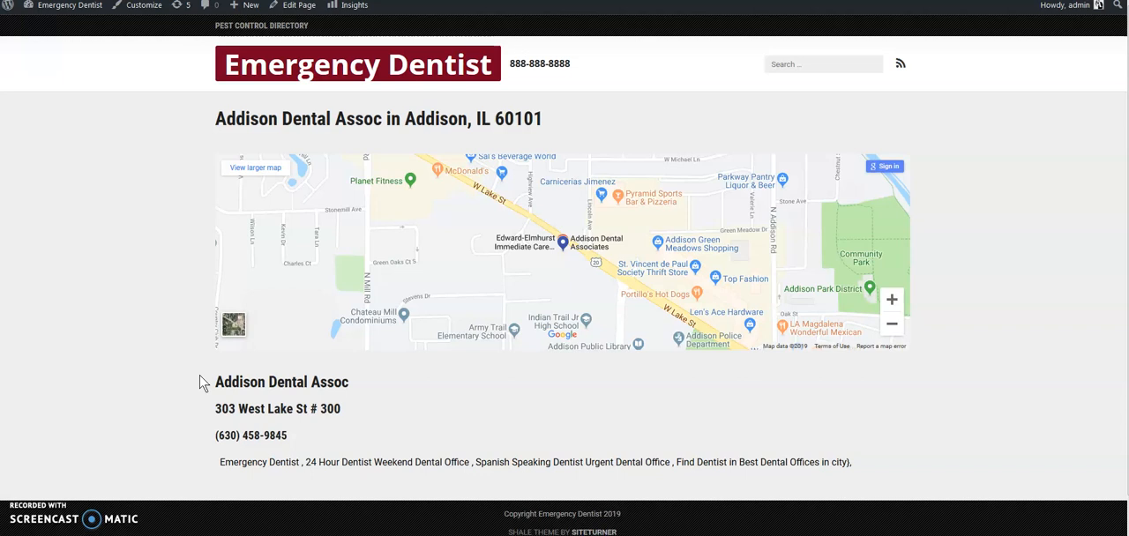
pyautogui.moveTo(194, 393)
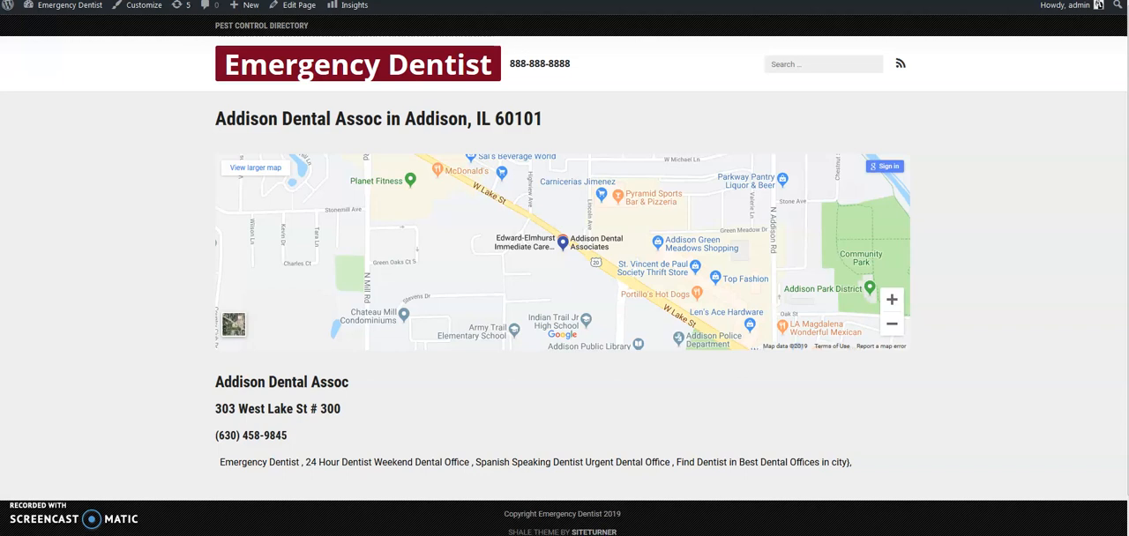
pyautogui.moveTo(120, 210)
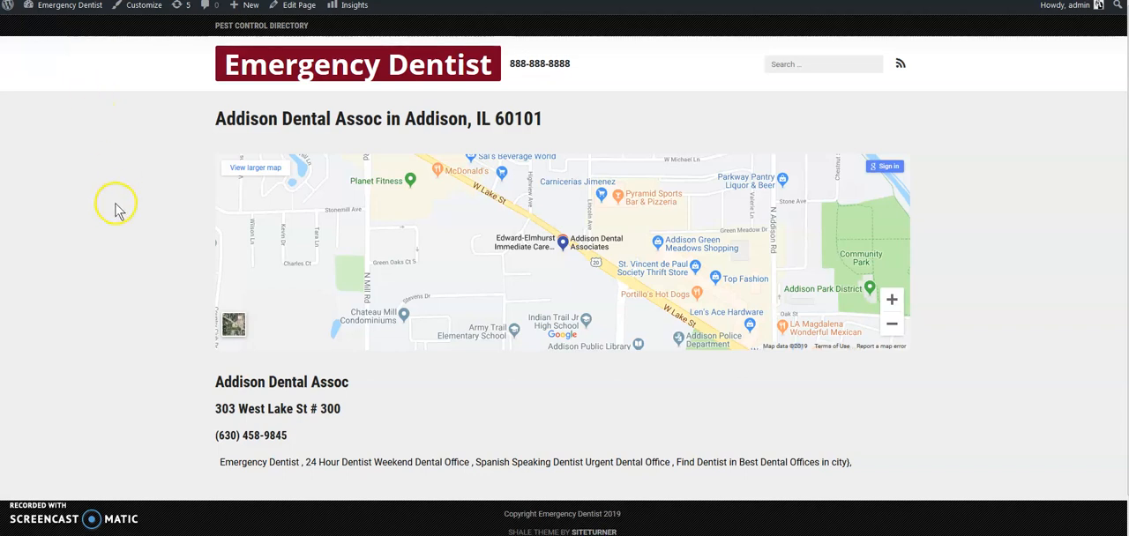